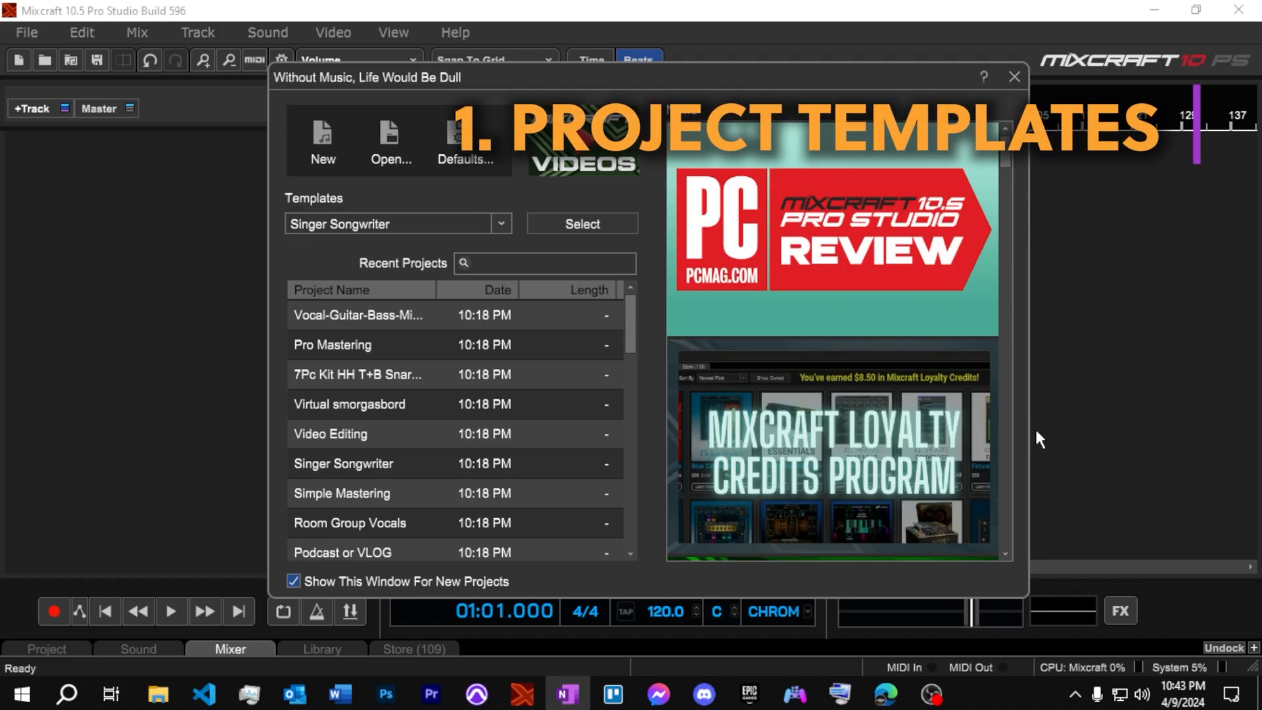
Browse the template files and open Vocal-Guitar-Bass-Midi Drums as a new project
{"action": "left_click", "coordinate": [359, 315]}
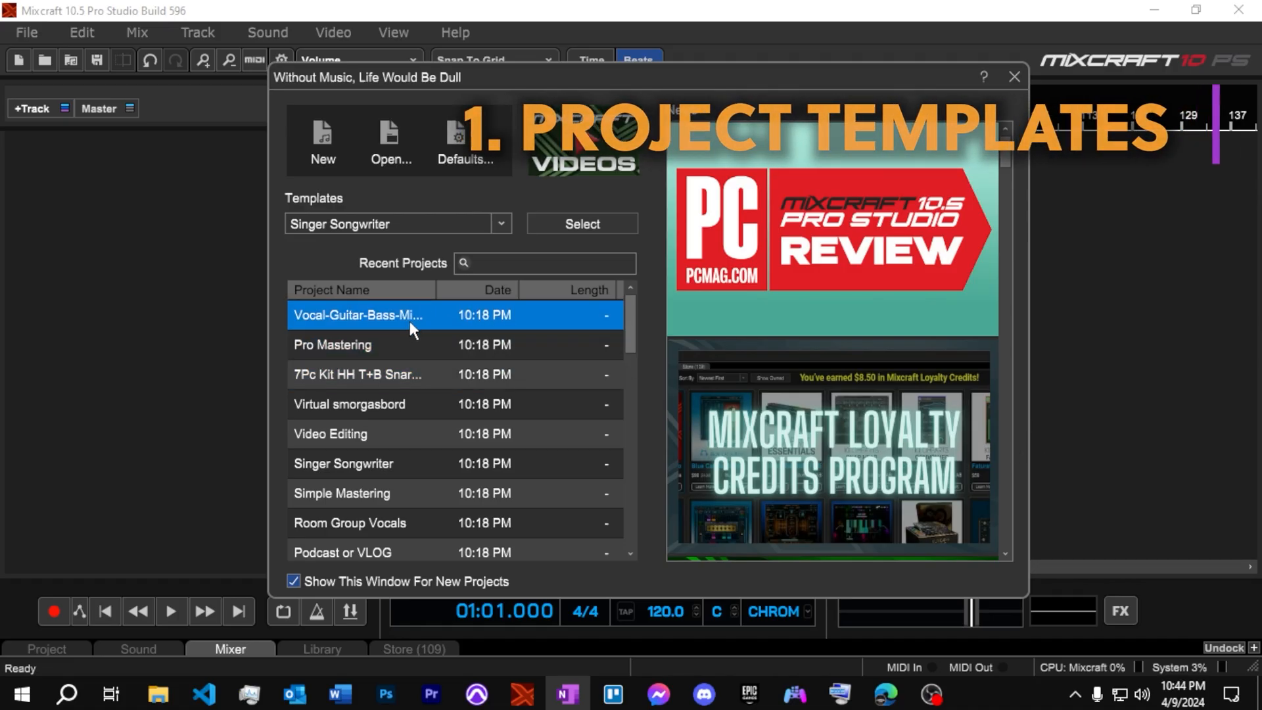
{"action": "left_click", "coordinate": [500, 223]}
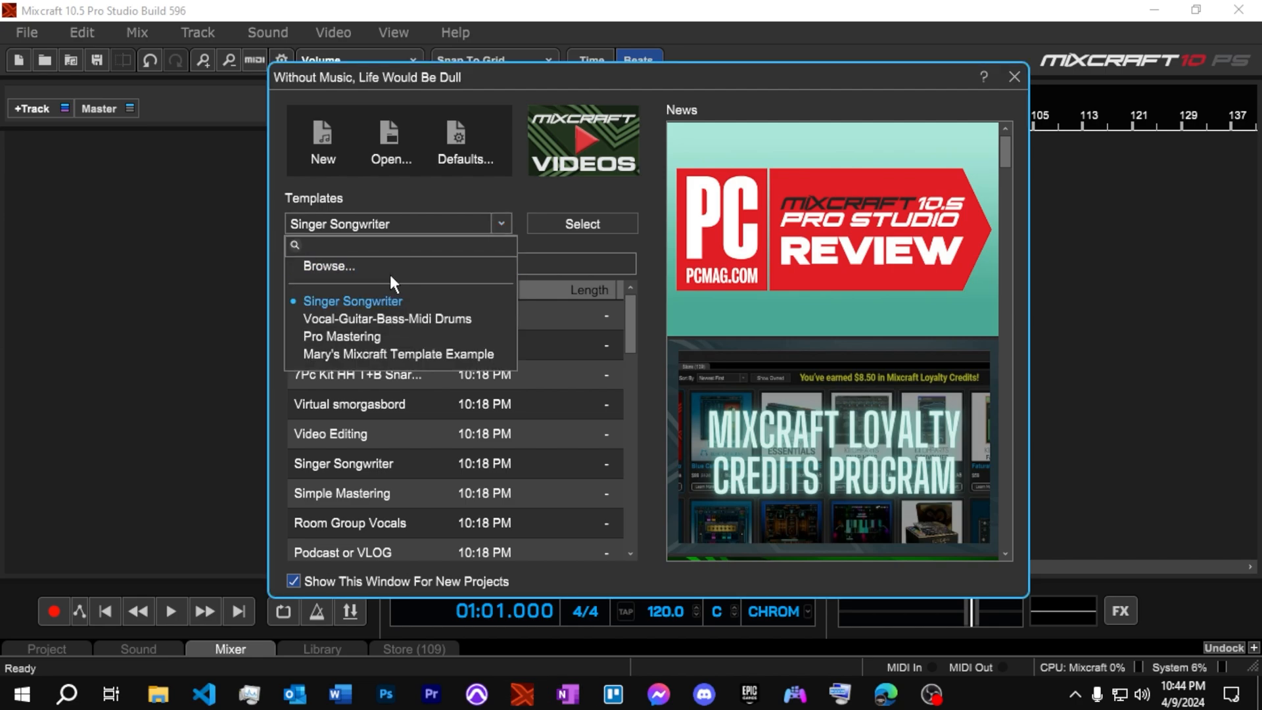
{"action": "left_click", "coordinate": [329, 266]}
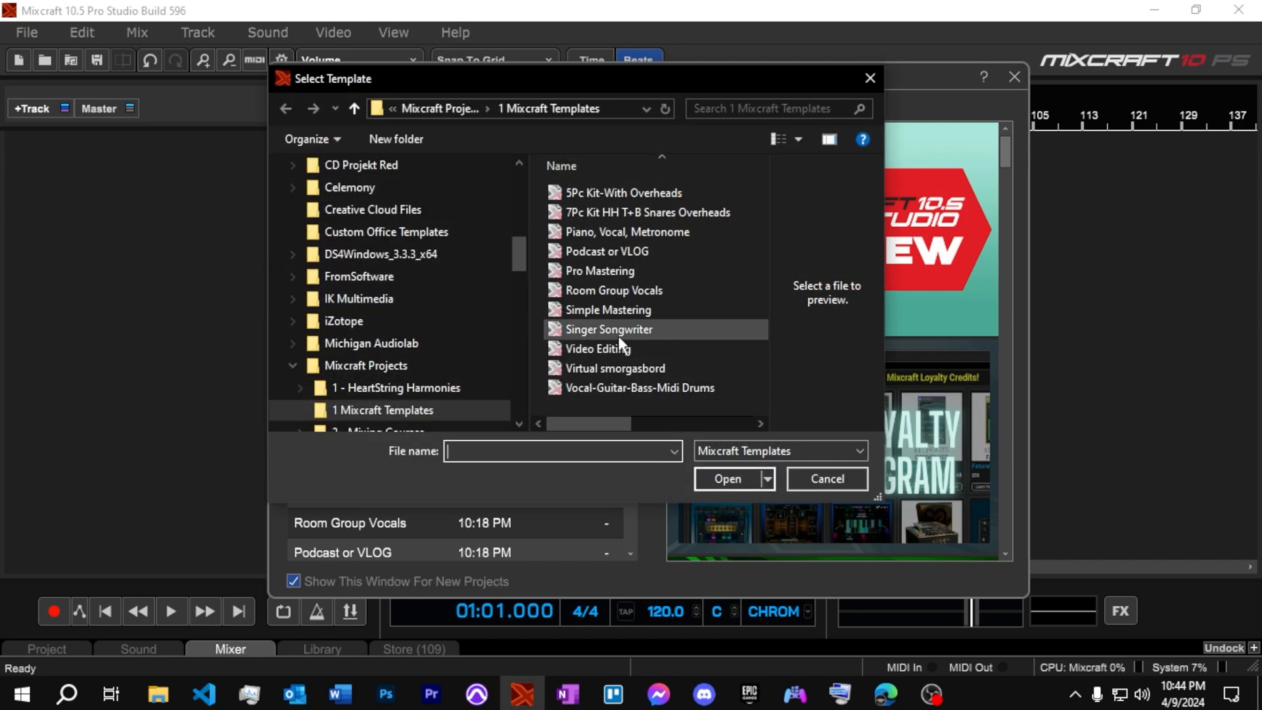
{"action": "mouse_move", "coordinate": [620, 338]}
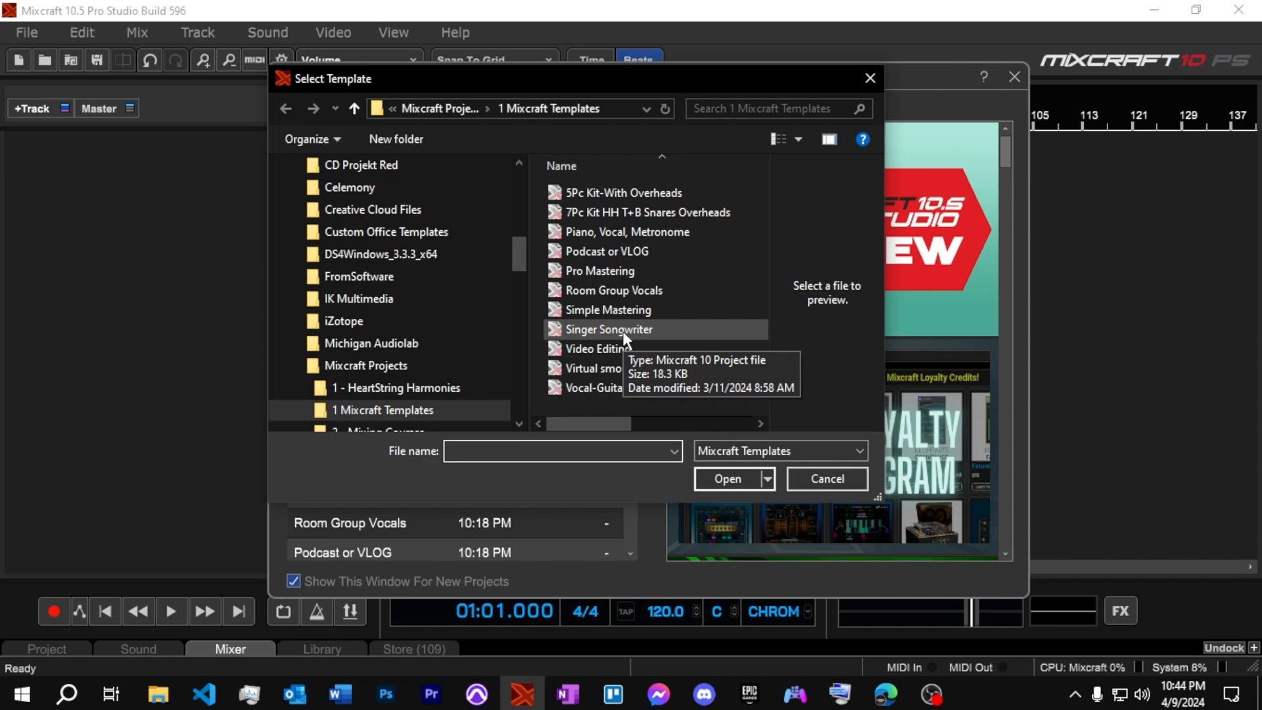
{"action": "mouse_move", "coordinate": [712, 232]}
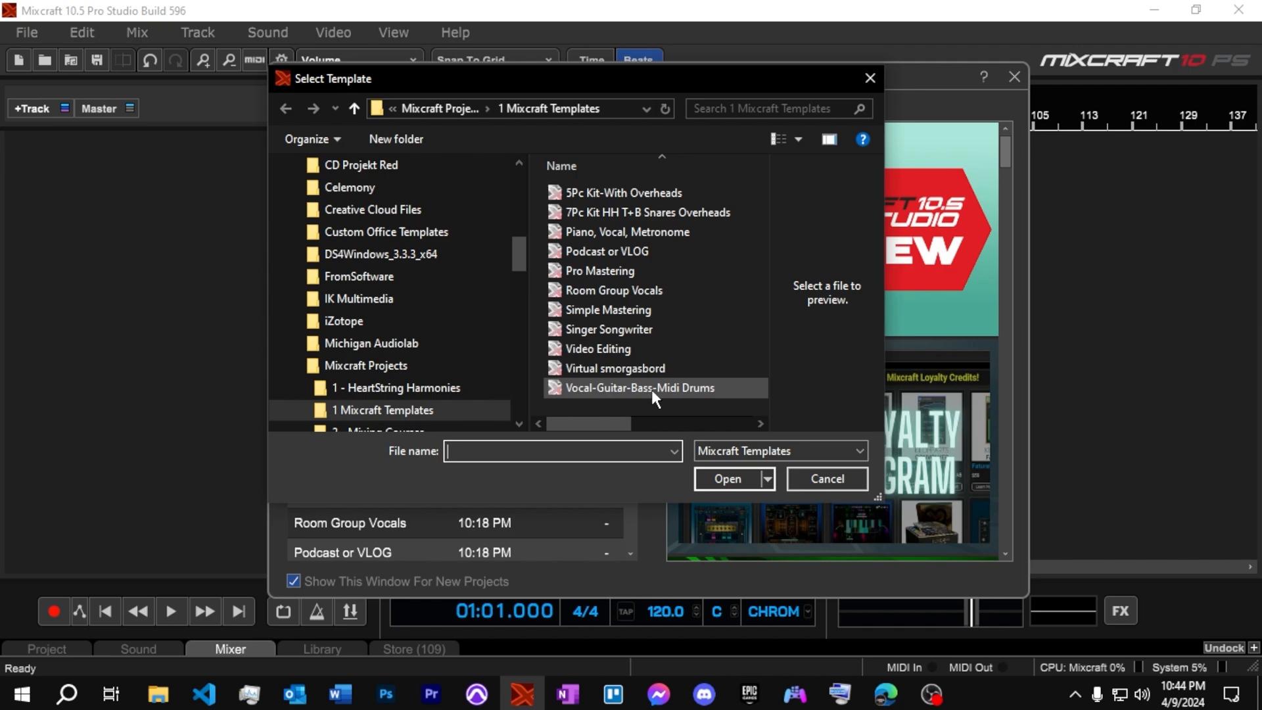
{"action": "left_click", "coordinate": [637, 387]}
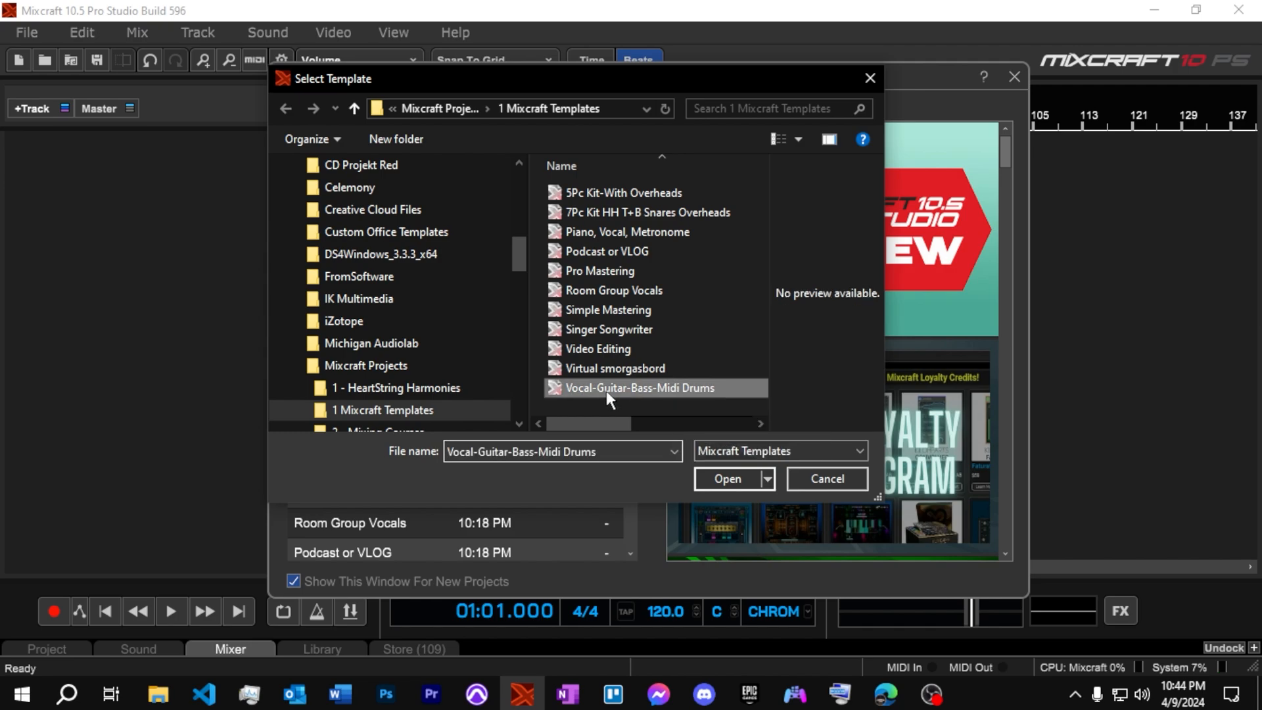
{"action": "left_click", "coordinate": [725, 478]}
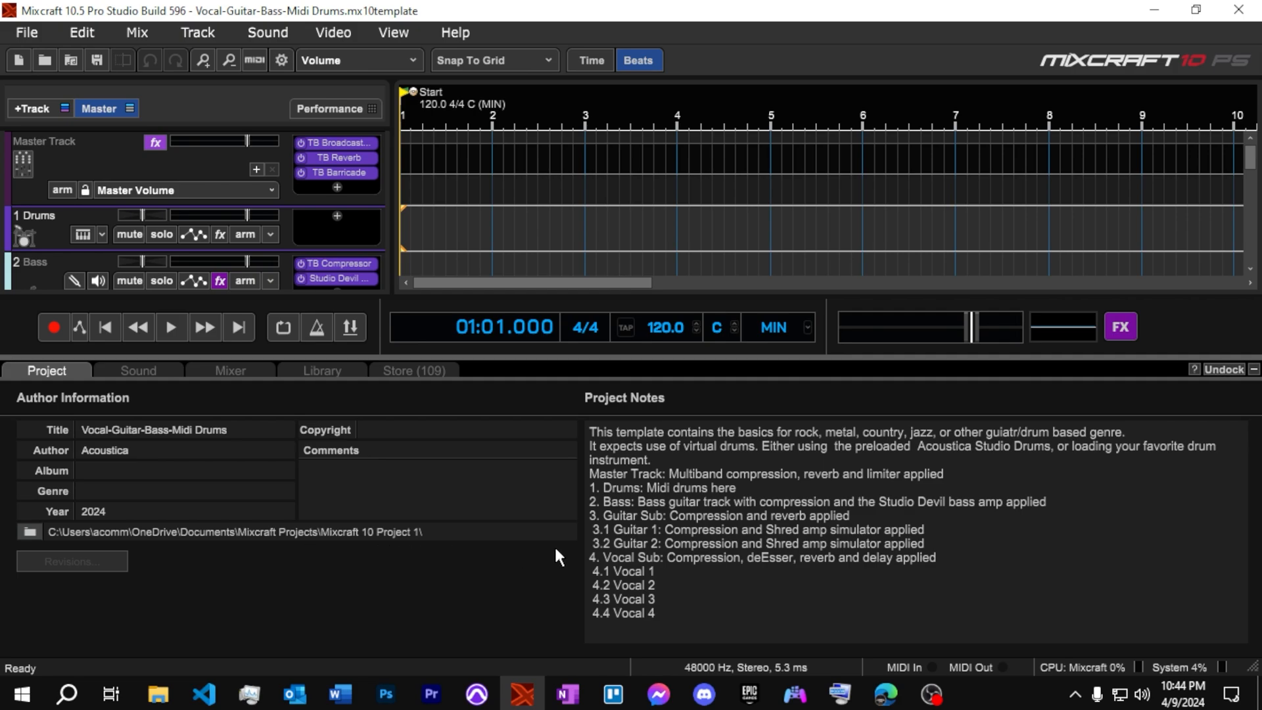
{"action": "mouse_move", "coordinate": [716, 468]}
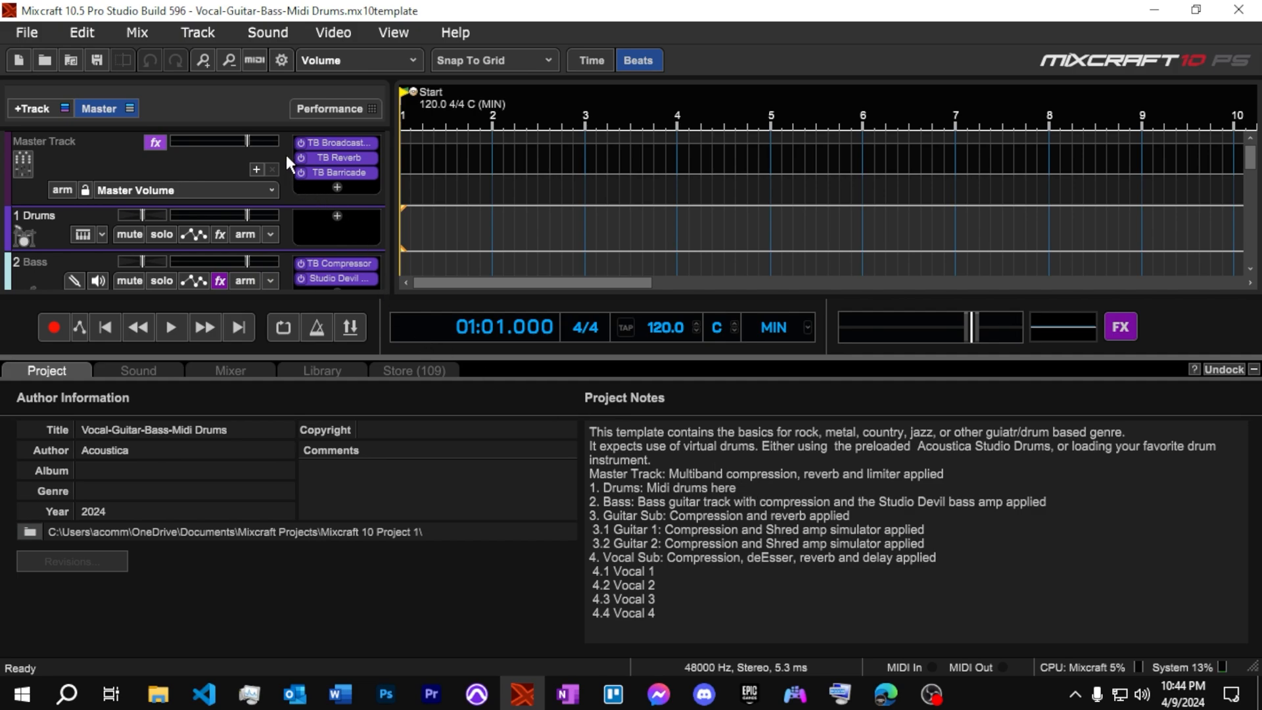
{"action": "mouse_move", "coordinate": [288, 158]}
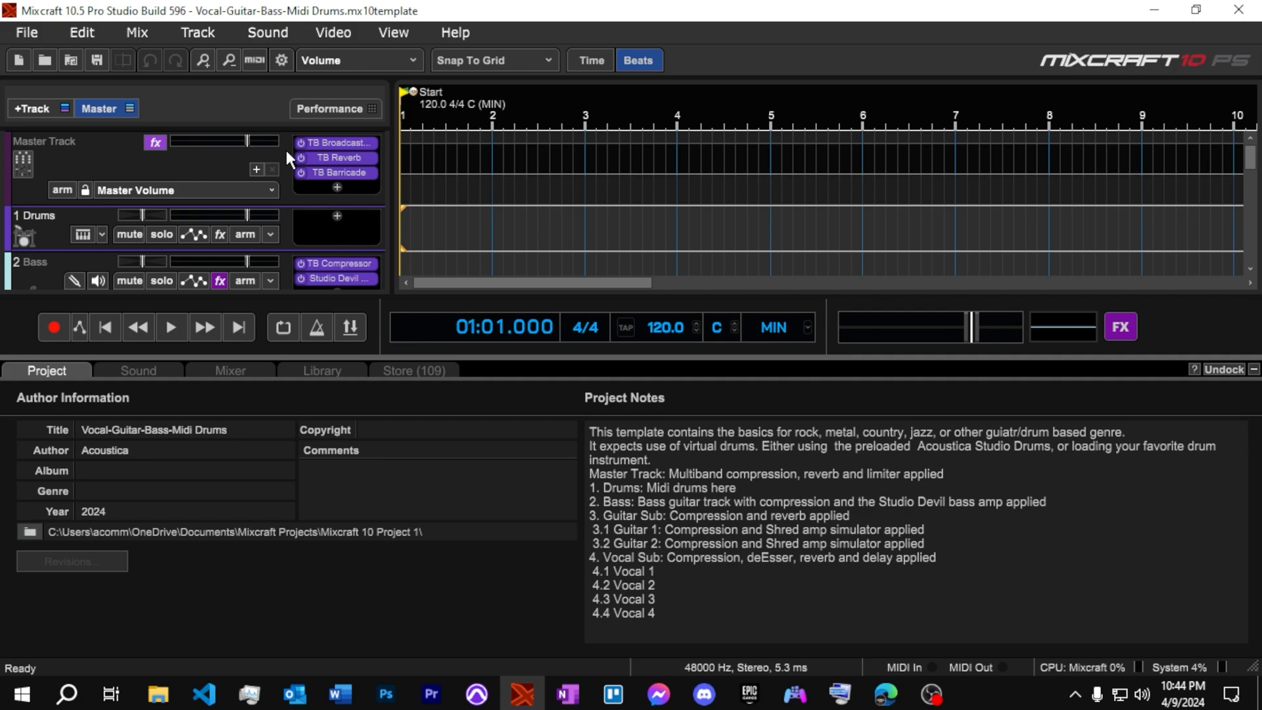
{"action": "mouse_move", "coordinate": [290, 236]}
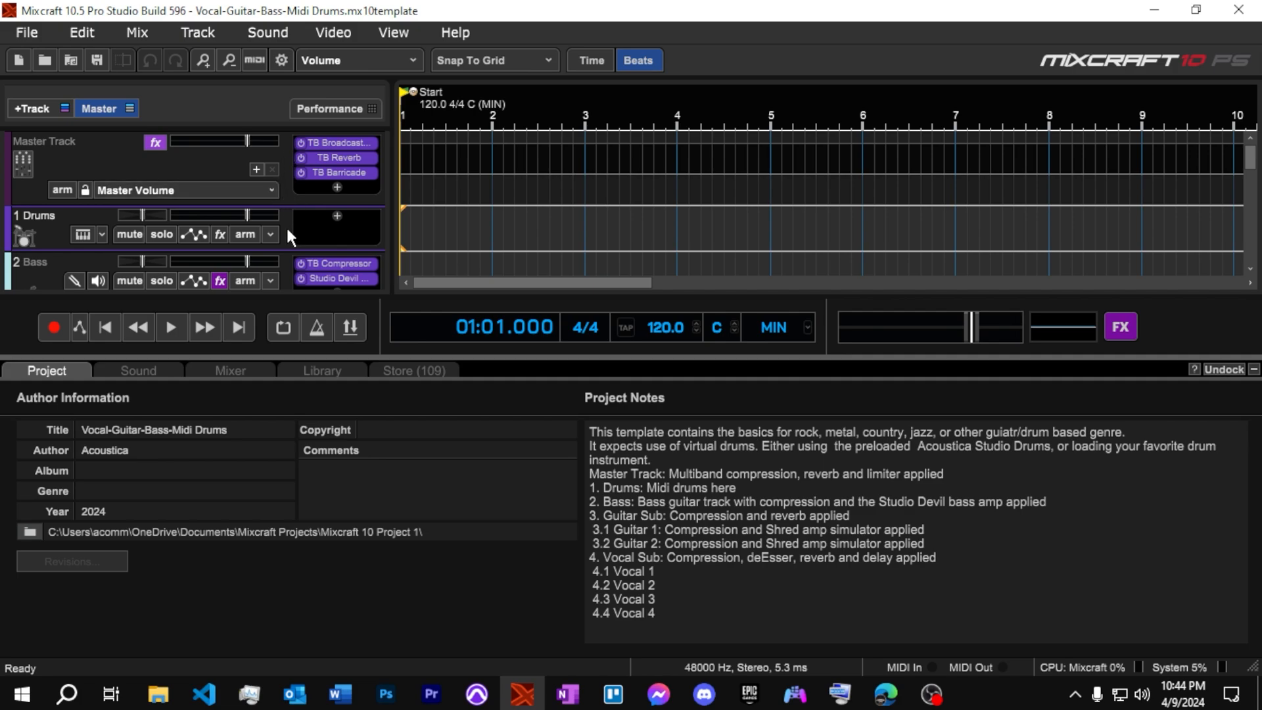
{"action": "mouse_move", "coordinate": [1244, 389]}
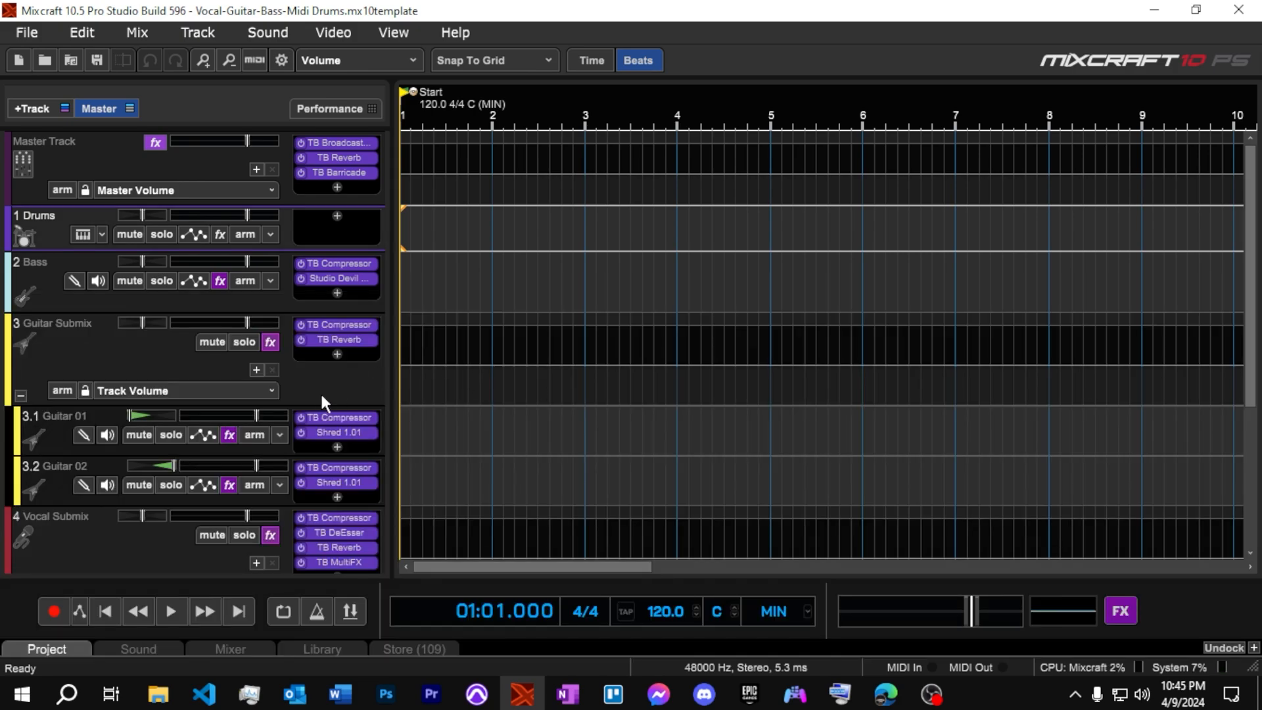
{"action": "mouse_move", "coordinate": [50, 295]}
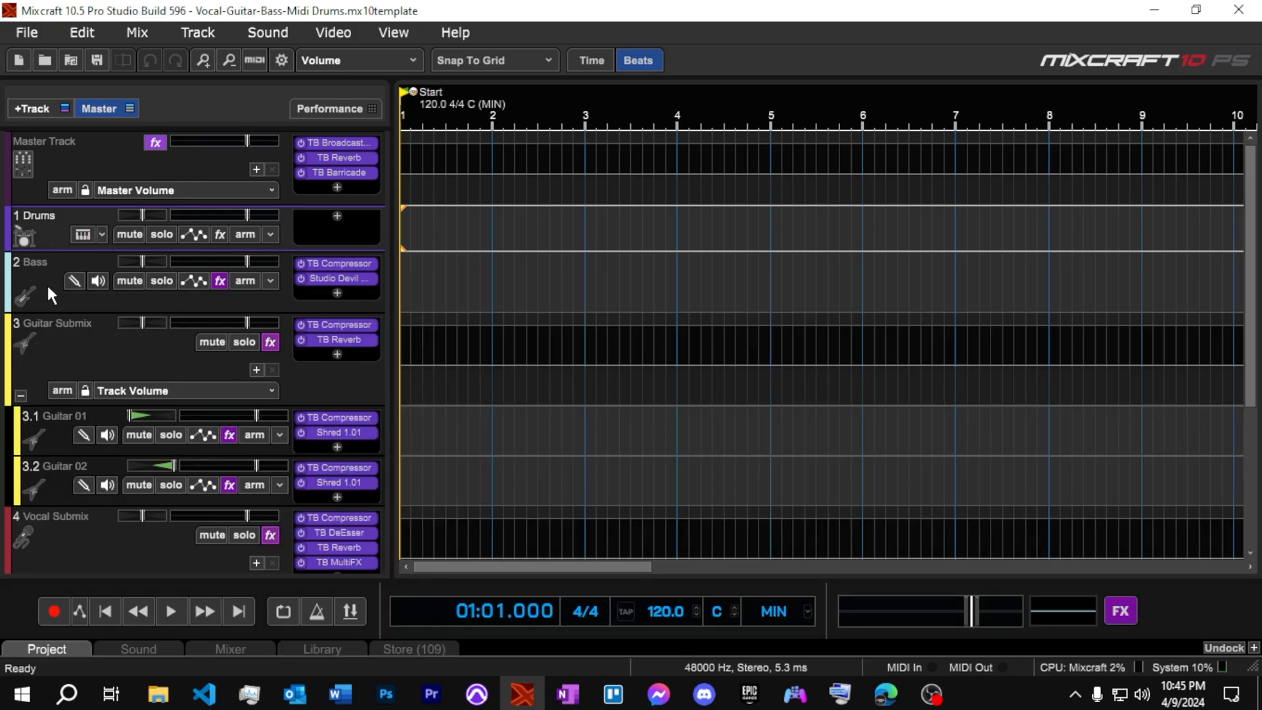
{"action": "mouse_move", "coordinate": [81, 355]}
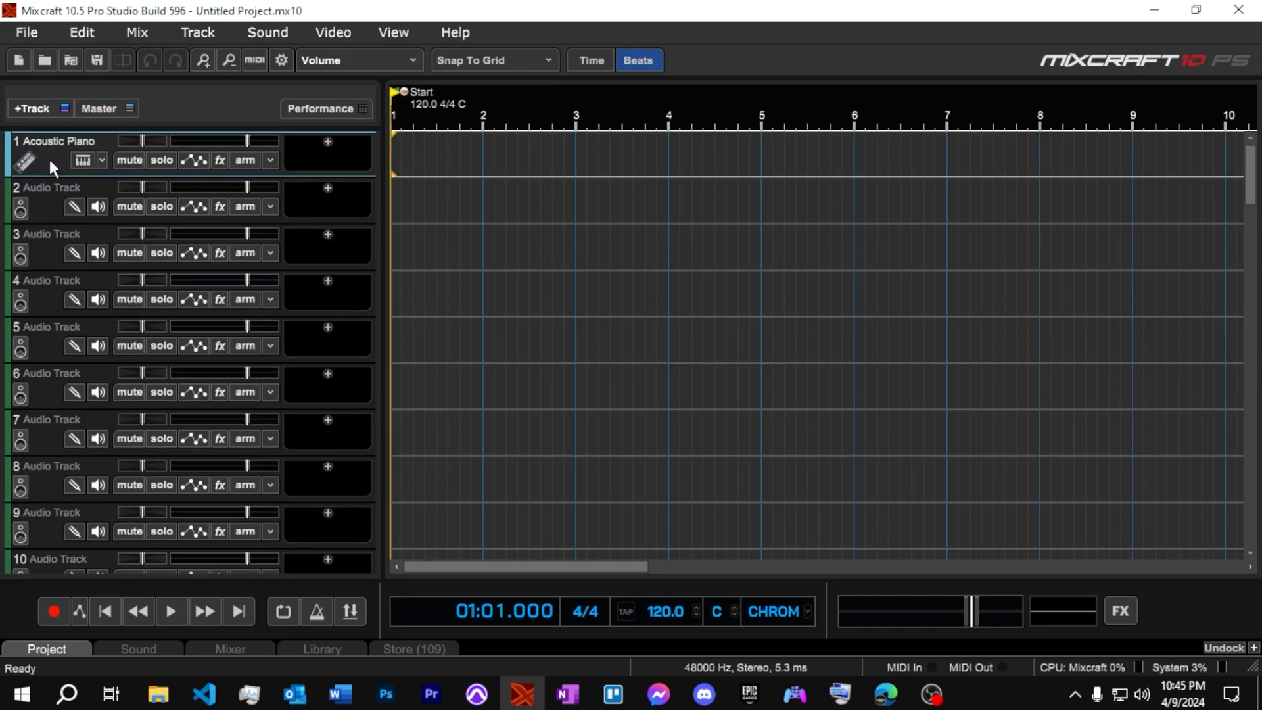
{"action": "mouse_move", "coordinate": [46, 434]}
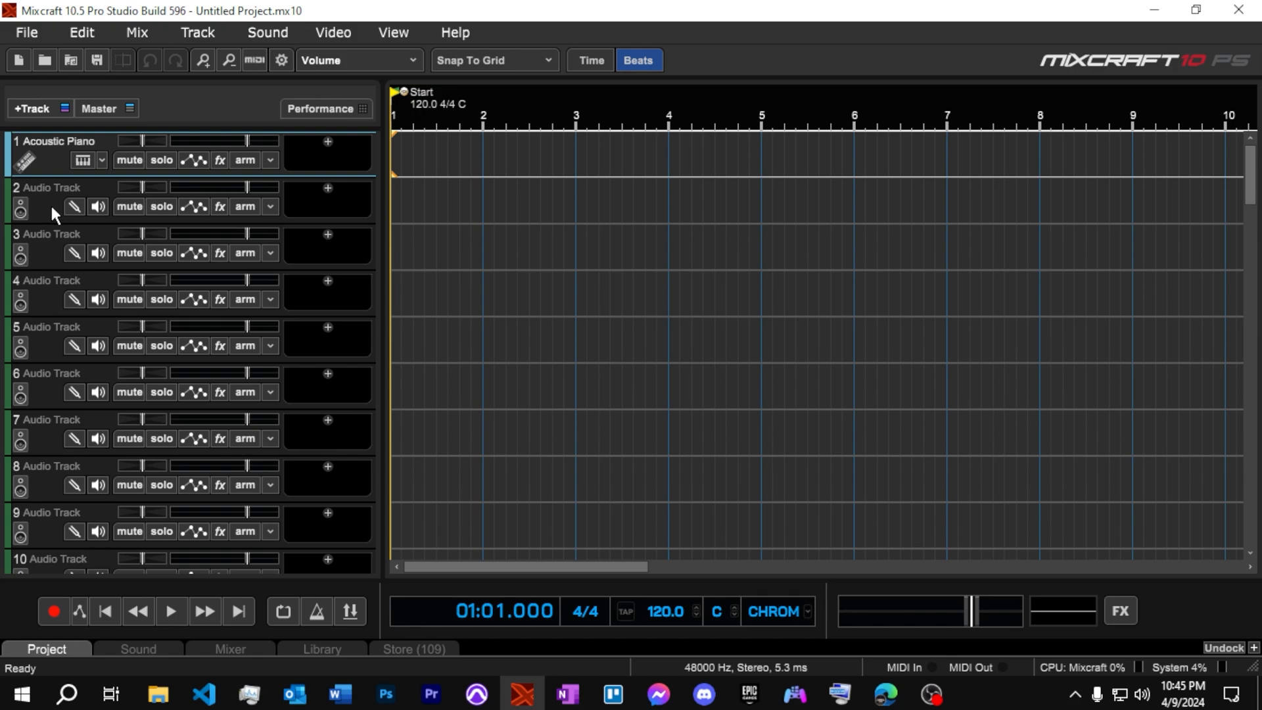
{"action": "mouse_move", "coordinate": [52, 171]}
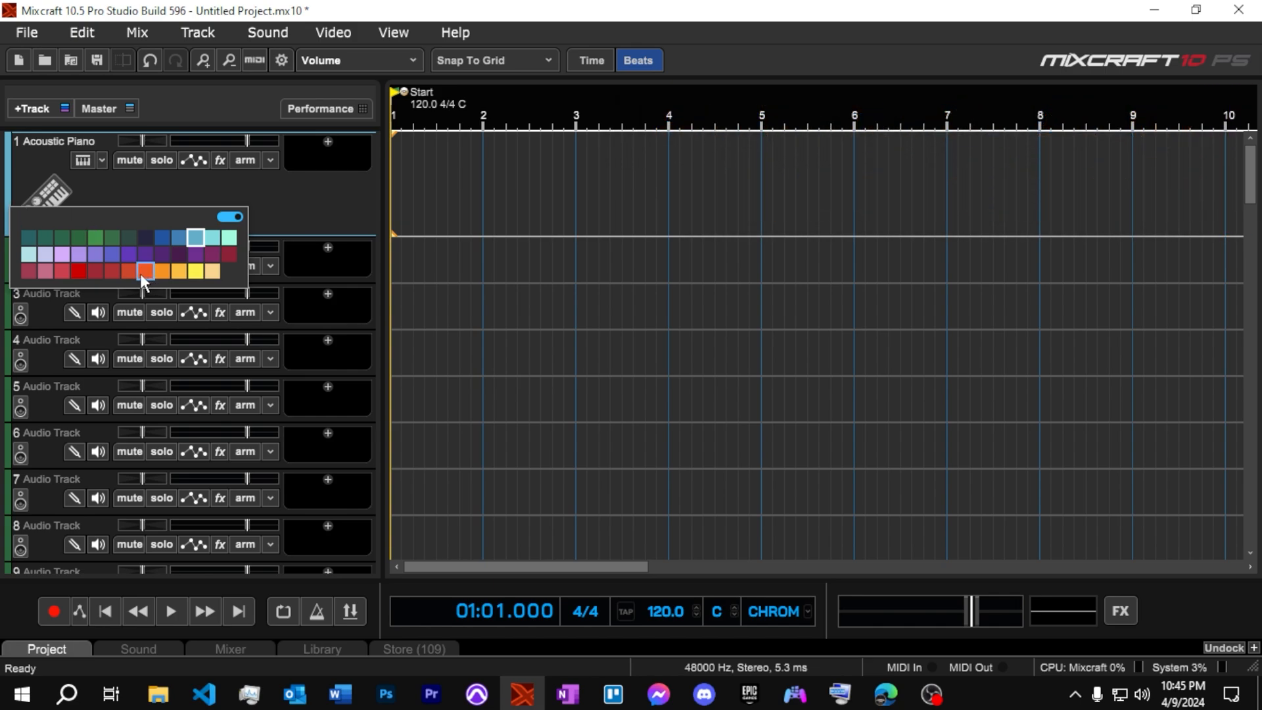
Recolour the Acoustic Piano track orange
{"action": "left_click", "coordinate": [146, 270]}
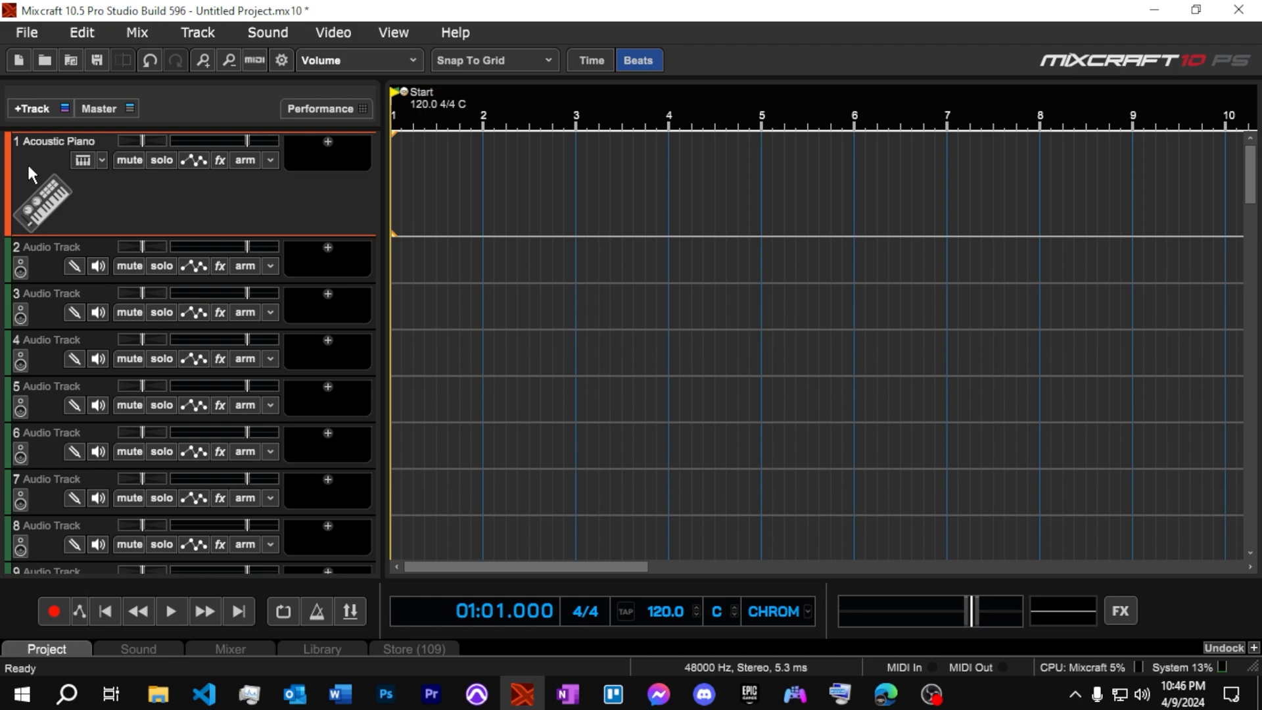
Give Vocals a microphone image, Guitar an electric guitar image, and Percussion a red colour
{"action": "double_click", "coordinate": [50, 247]}
{"action": "type", "text": "Vocals"}
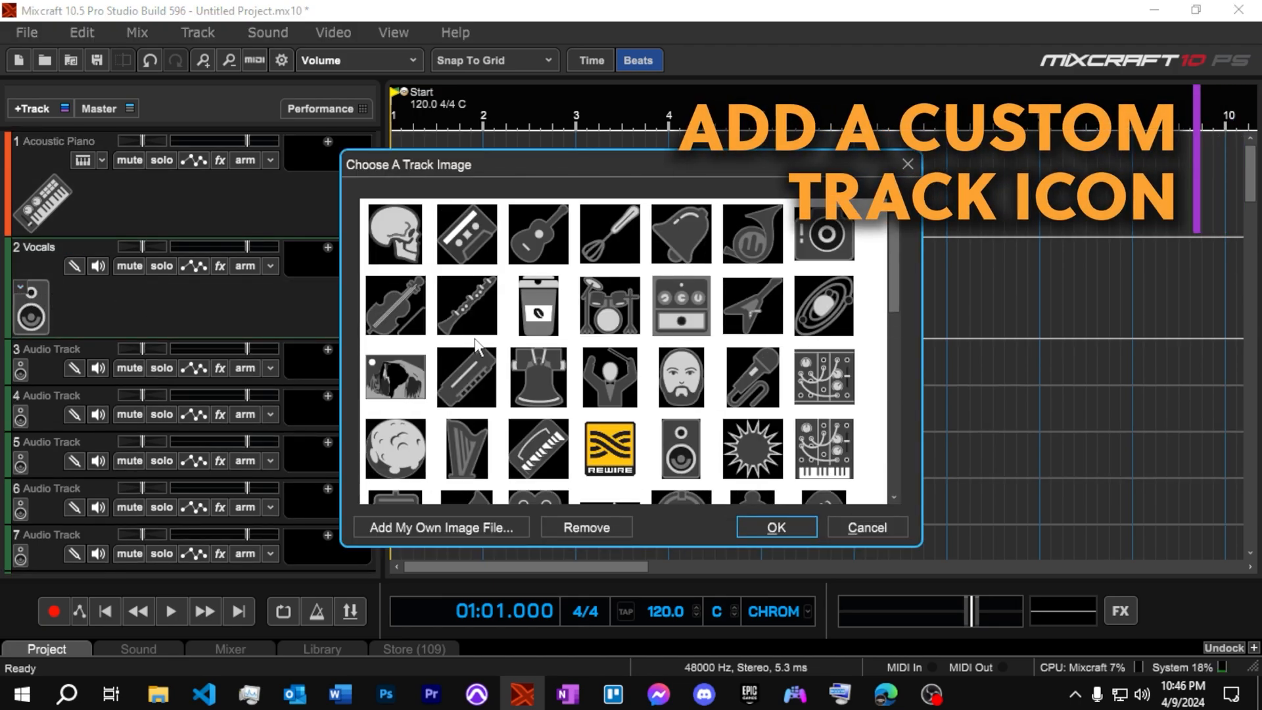
{"action": "mouse_move", "coordinate": [717, 434]}
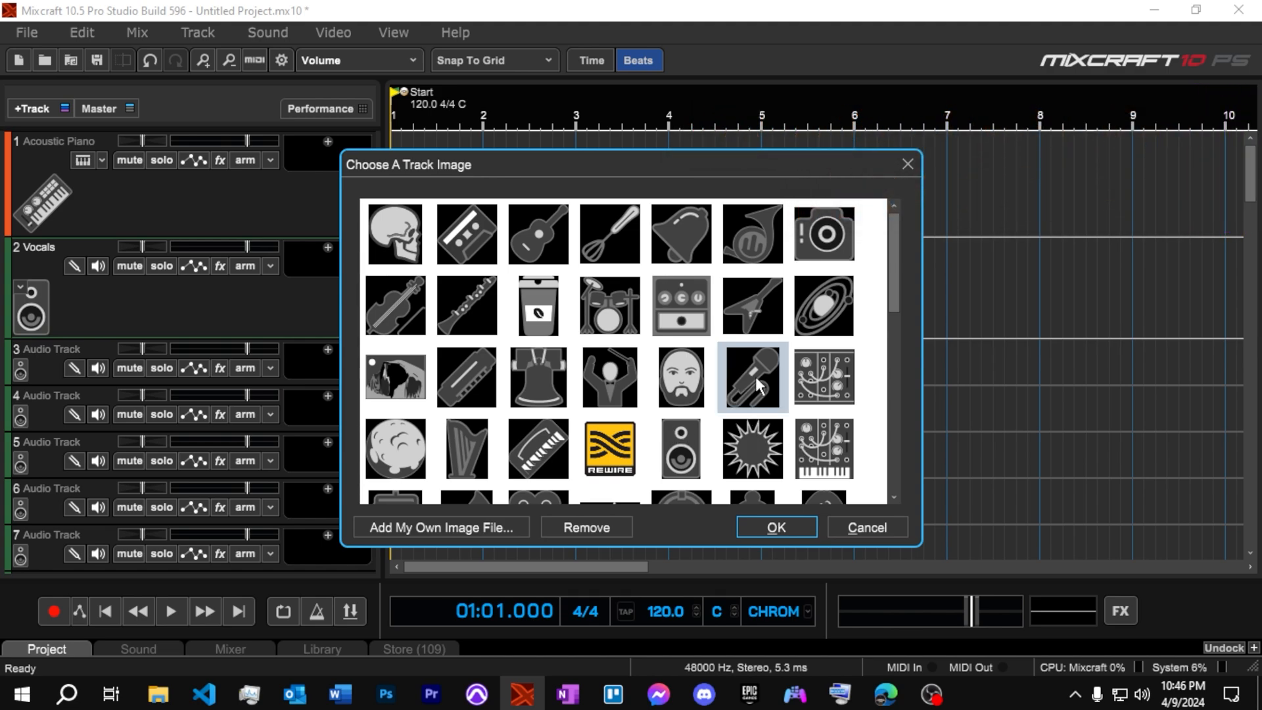
{"action": "left_click", "coordinate": [775, 527]}
{"action": "type", "text": "Guitar"}
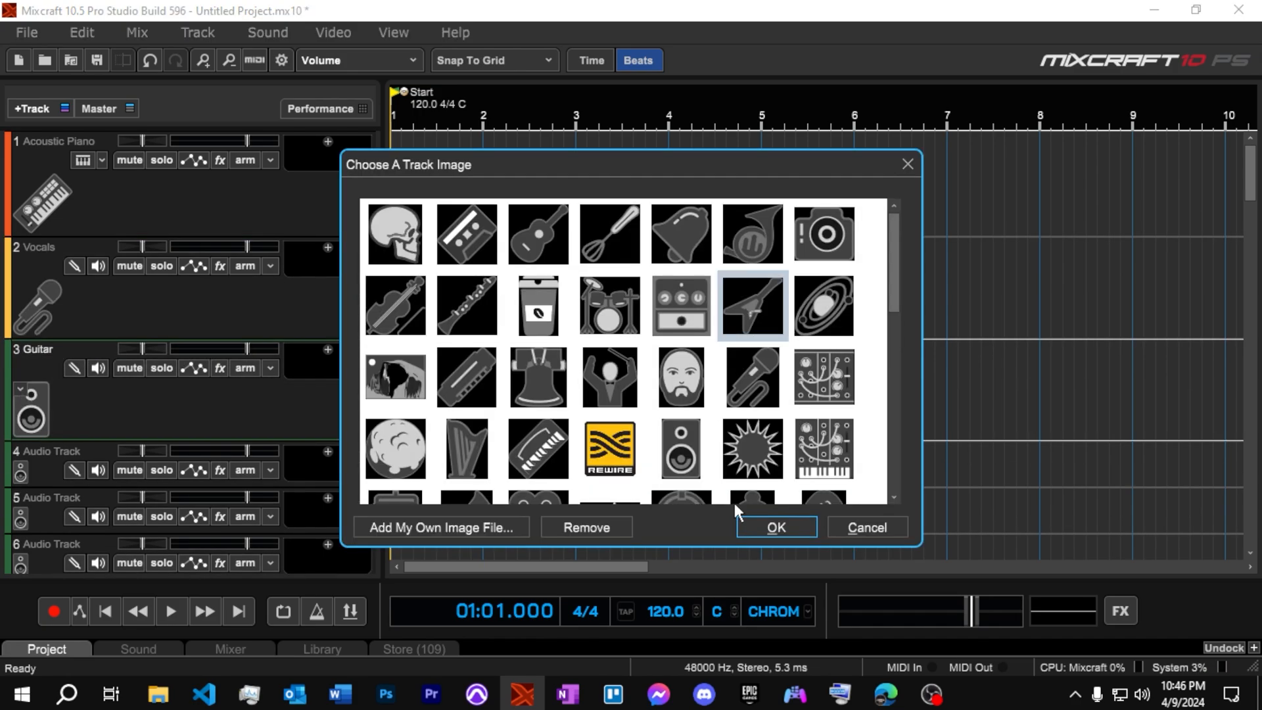
{"action": "left_click", "coordinate": [774, 527]}
{"action": "type", "text": "Percussion"}
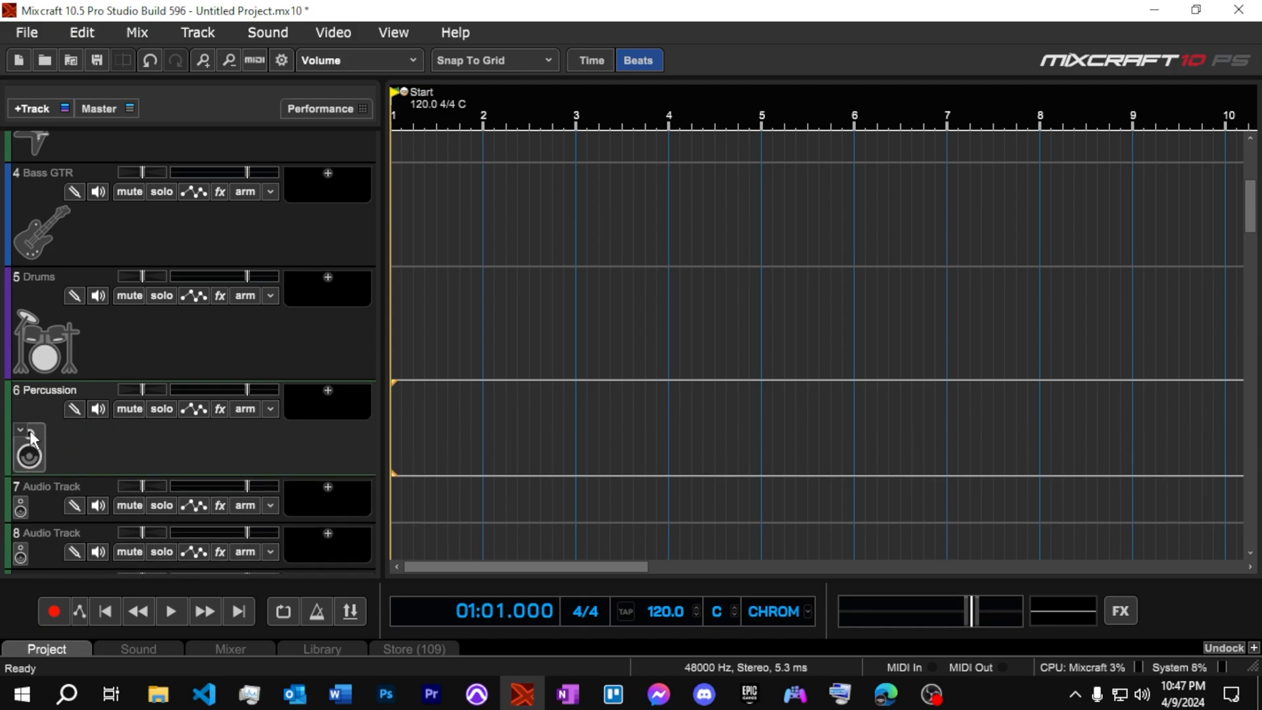
{"action": "left_click", "coordinate": [28, 455]}
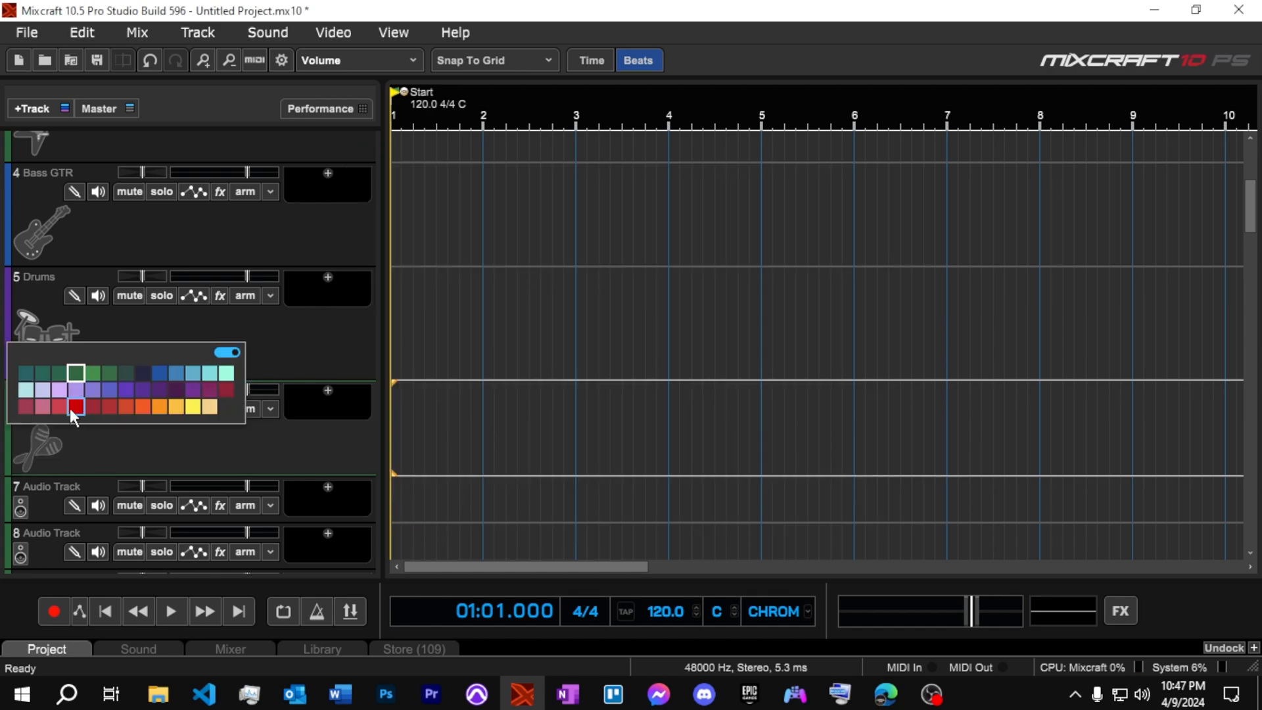
{"action": "left_click", "coordinate": [76, 406]}
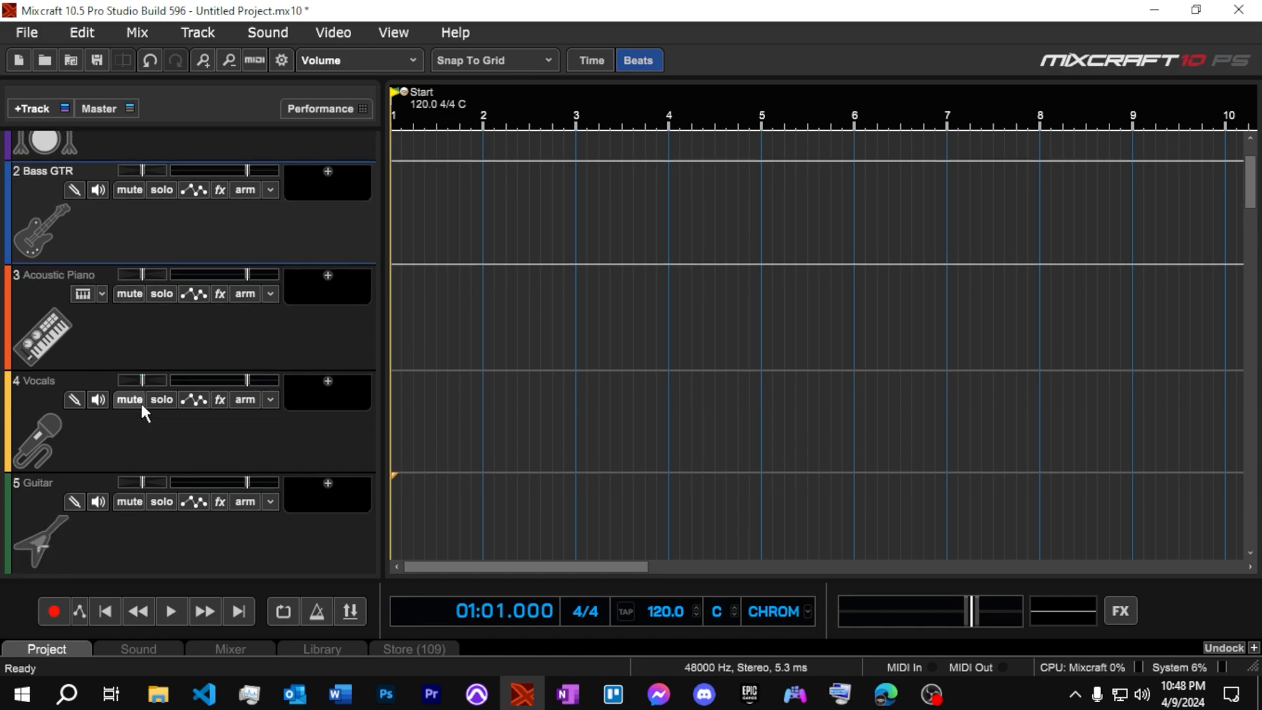
Drag the Percussion track to sit directly beneath Drums
{"action": "scroll", "scroll_direction": "down", "scroll_amount": 3}
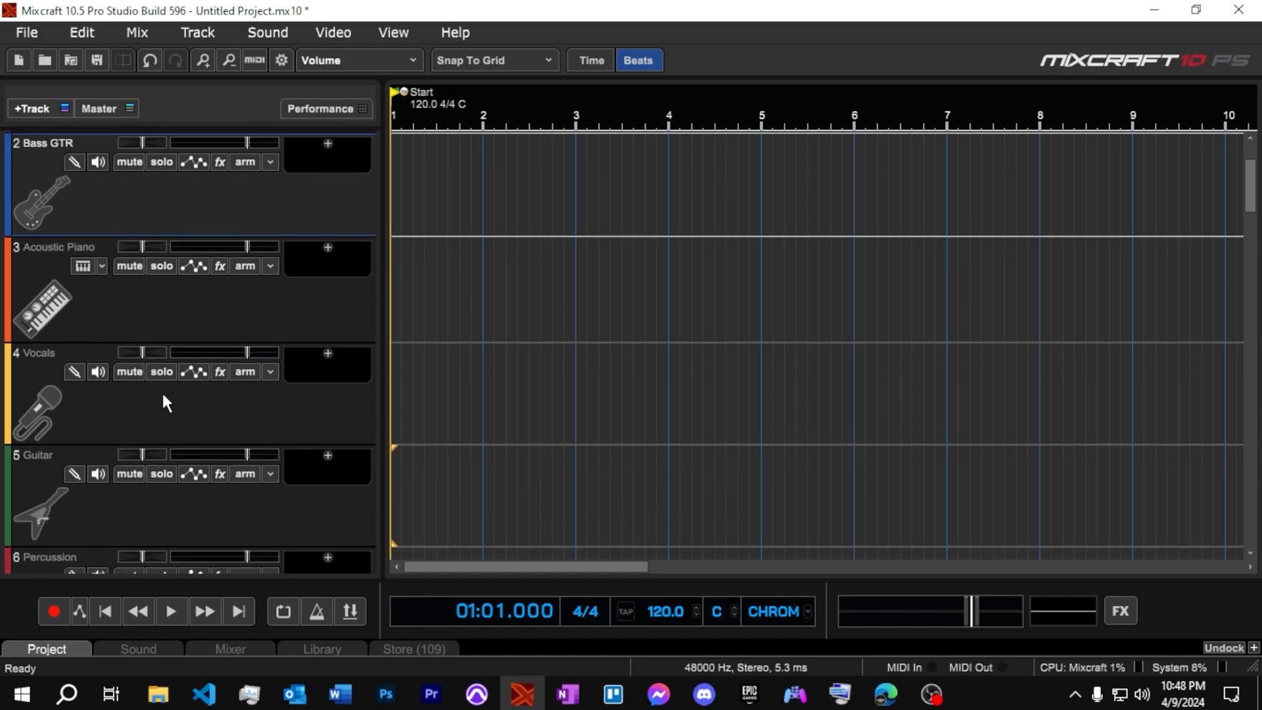
{"action": "mouse_move", "coordinate": [158, 517]}
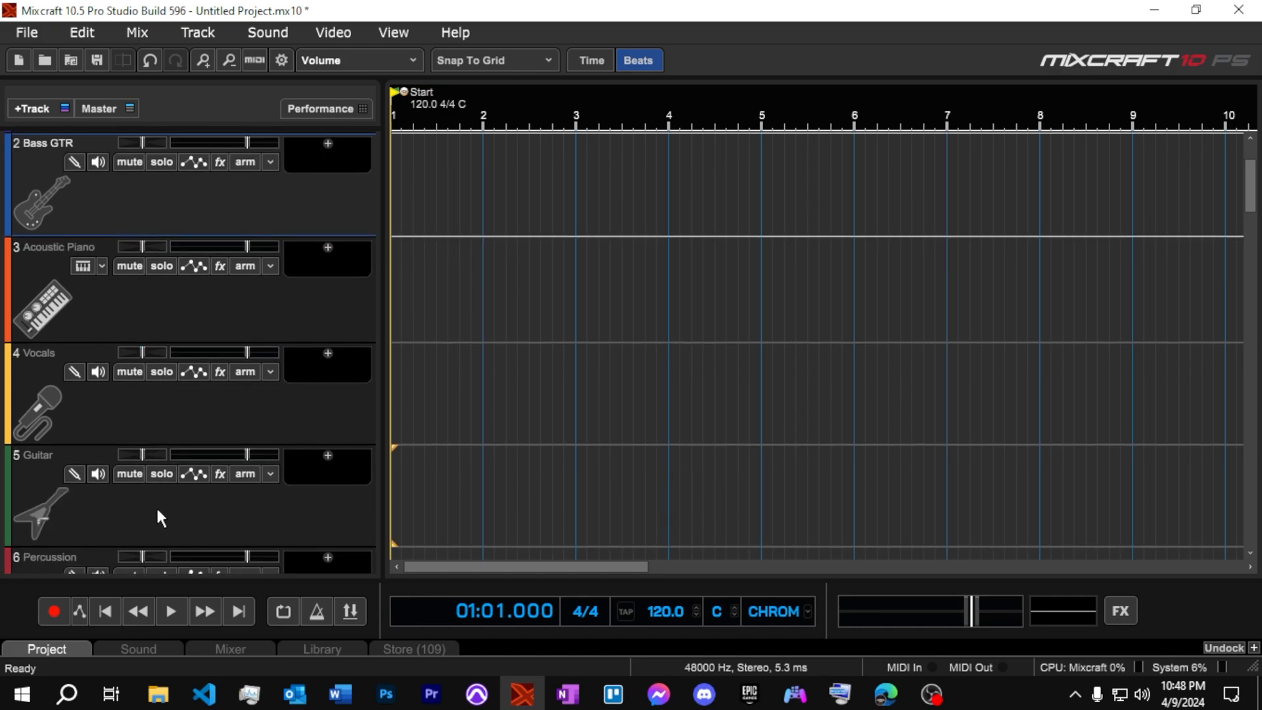
{"action": "scroll", "scroll_direction": "down", "scroll_amount": 3}
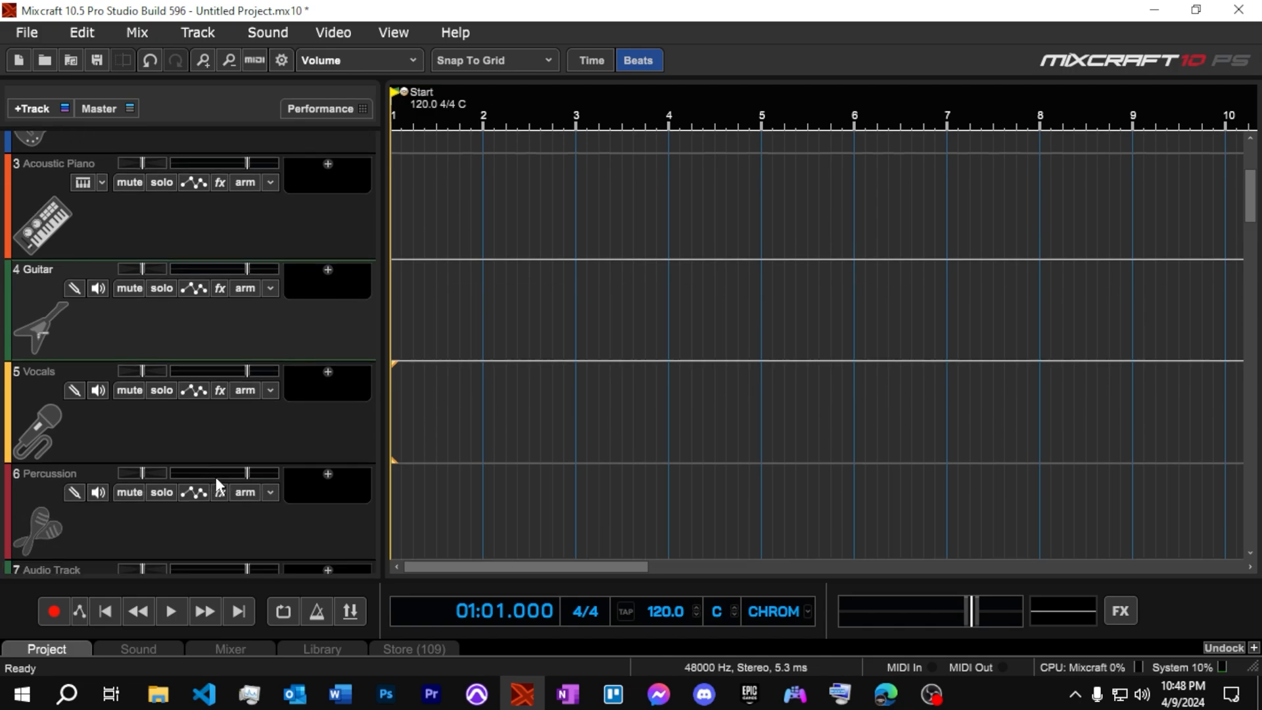
{"action": "left_click_drag", "start_coordinate": [217, 483], "coordinate": [236, 234]}
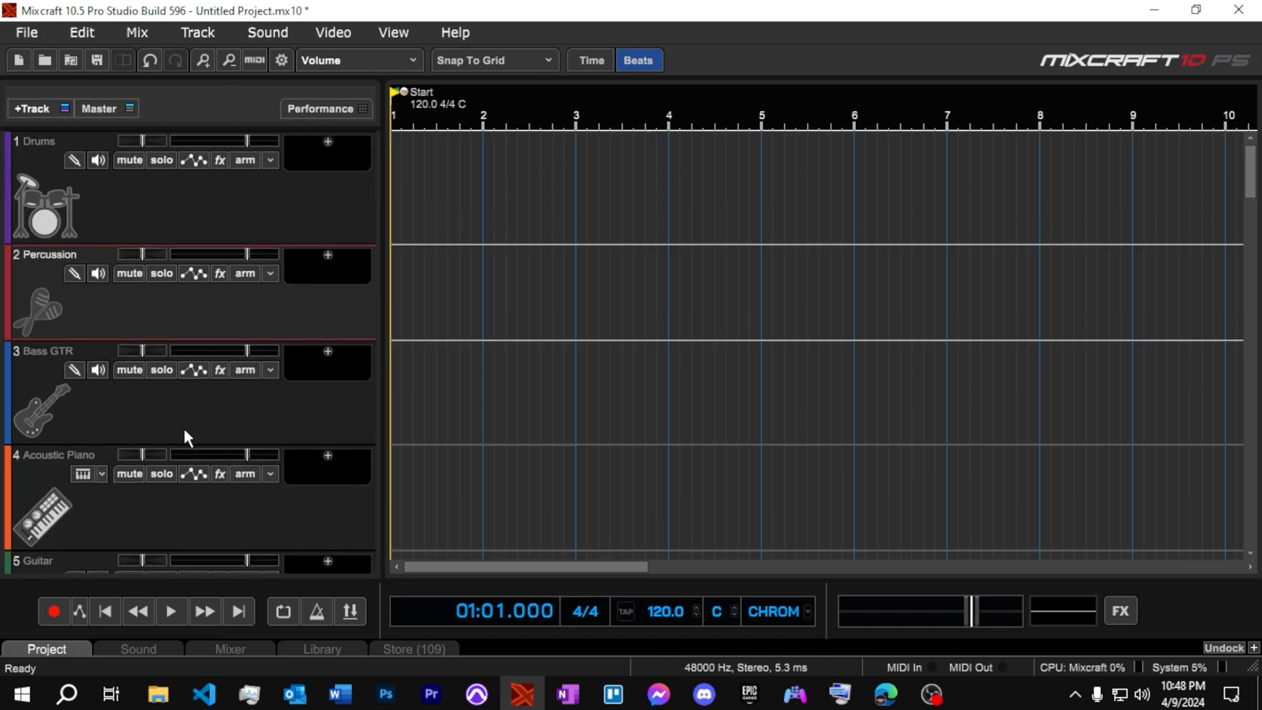
{"action": "scroll", "scroll_direction": "down", "scroll_amount": 3}
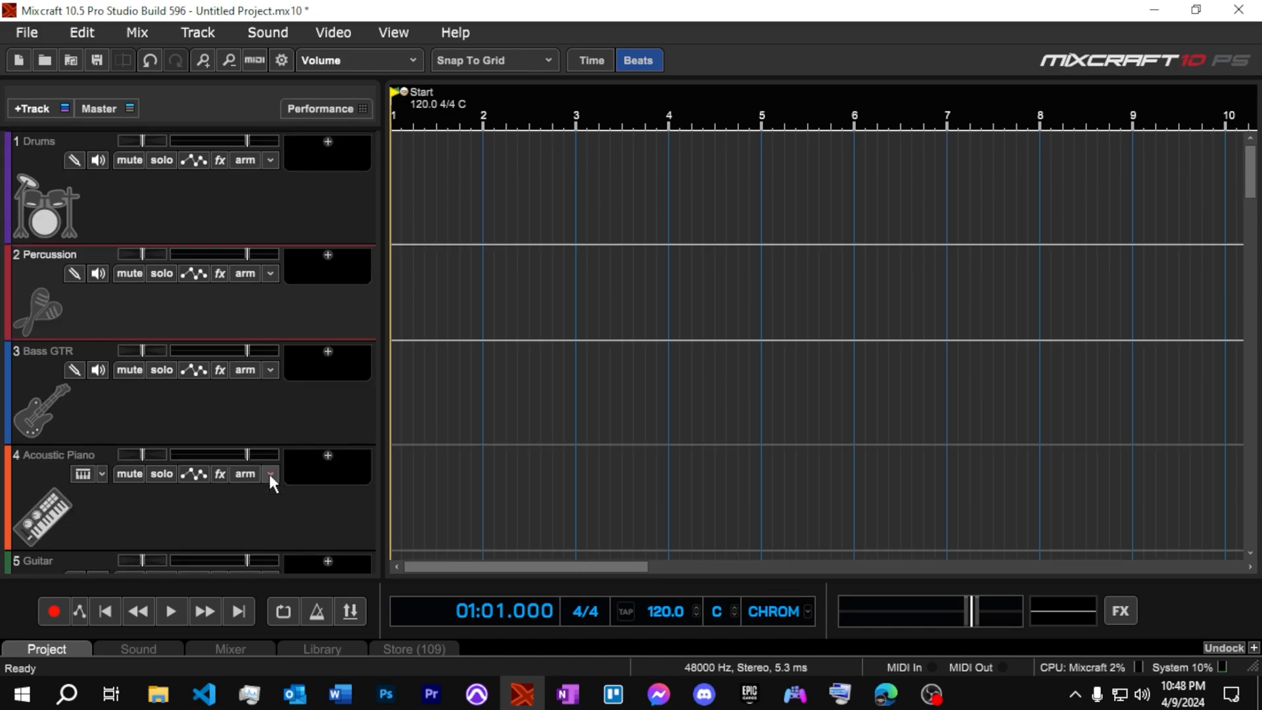
Add the REQ 2 Stereo (VST3) equalizer to the Drums track's effects
{"action": "left_click", "coordinate": [327, 142]}
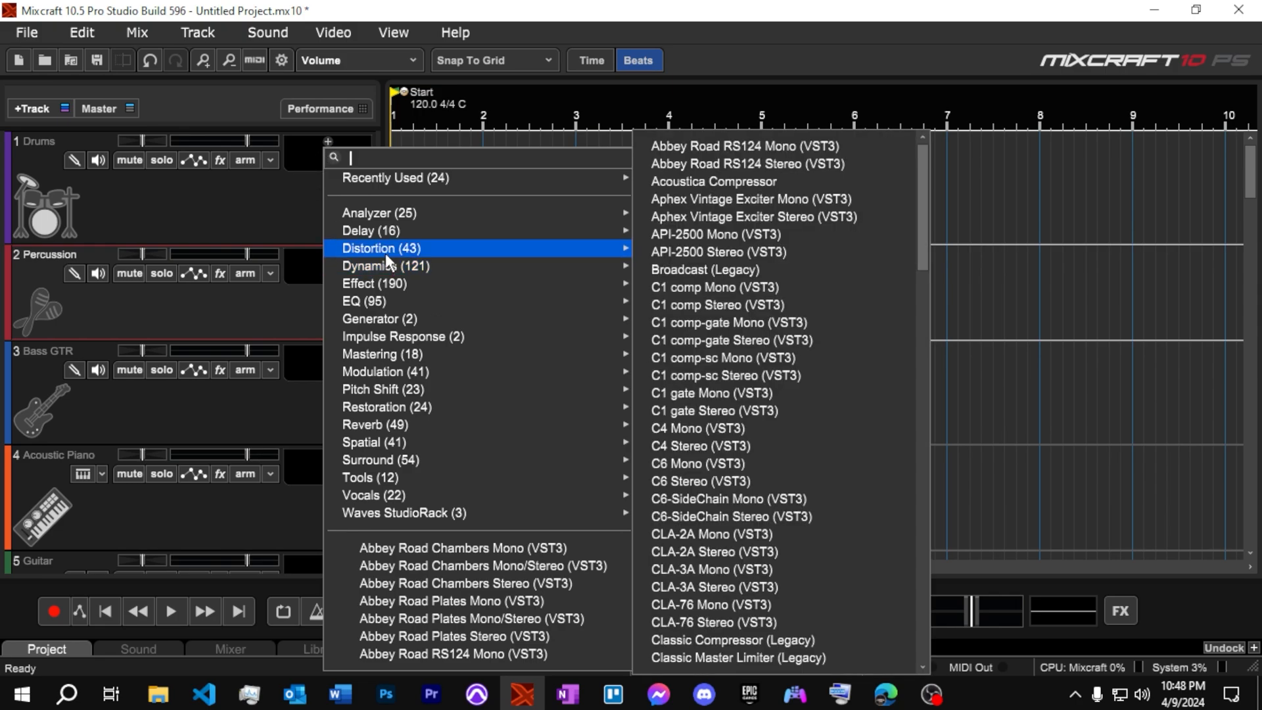
{"action": "mouse_move", "coordinate": [364, 300]}
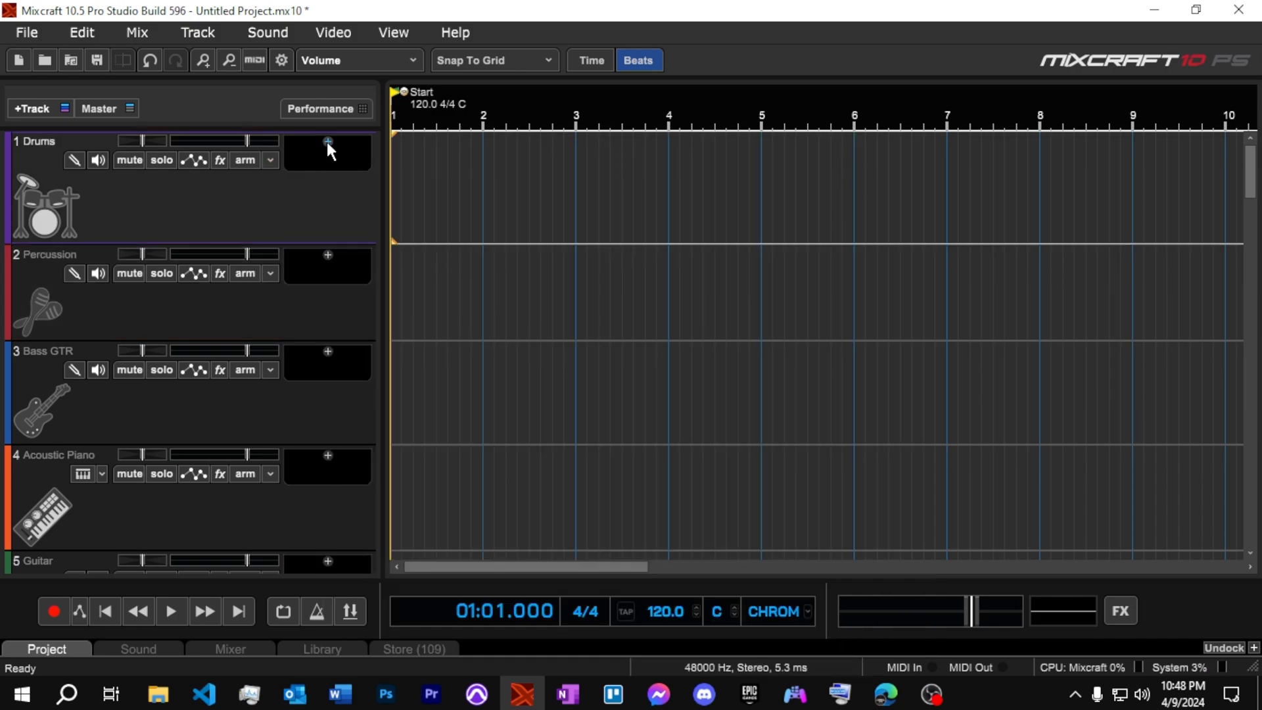
{"action": "left_click", "coordinate": [327, 142]}
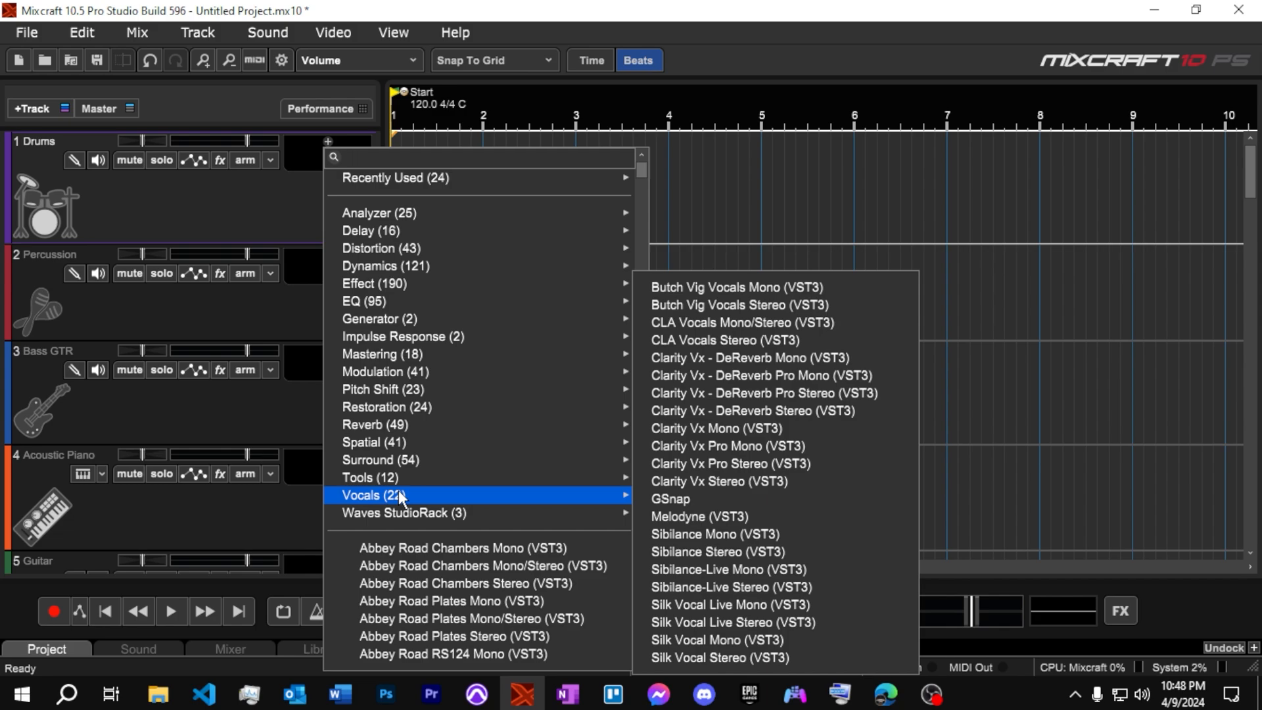
{"action": "mouse_move", "coordinate": [366, 300]}
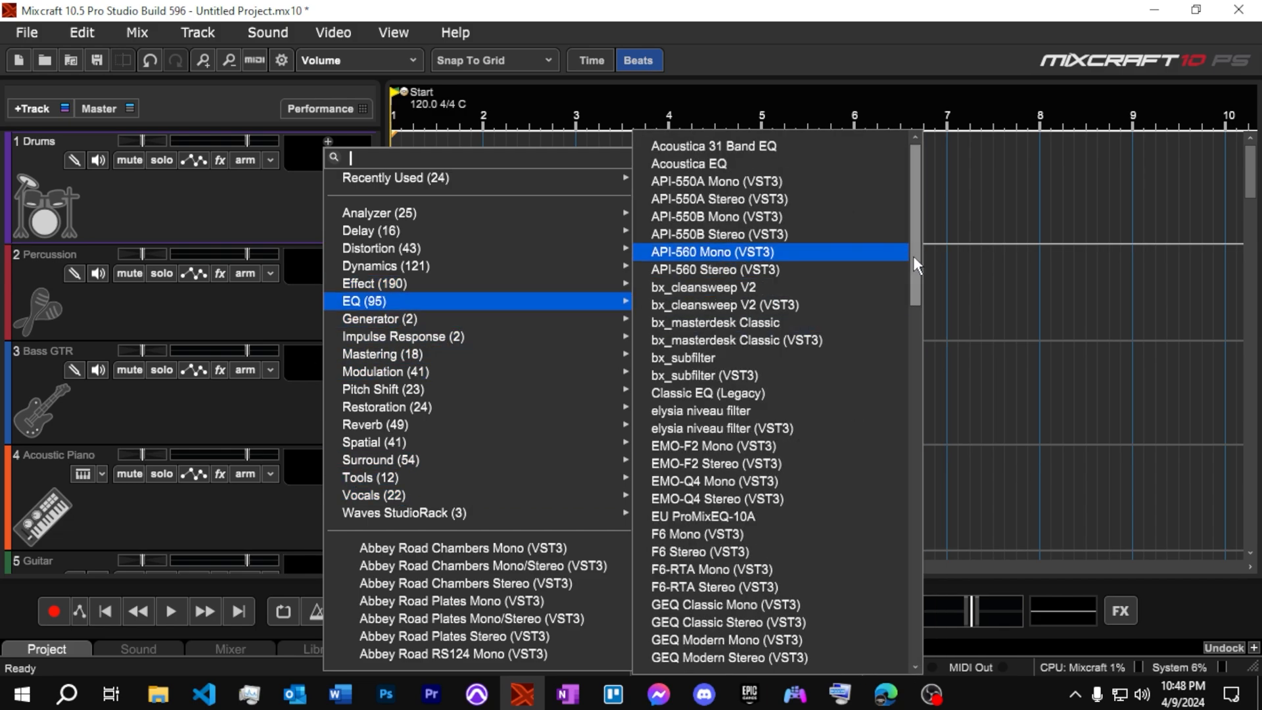
{"action": "scroll", "scroll_direction": "down", "scroll_amount": 3}
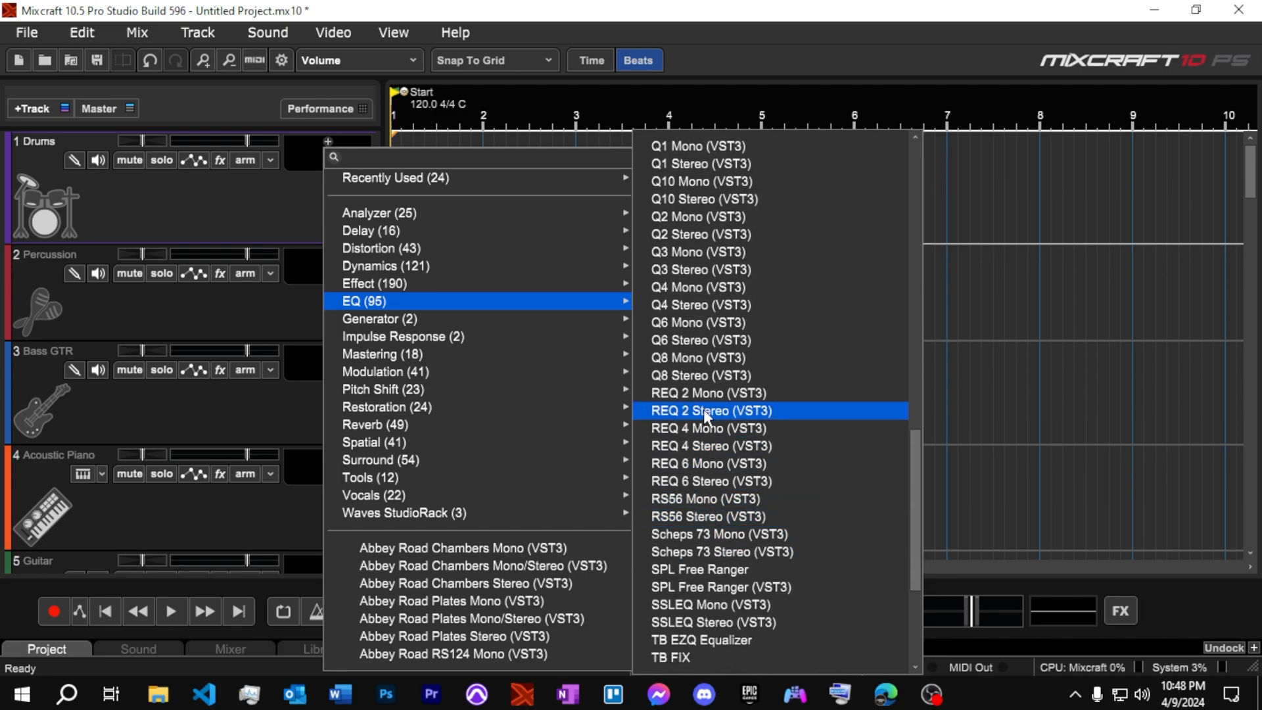
{"action": "mouse_move", "coordinate": [713, 395]}
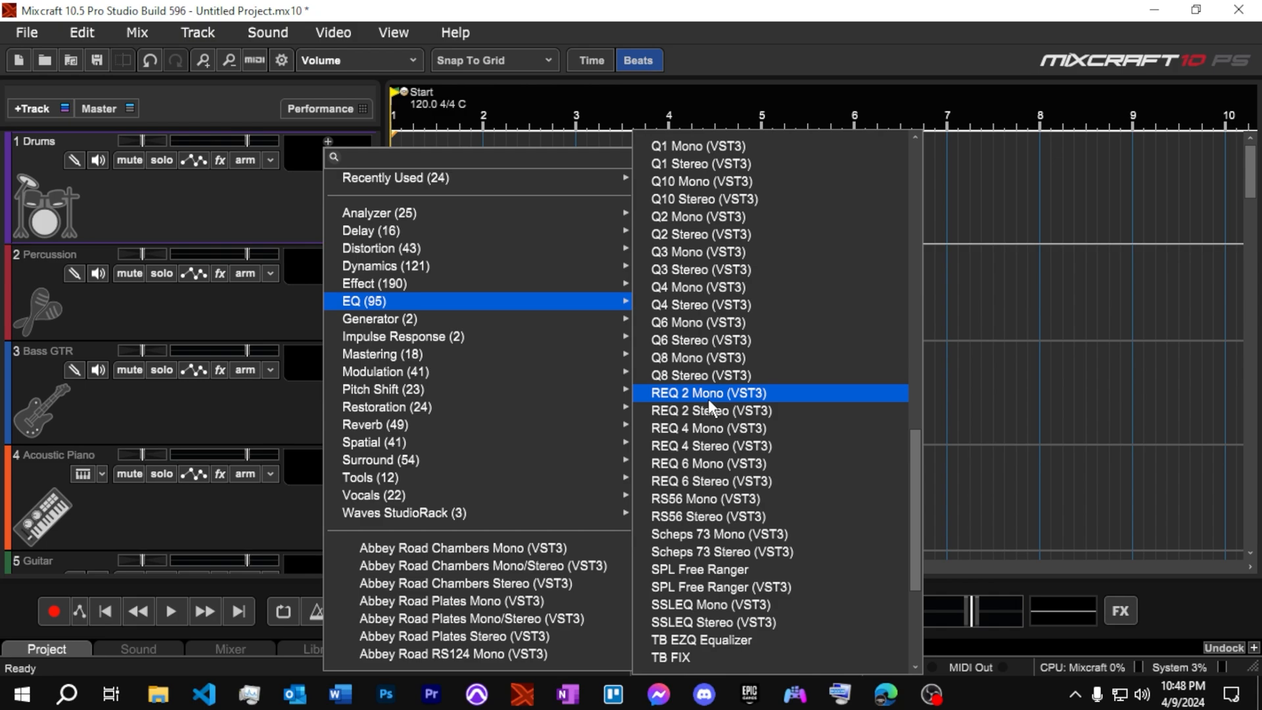
{"action": "left_click", "coordinate": [706, 393]}
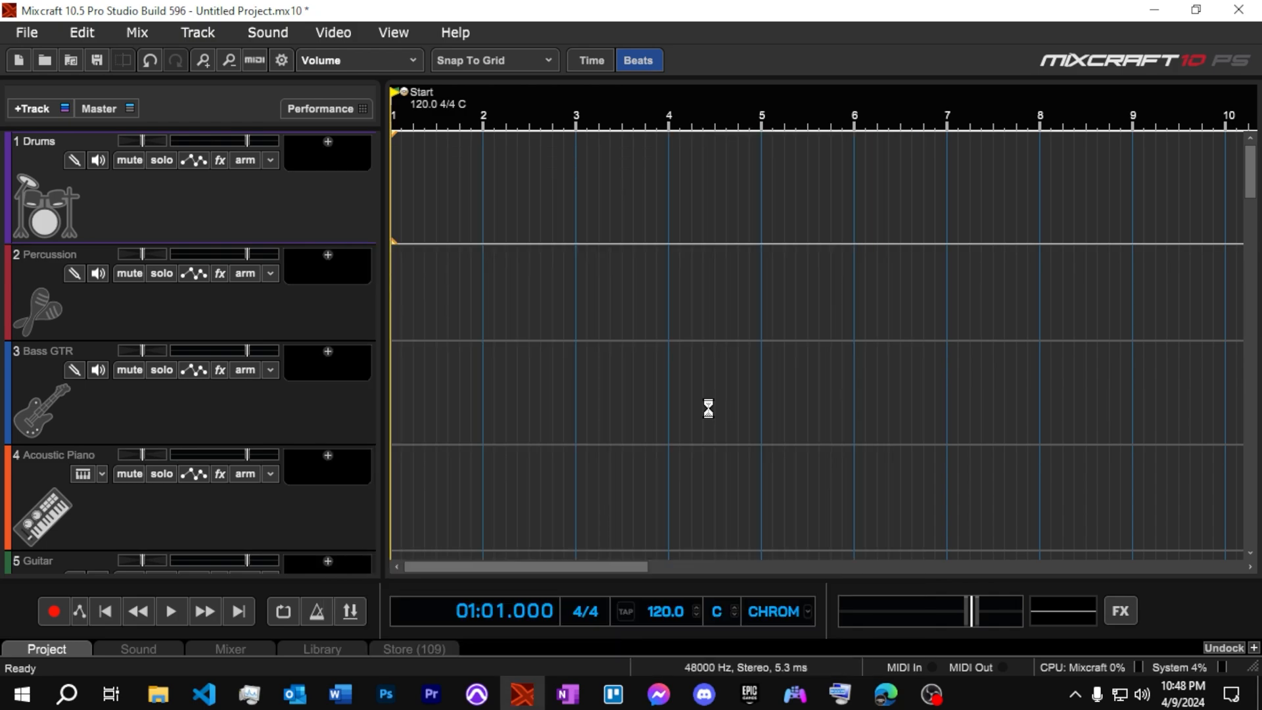
{"action": "left_click", "coordinate": [219, 160]}
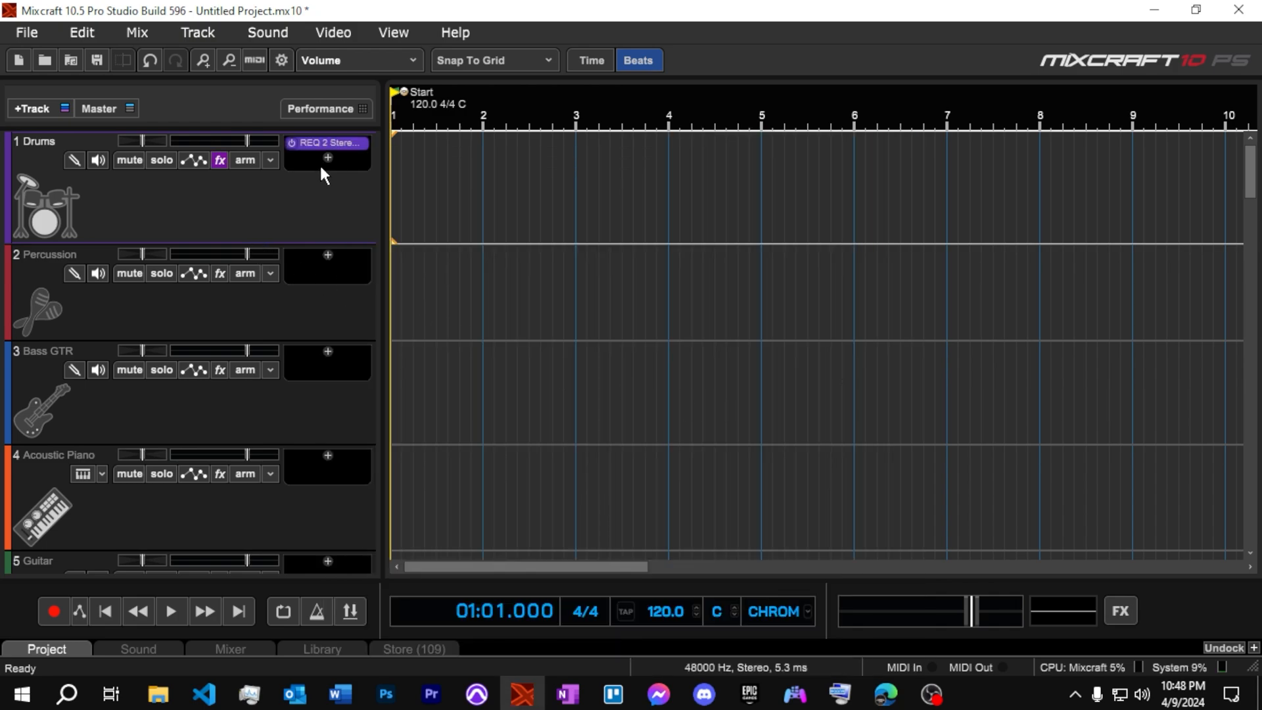
{"action": "mouse_move", "coordinate": [305, 324]}
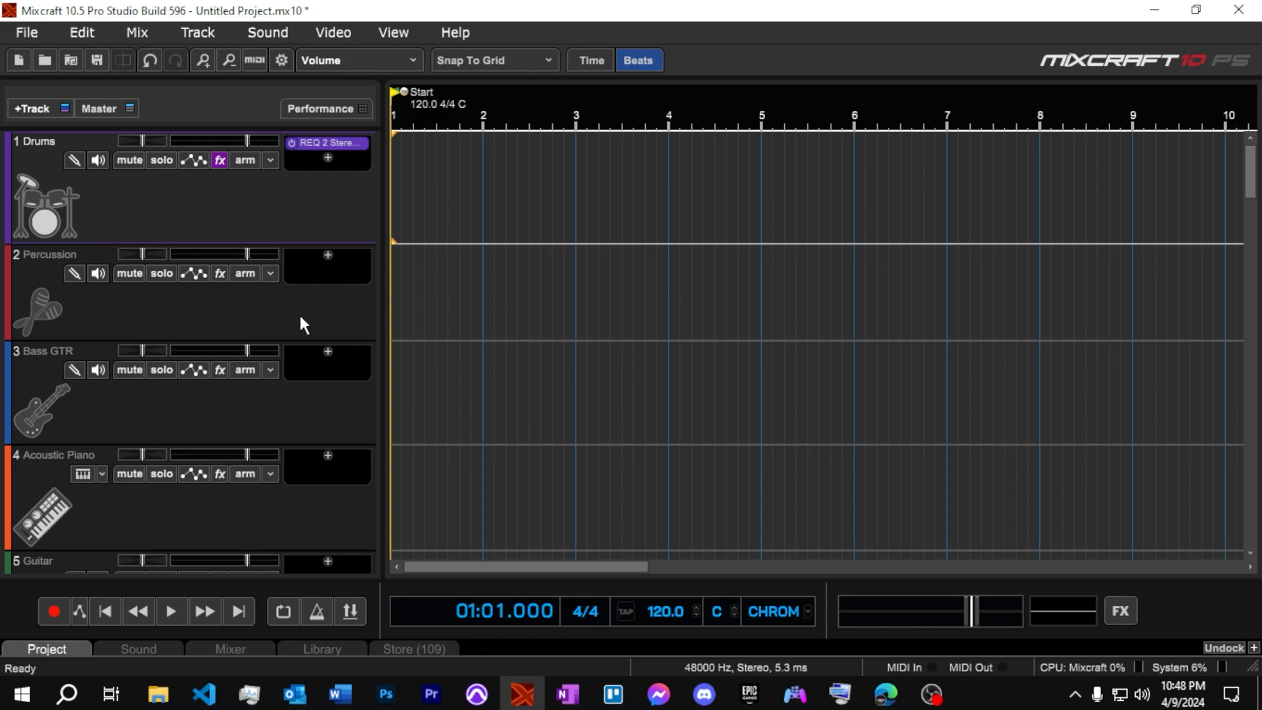
{"action": "scroll", "scroll_direction": "down", "scroll_amount": 3}
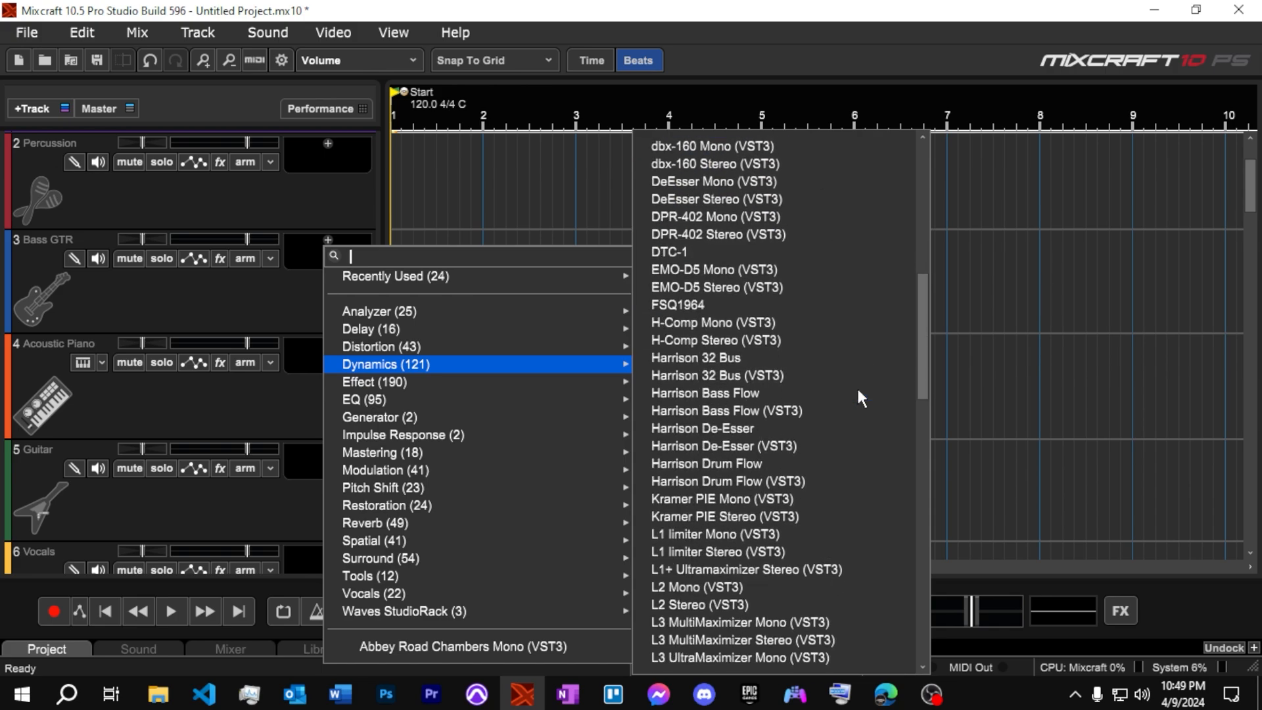
Put RCompressor Mono on Bass GTR and close its plugin window
{"action": "left_click", "coordinate": [372, 390]}
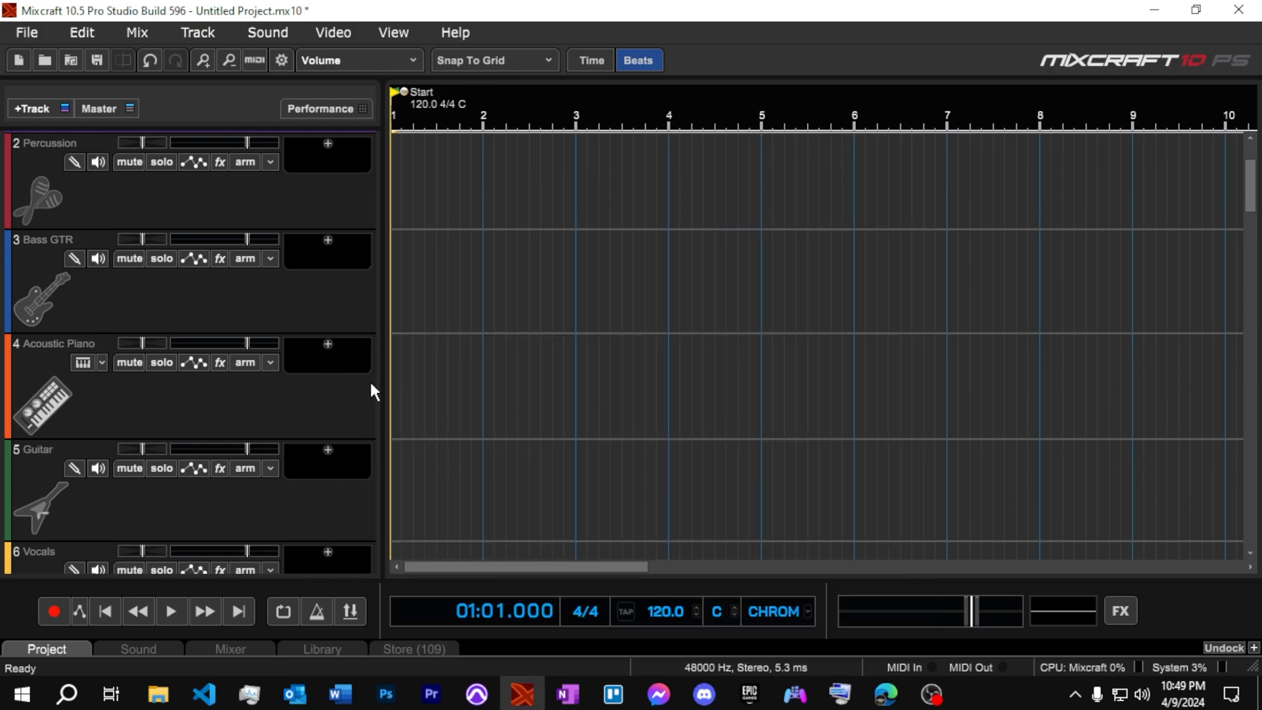
{"action": "left_click", "coordinate": [219, 258]}
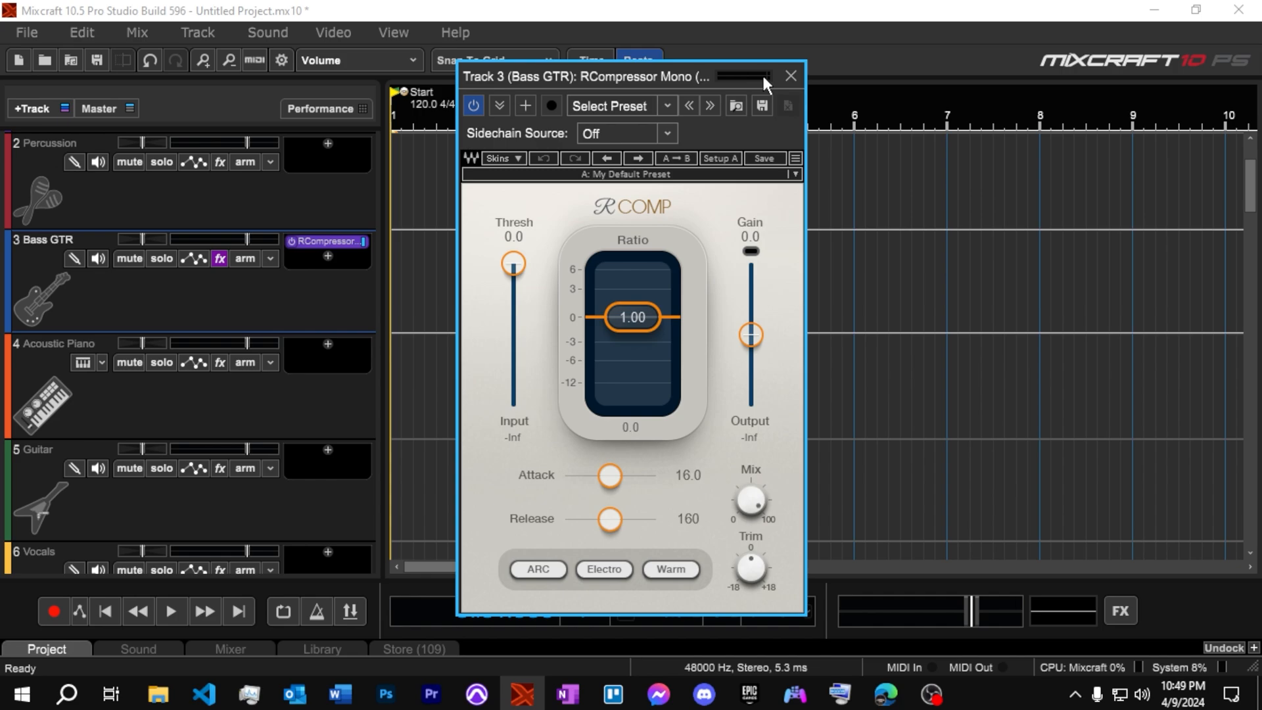
{"action": "left_click", "coordinate": [789, 76]}
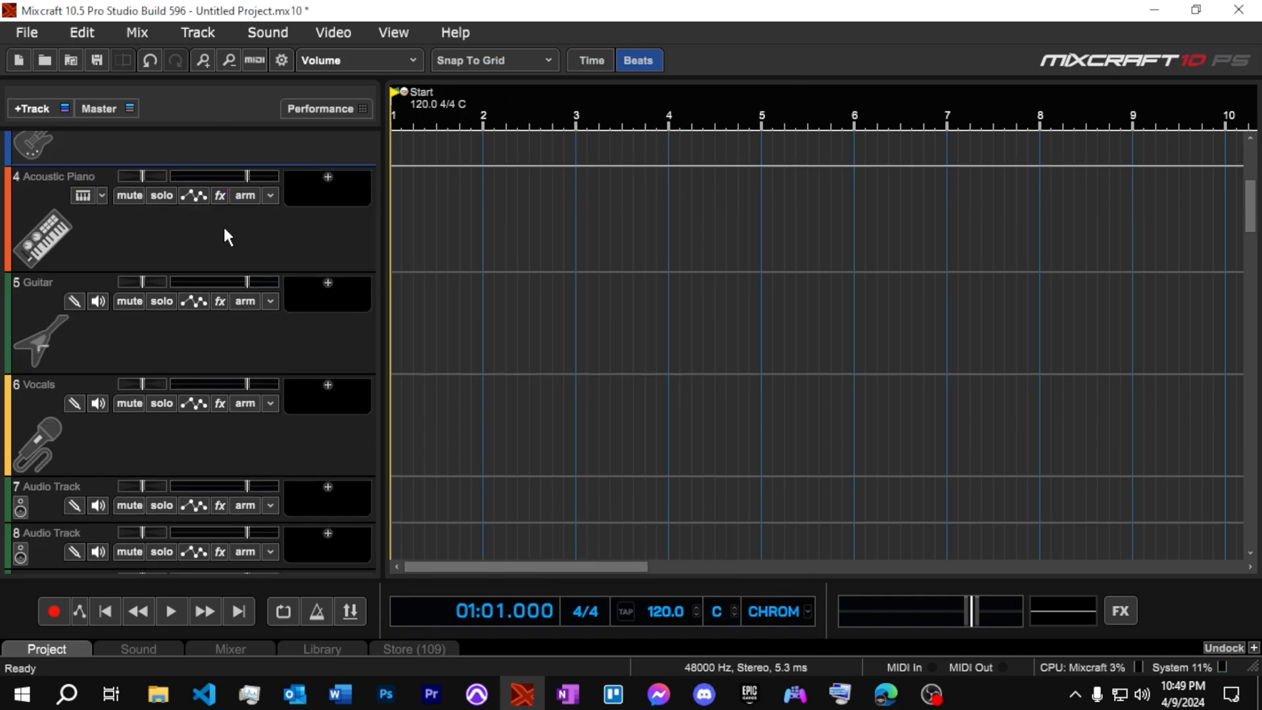
{"action": "scroll", "scroll_direction": "down", "scroll_amount": 3}
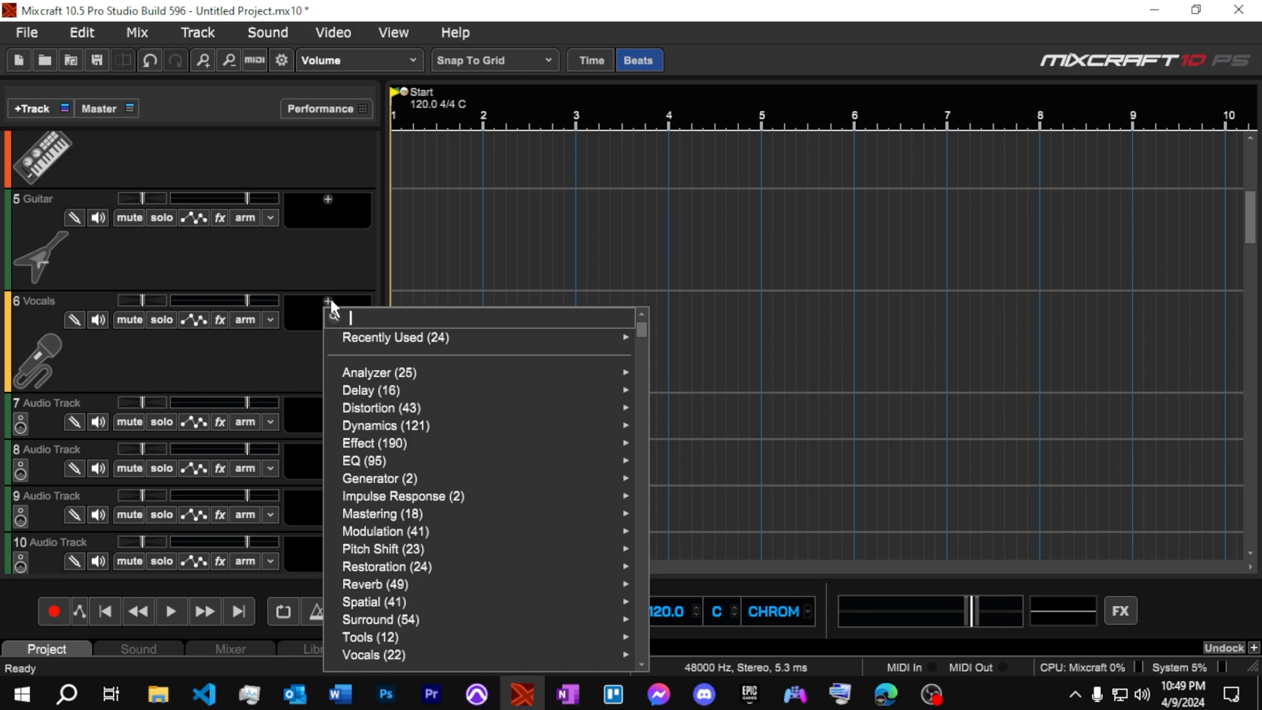
{"action": "mouse_move", "coordinate": [373, 660]}
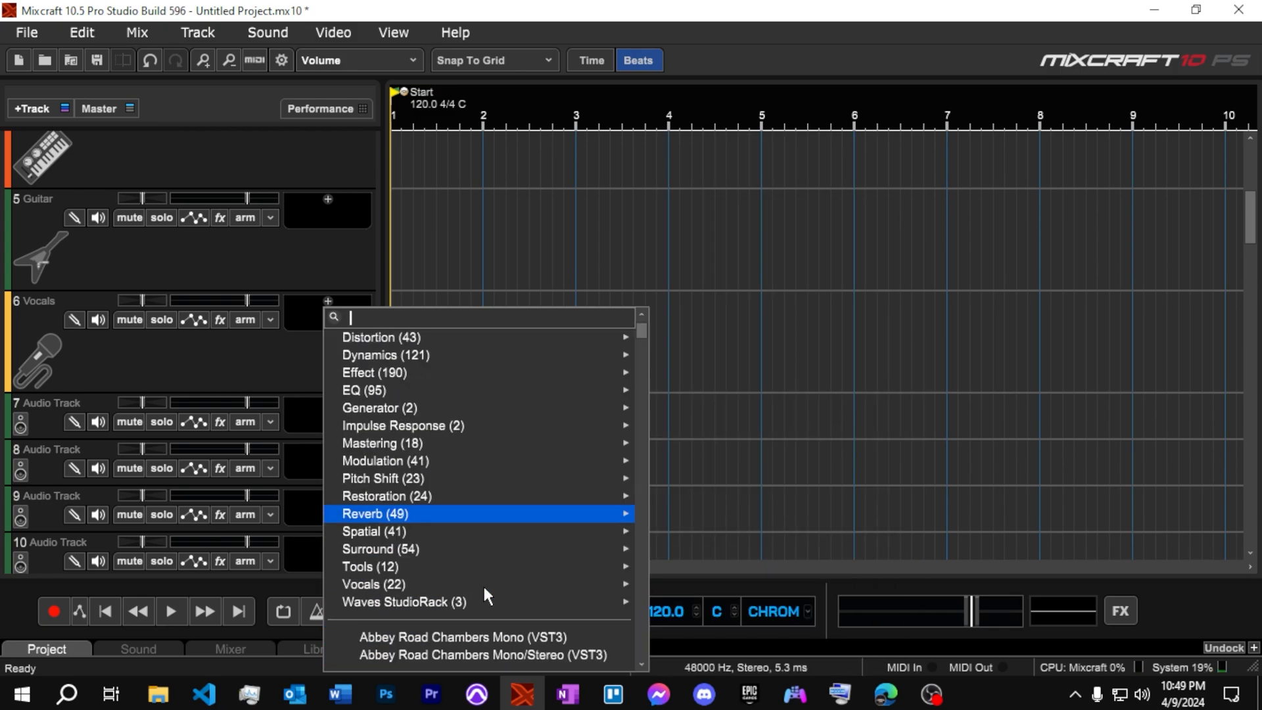
{"action": "mouse_move", "coordinate": [386, 355]}
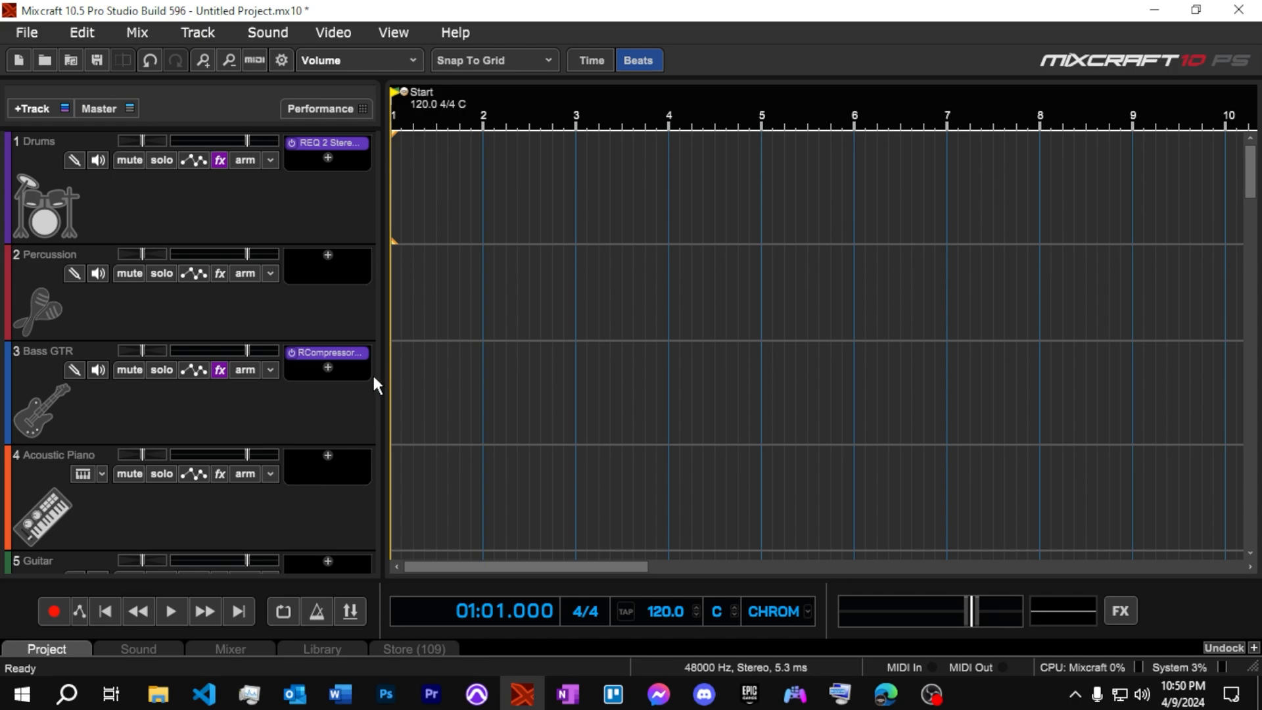
{"action": "mouse_move", "coordinate": [373, 384]}
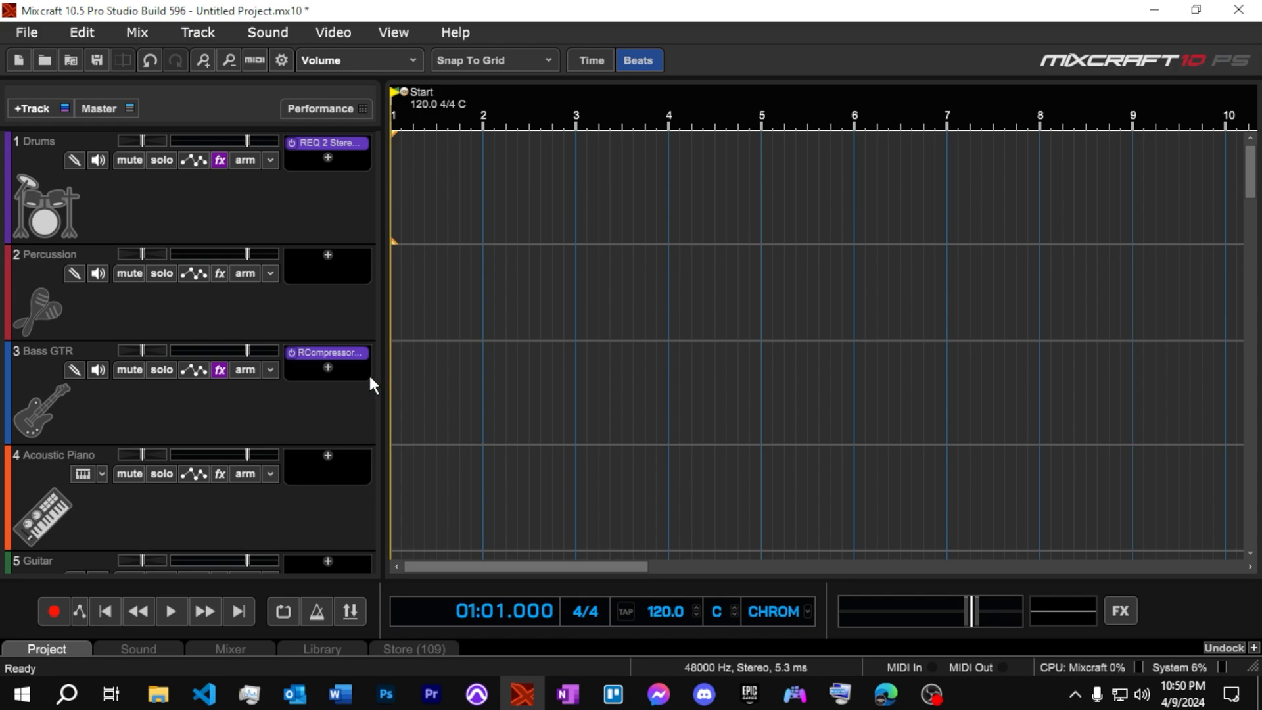
{"action": "mouse_move", "coordinate": [228, 286]}
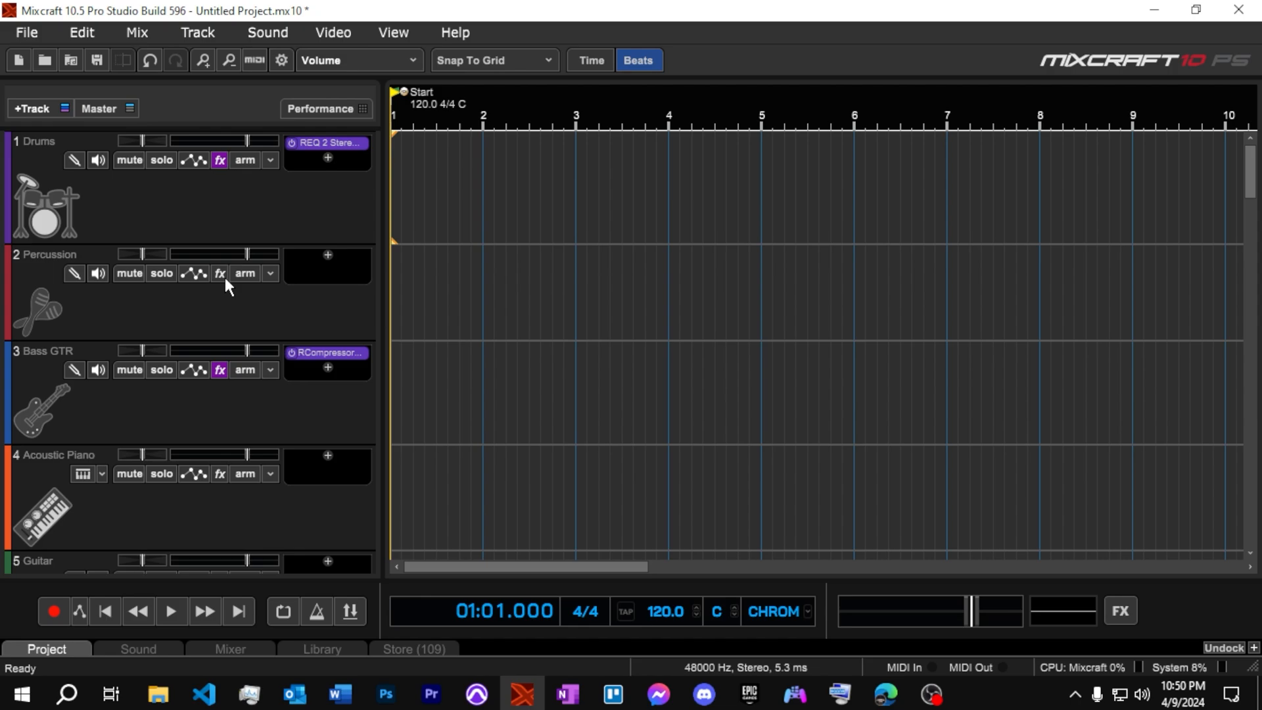
{"action": "mouse_move", "coordinate": [31, 92]}
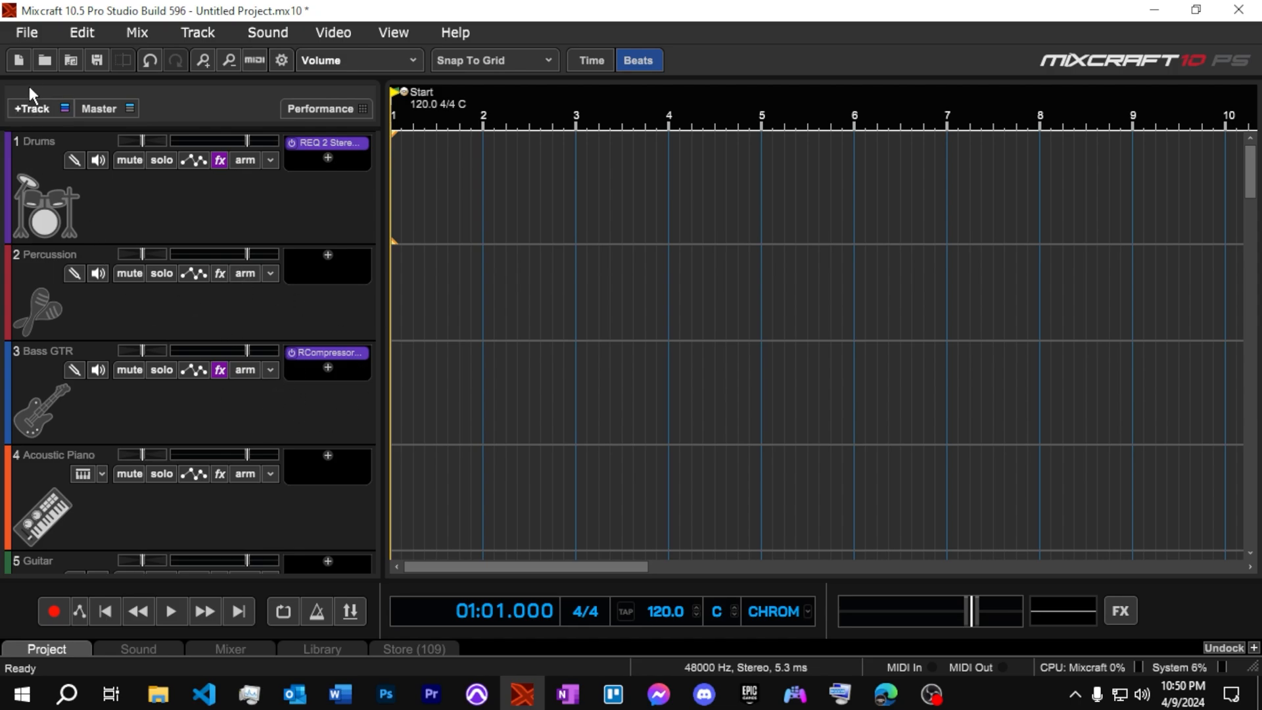
{"action": "mouse_move", "coordinate": [234, 517]}
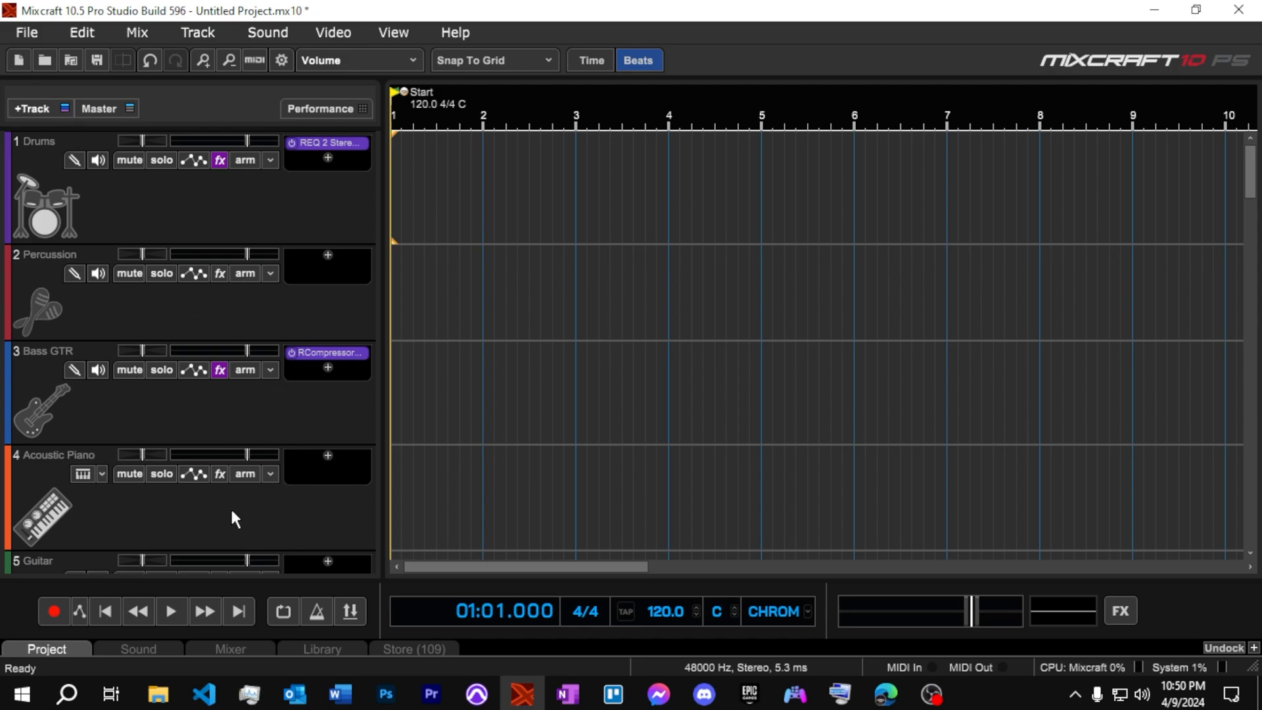
Save the project as 'Mary's Template', Mixcraft Template type, in 1 Mixcraft Templates
{"action": "left_click", "coordinate": [25, 32]}
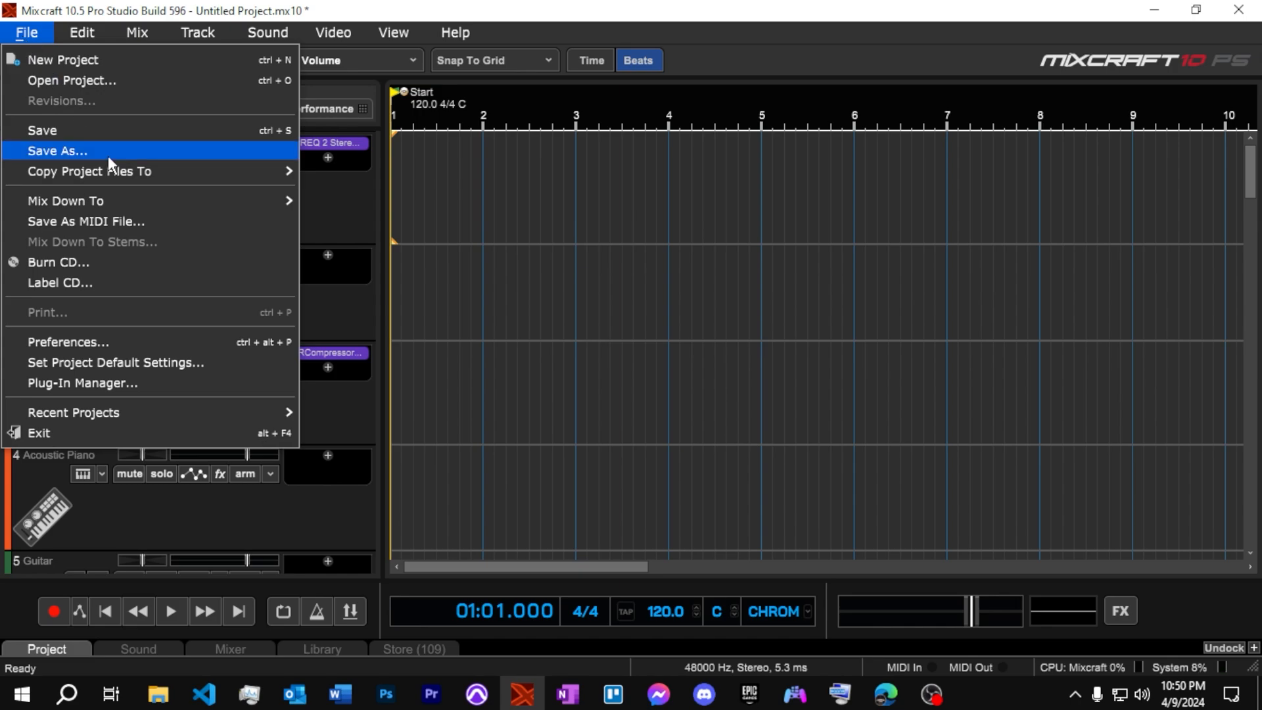
{"action": "left_click", "coordinate": [55, 150]}
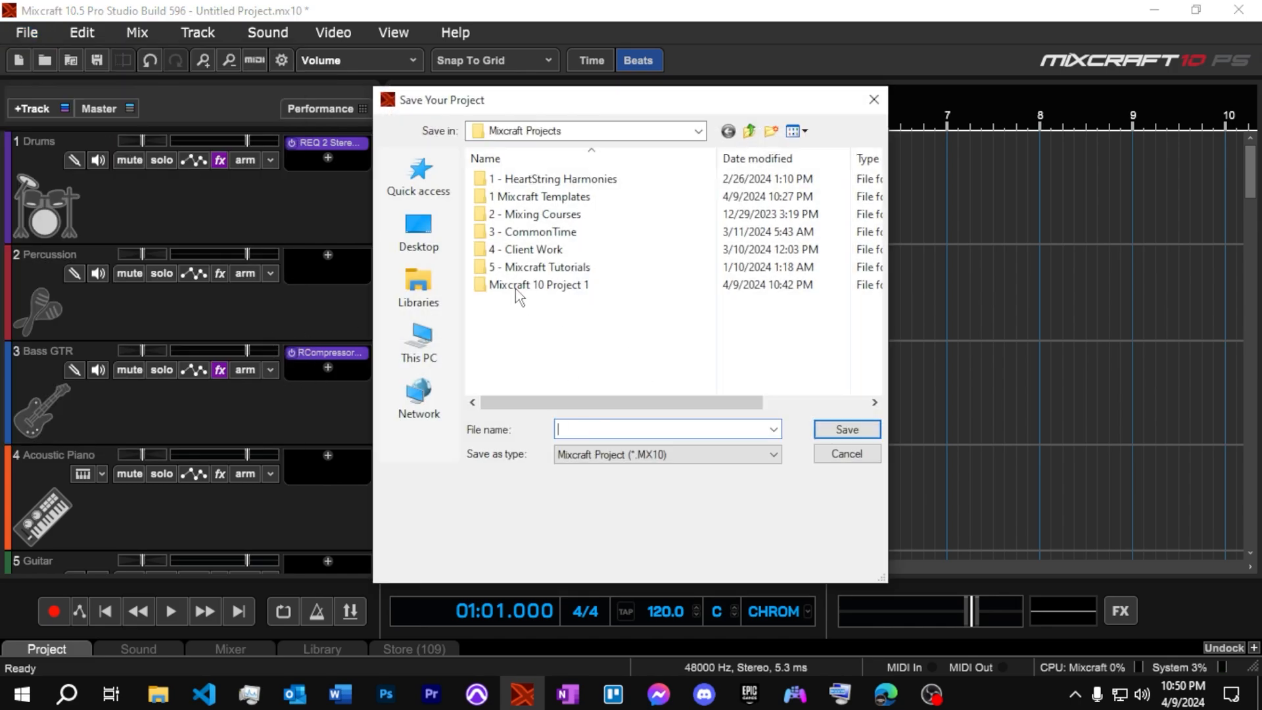
{"action": "mouse_move", "coordinate": [539, 196]}
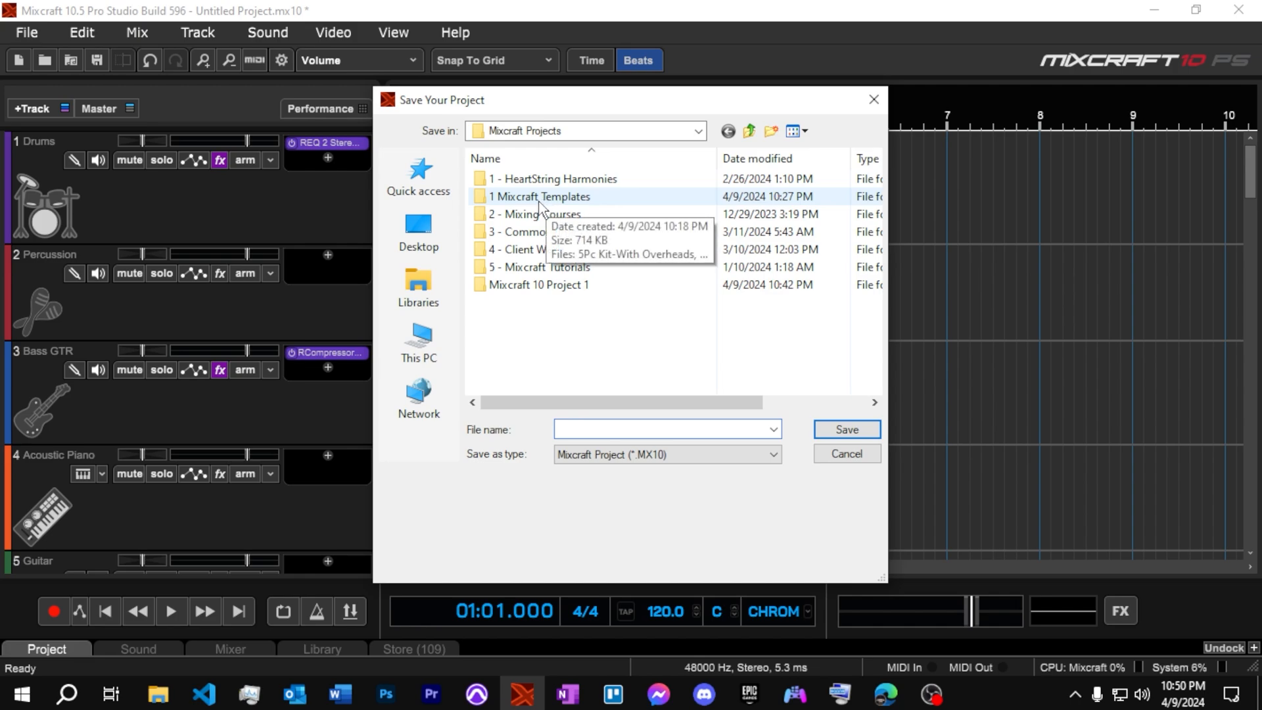
{"action": "double_click", "coordinate": [541, 196]}
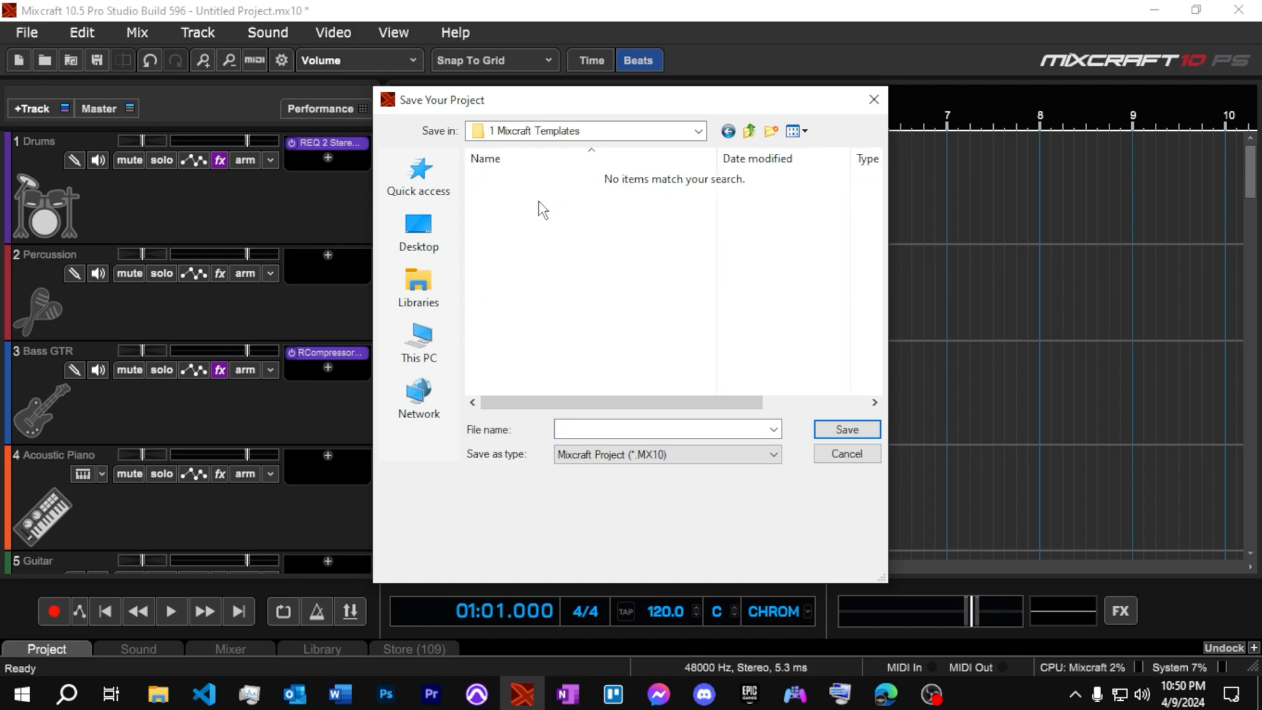
{"action": "left_click", "coordinate": [660, 430]}
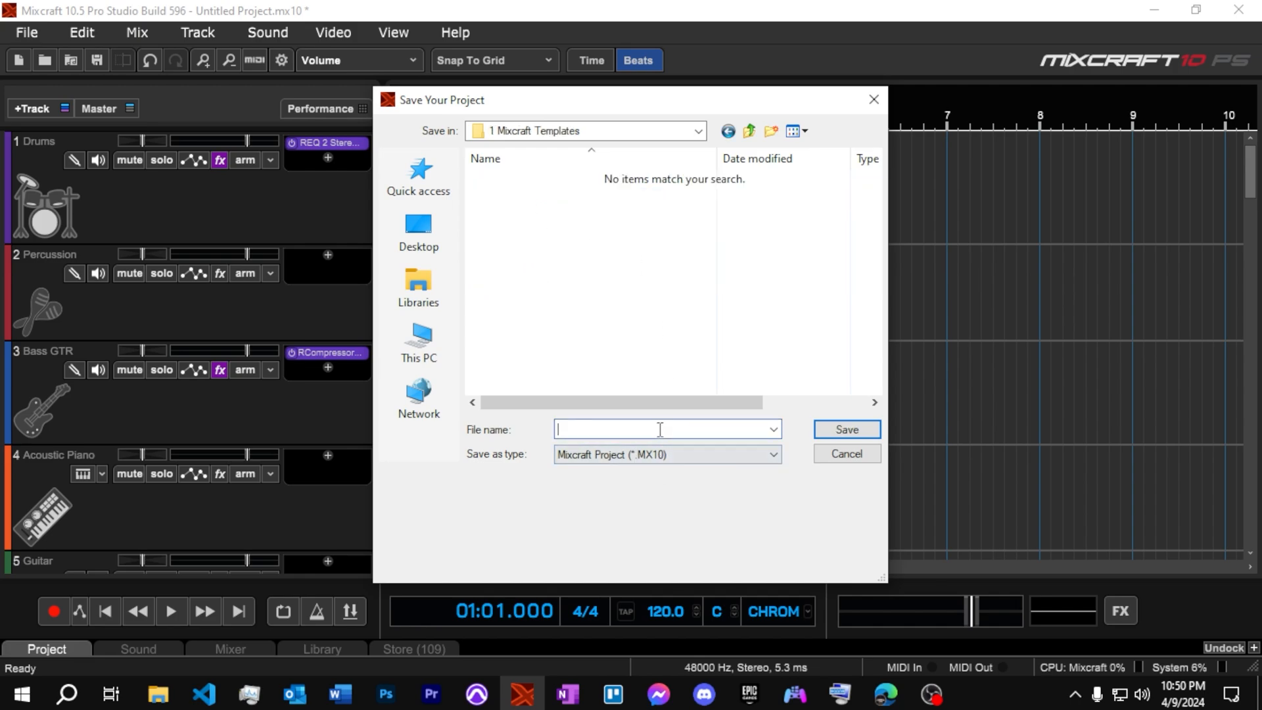
{"action": "type", "text": "Mary's Template"}
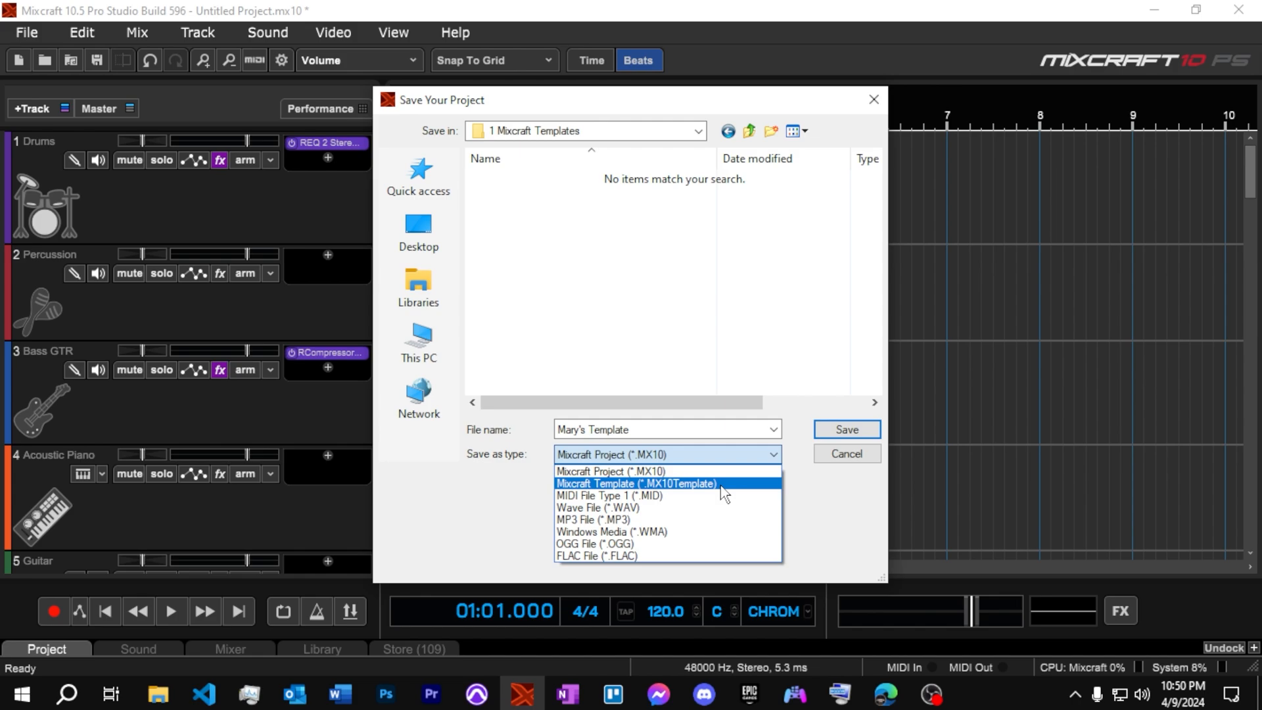
{"action": "mouse_move", "coordinate": [672, 494]}
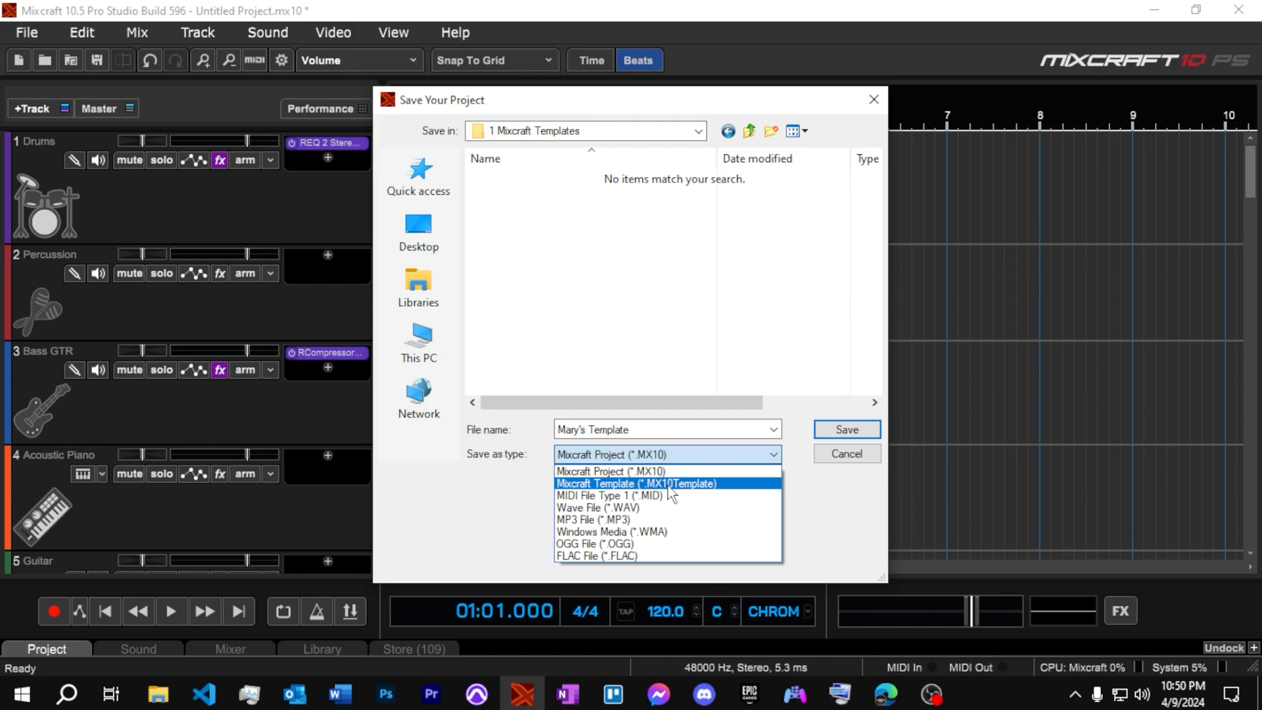
{"action": "left_click", "coordinate": [636, 483]}
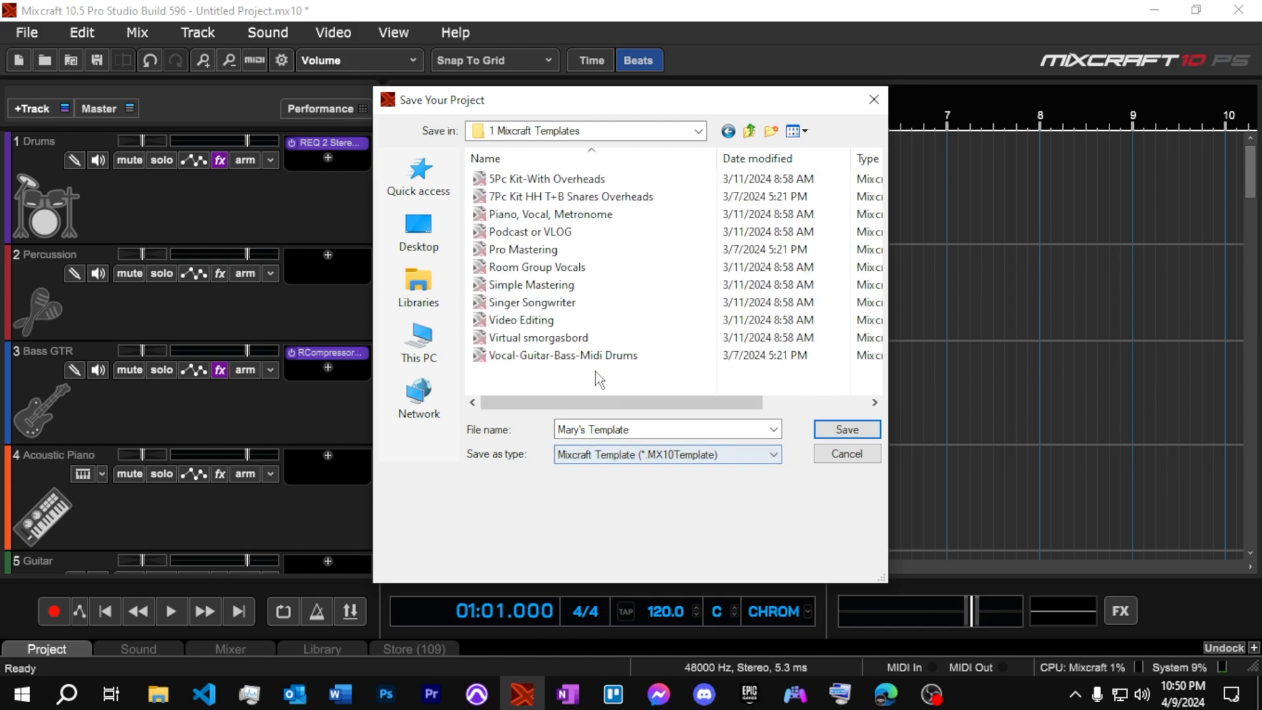
{"action": "left_click", "coordinate": [546, 179]}
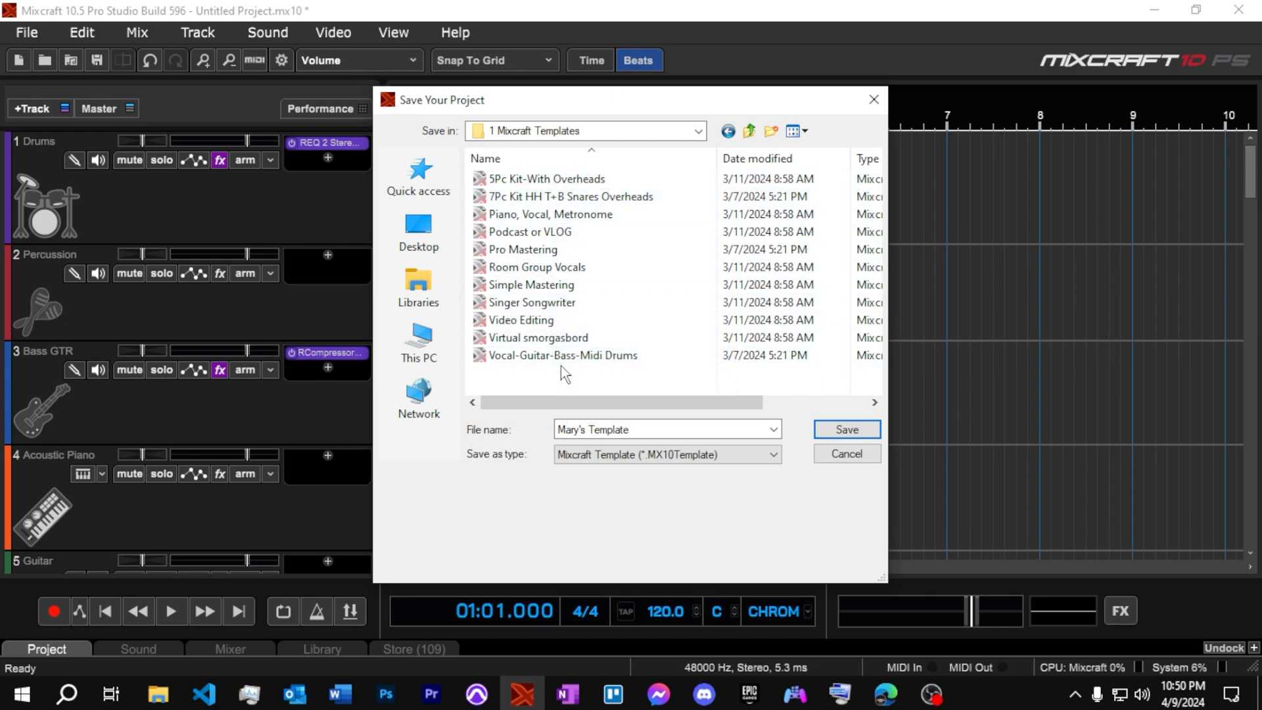
{"action": "mouse_move", "coordinate": [582, 378]}
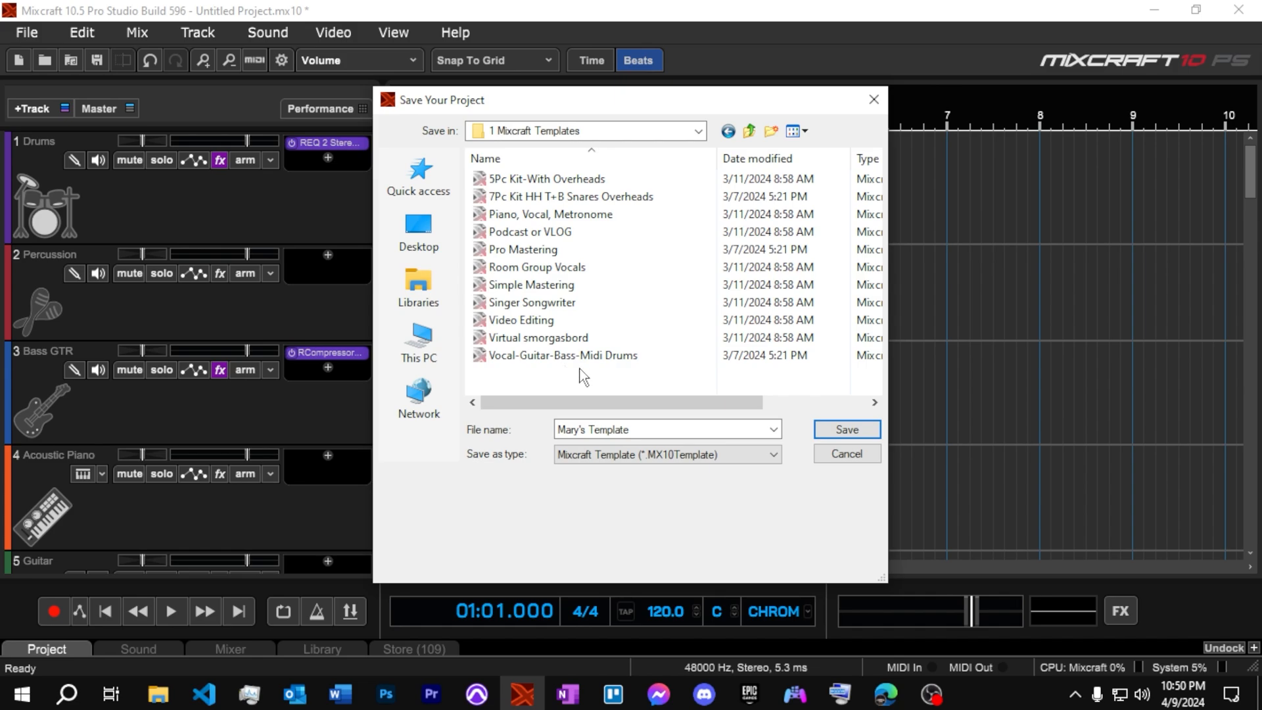
{"action": "left_click", "coordinate": [666, 430]}
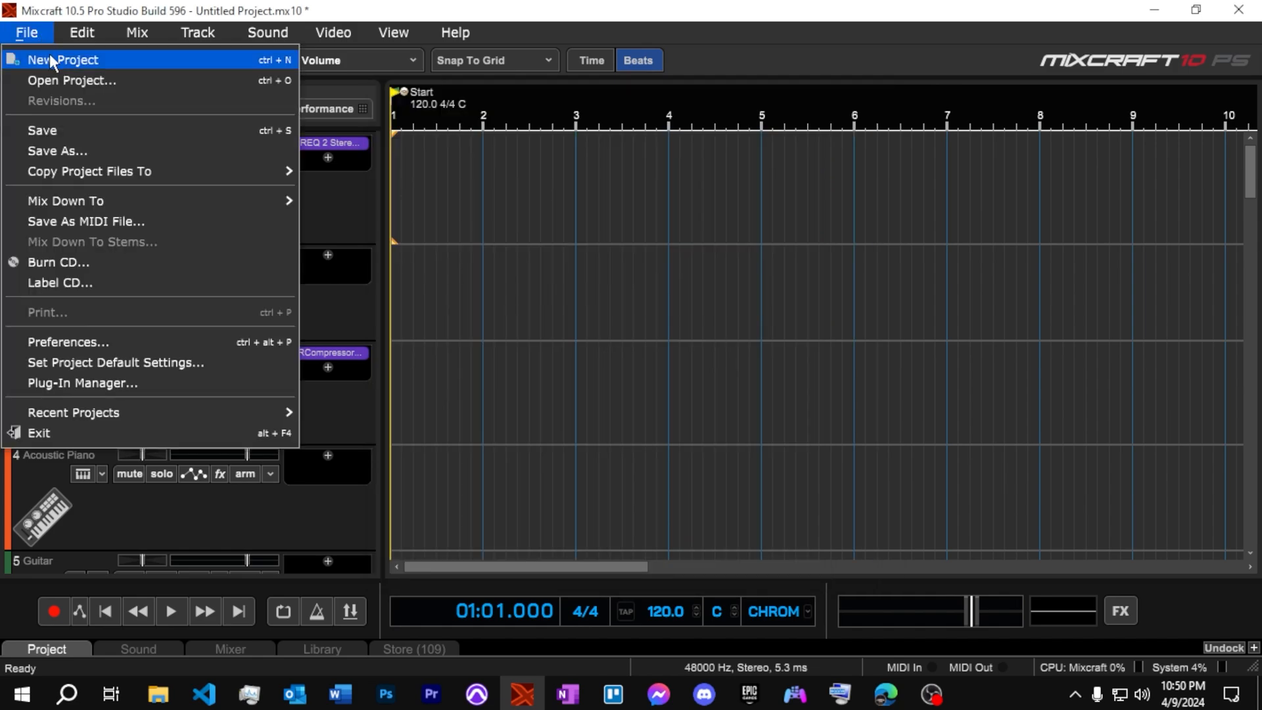
Create a new project from Mary's Template in the startup window
{"action": "left_click", "coordinate": [62, 60]}
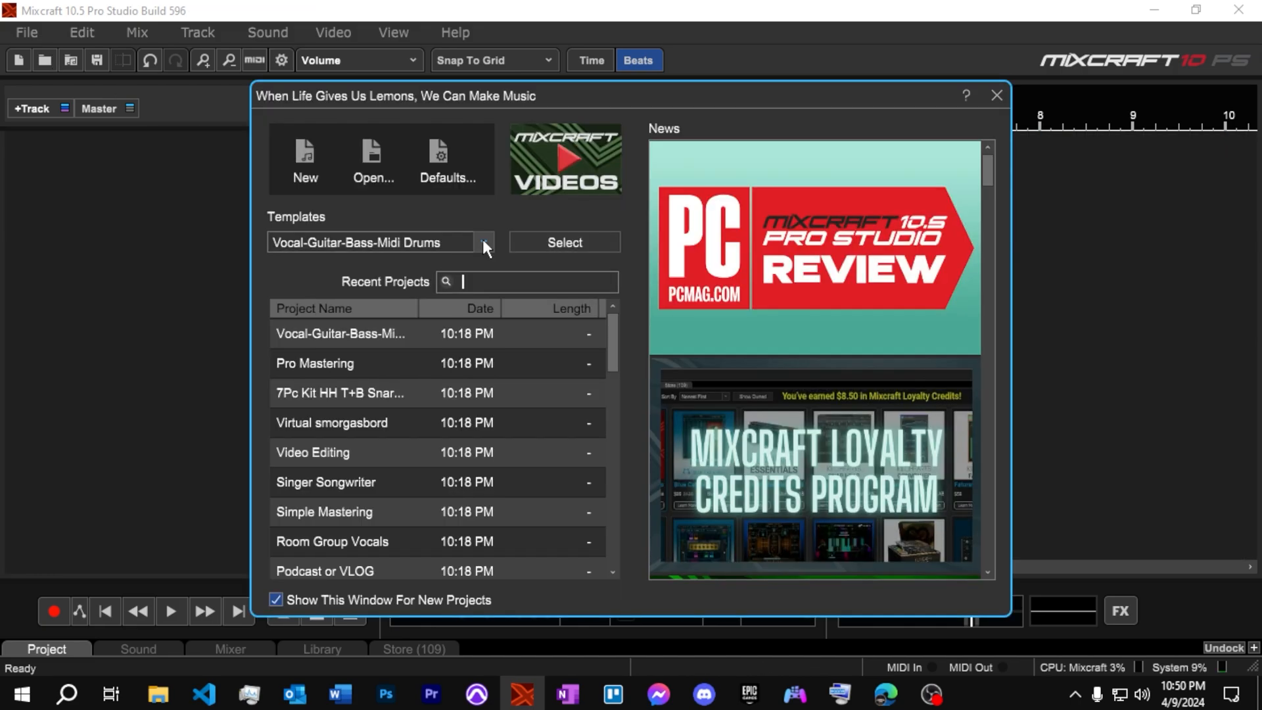
{"action": "left_click", "coordinate": [483, 243]}
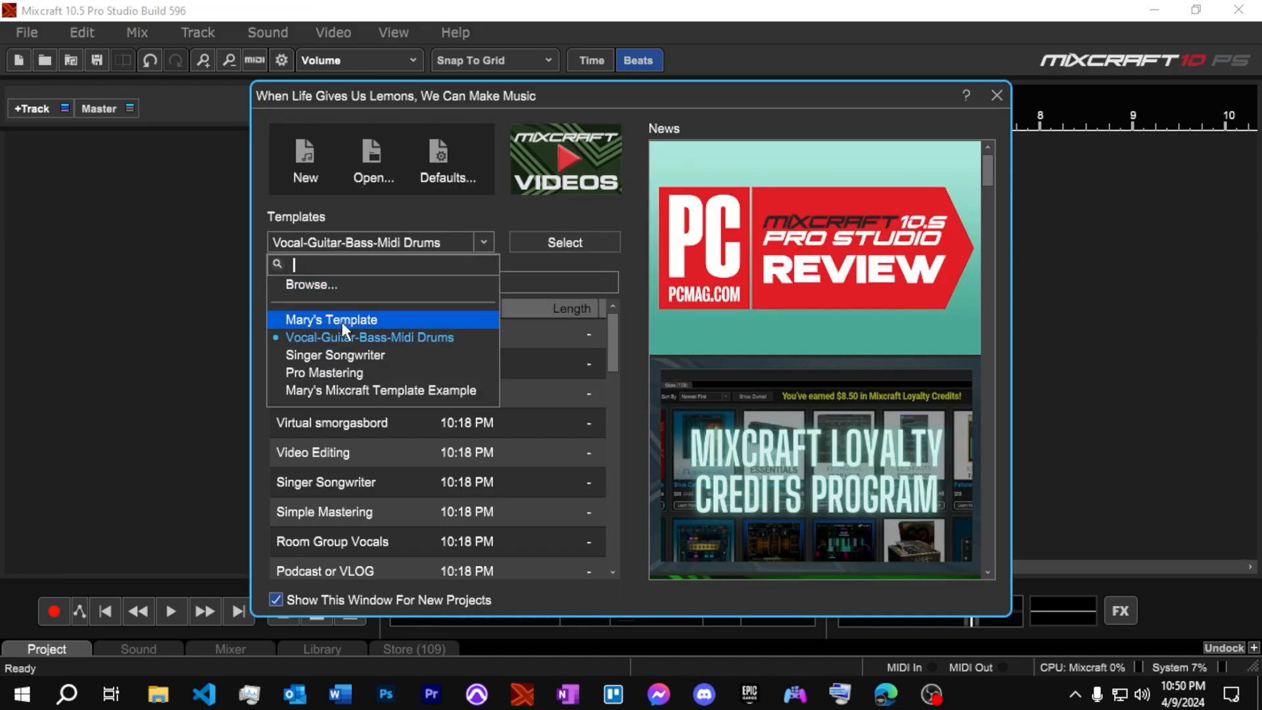
{"action": "left_click", "coordinate": [330, 320]}
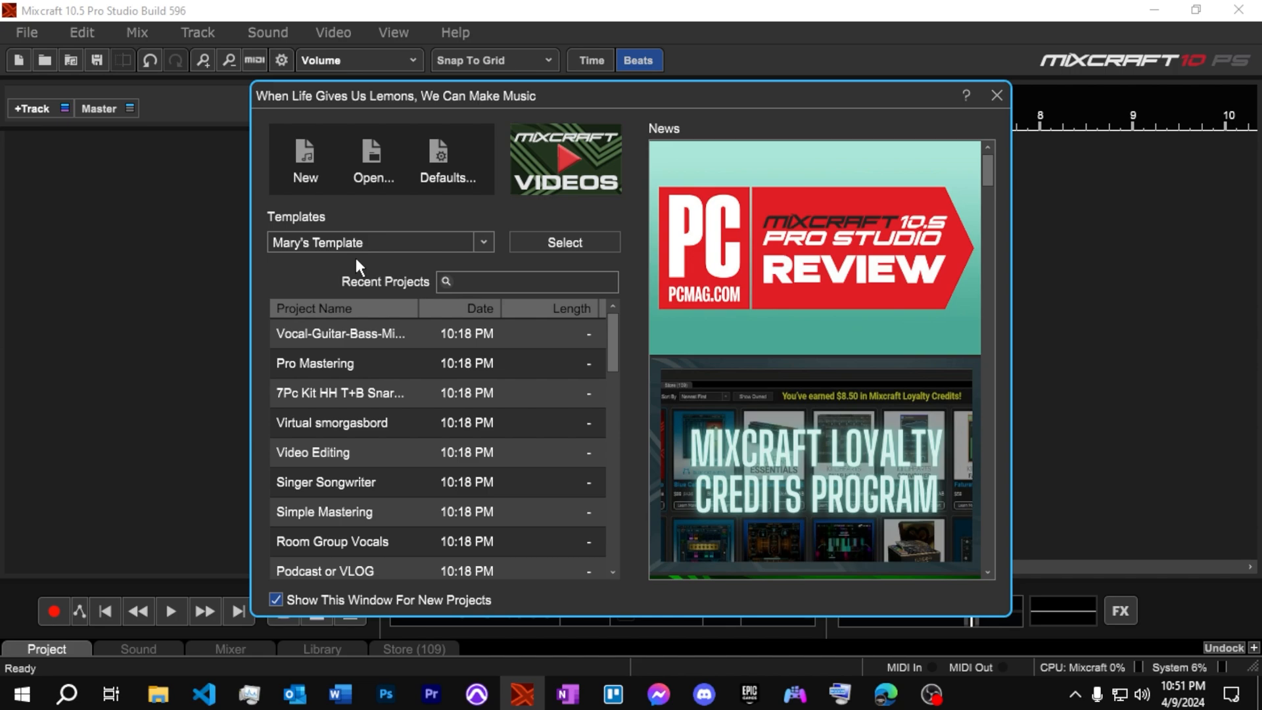
{"action": "left_click", "coordinate": [564, 243]}
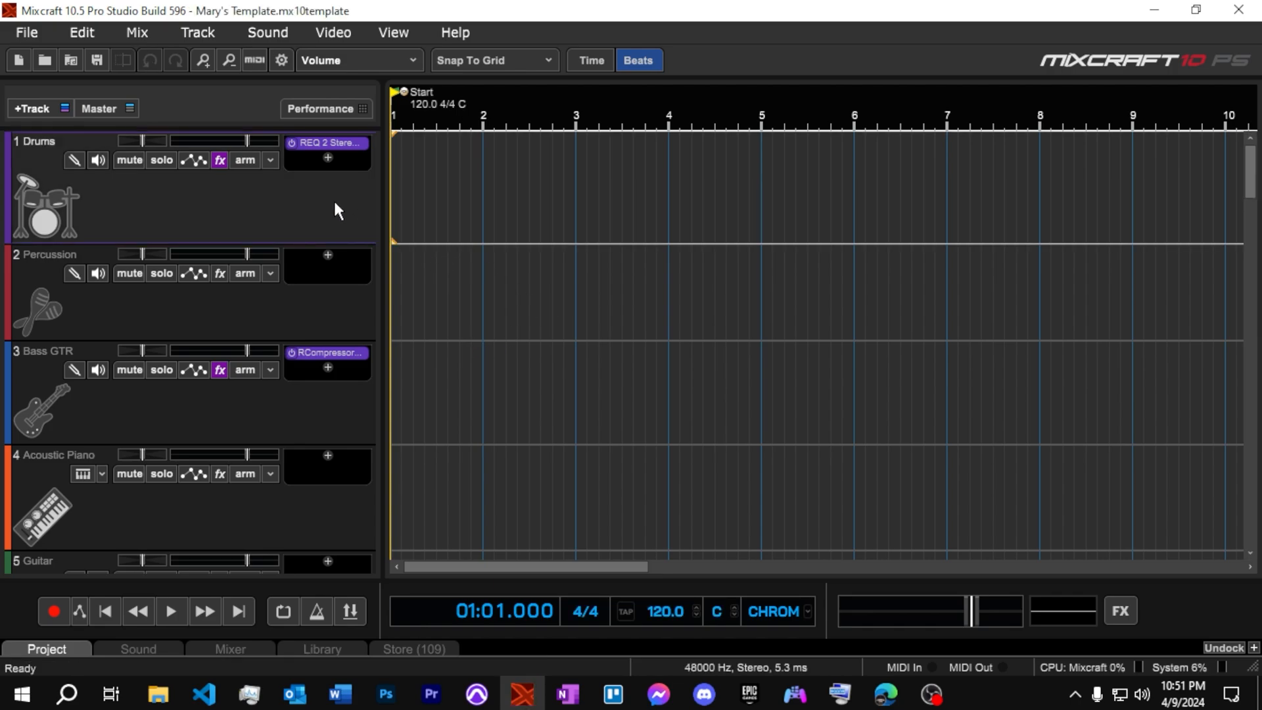
{"action": "mouse_move", "coordinate": [741, 484]}
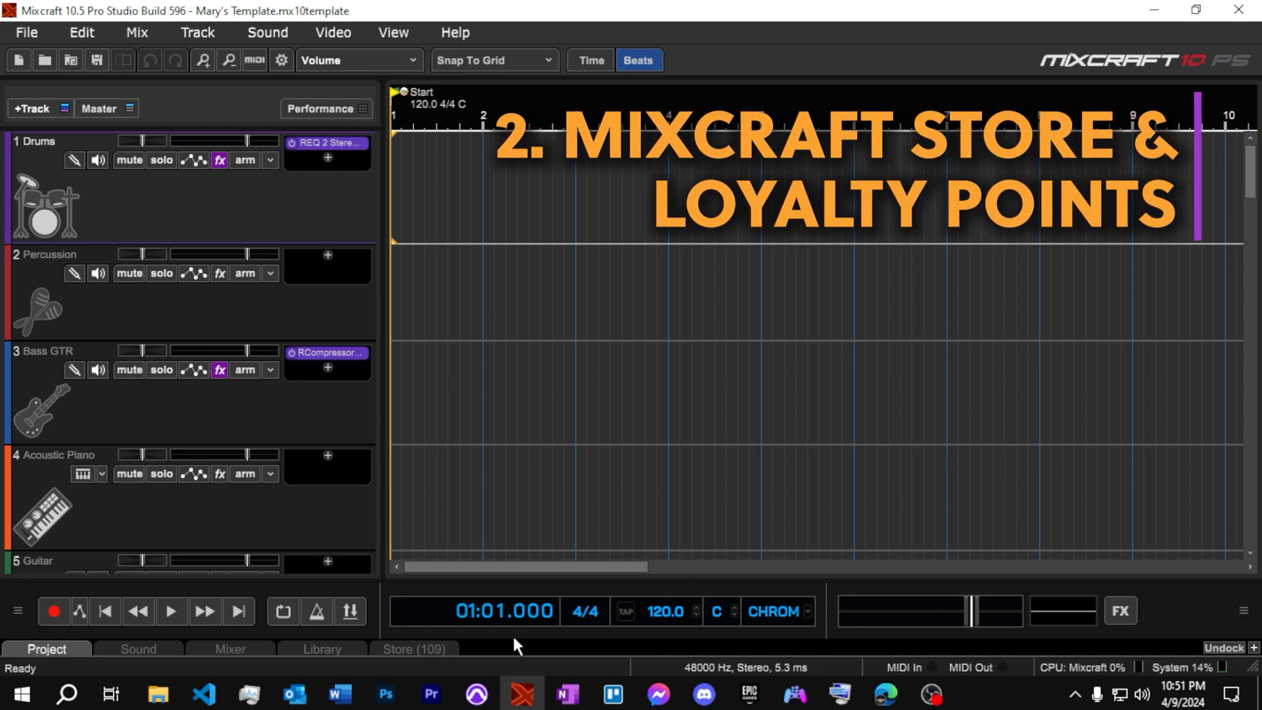
Open the Store tab and scroll through the plug-in and sound pack listings
{"action": "left_click", "coordinate": [413, 649]}
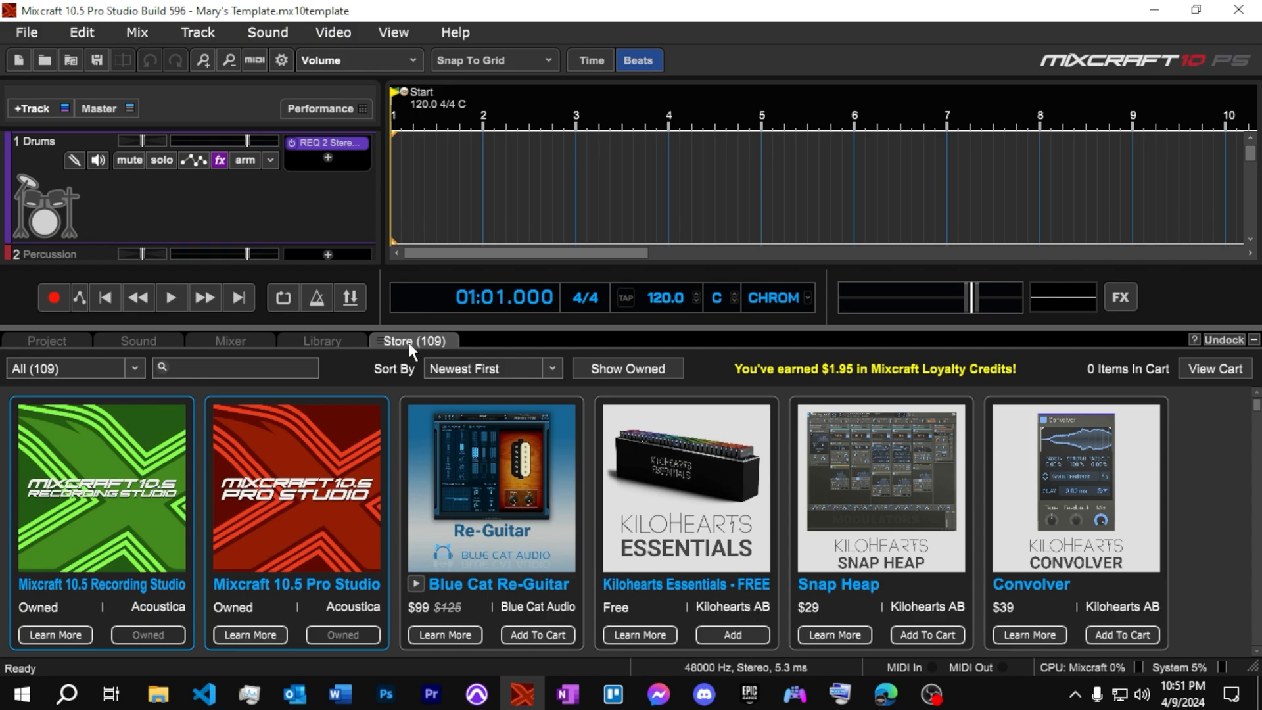
{"action": "mouse_move", "coordinate": [492, 560]}
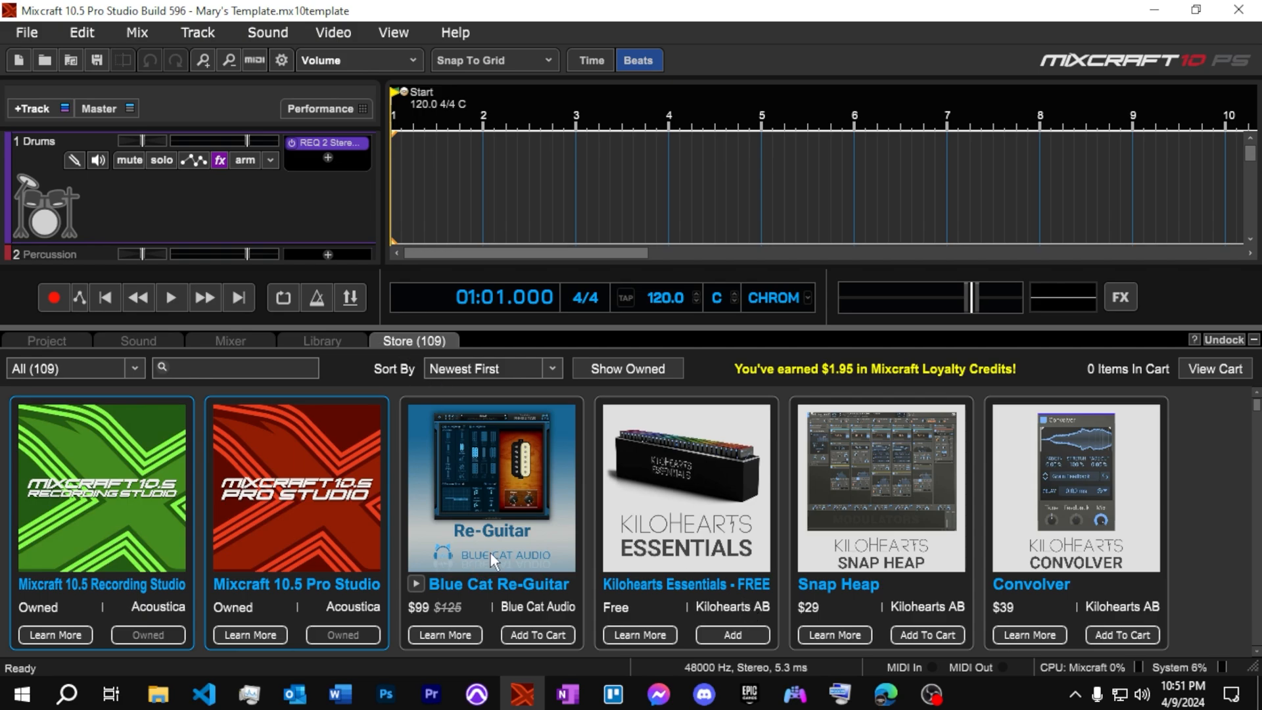
{"action": "scroll", "scroll_direction": "down", "scroll_amount": 3}
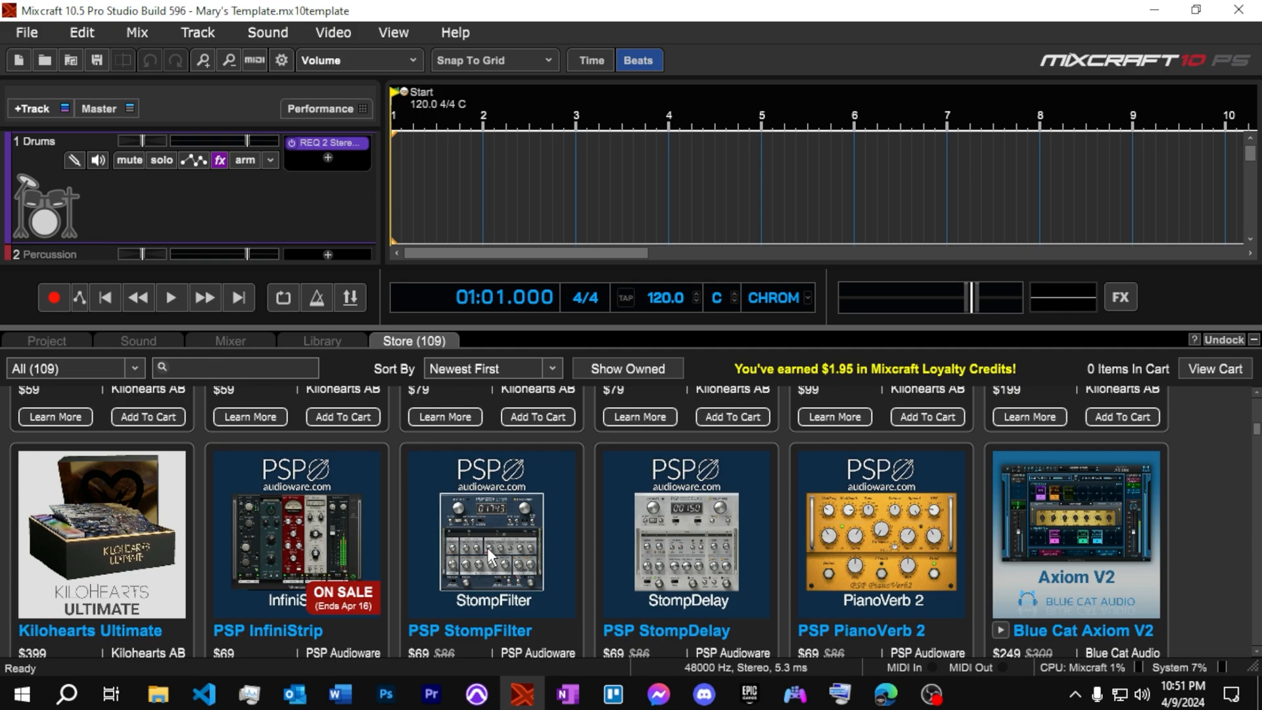
{"action": "mouse_move", "coordinate": [489, 546]}
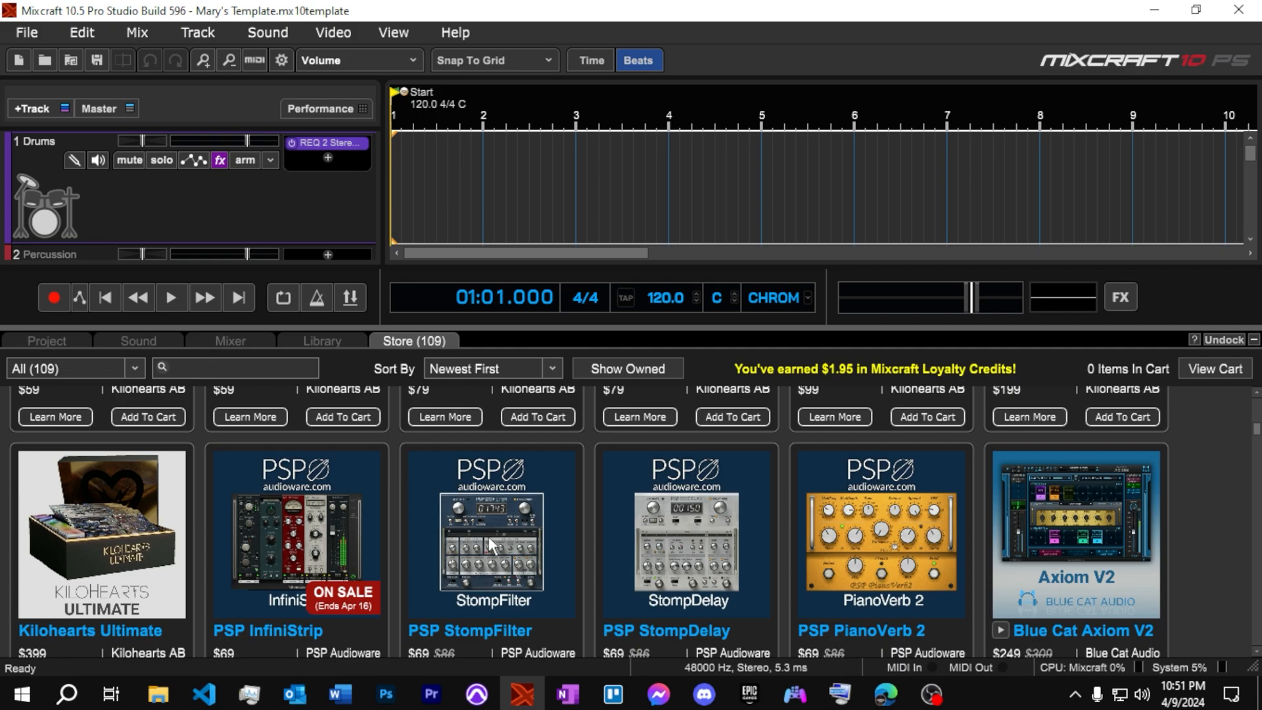
{"action": "scroll", "scroll_direction": "down", "scroll_amount": 3}
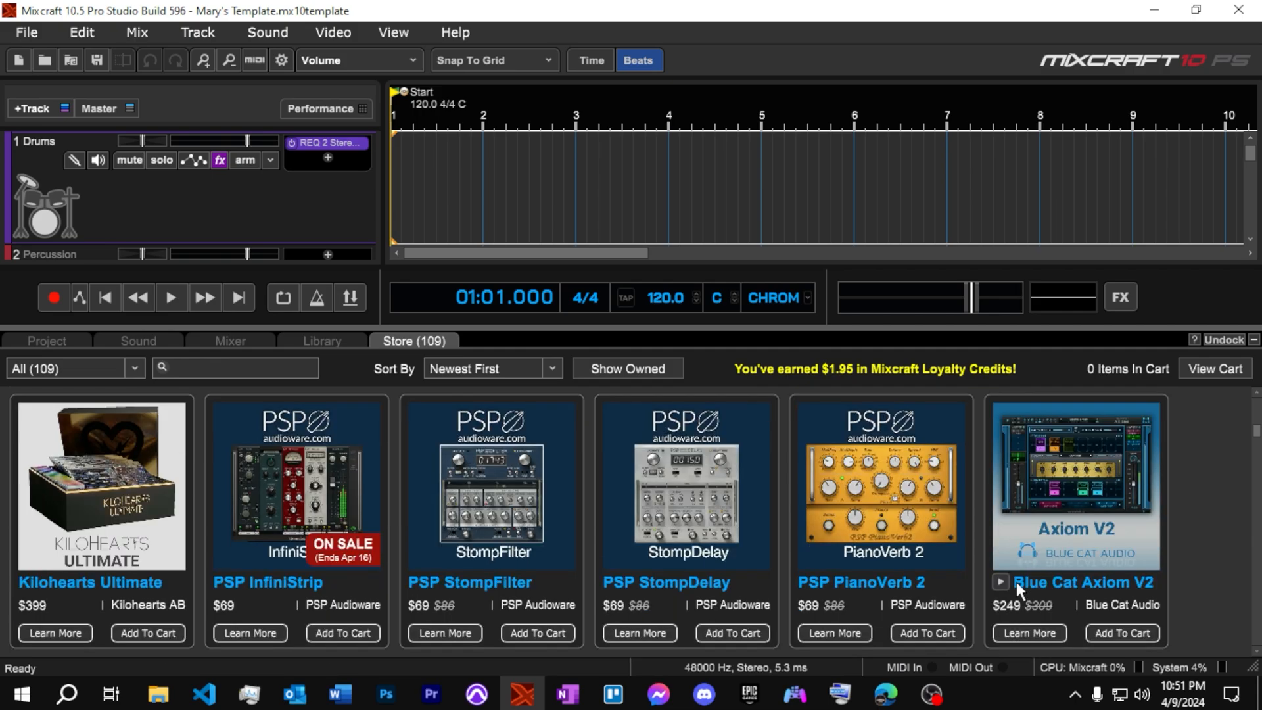
{"action": "scroll", "scroll_direction": "down", "scroll_amount": 3}
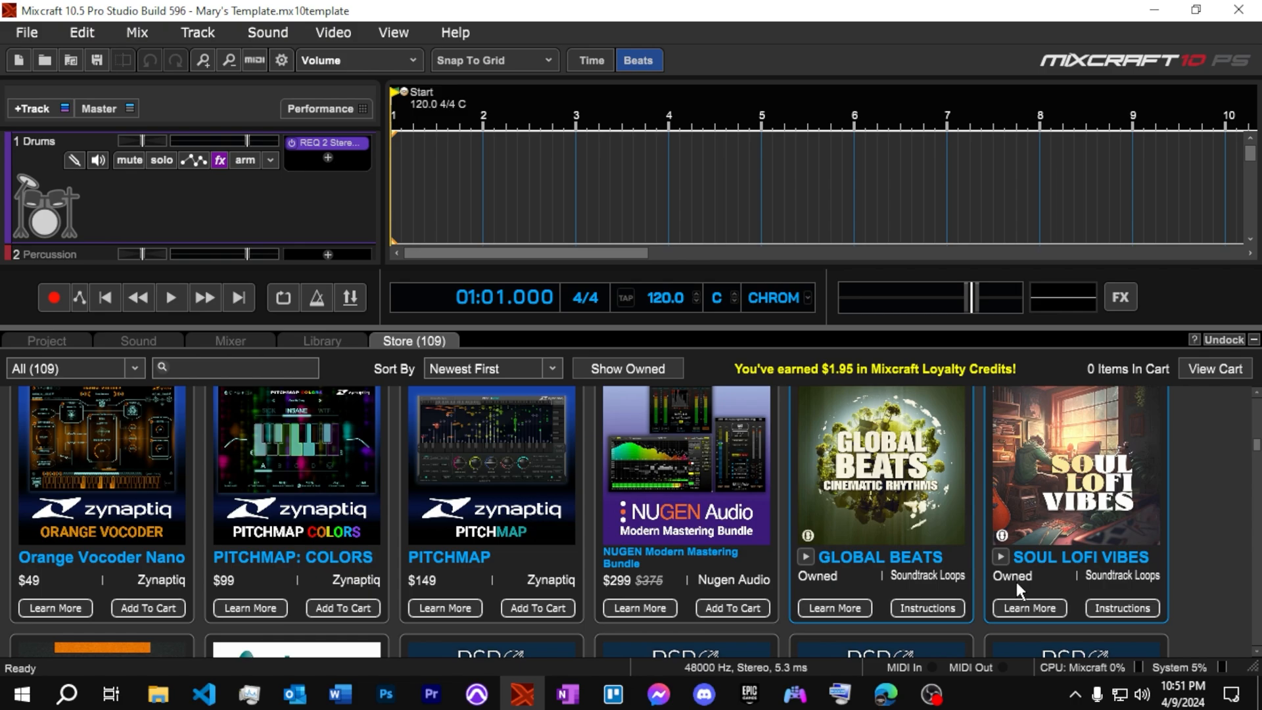
{"action": "scroll", "scroll_direction": "down", "scroll_amount": 3}
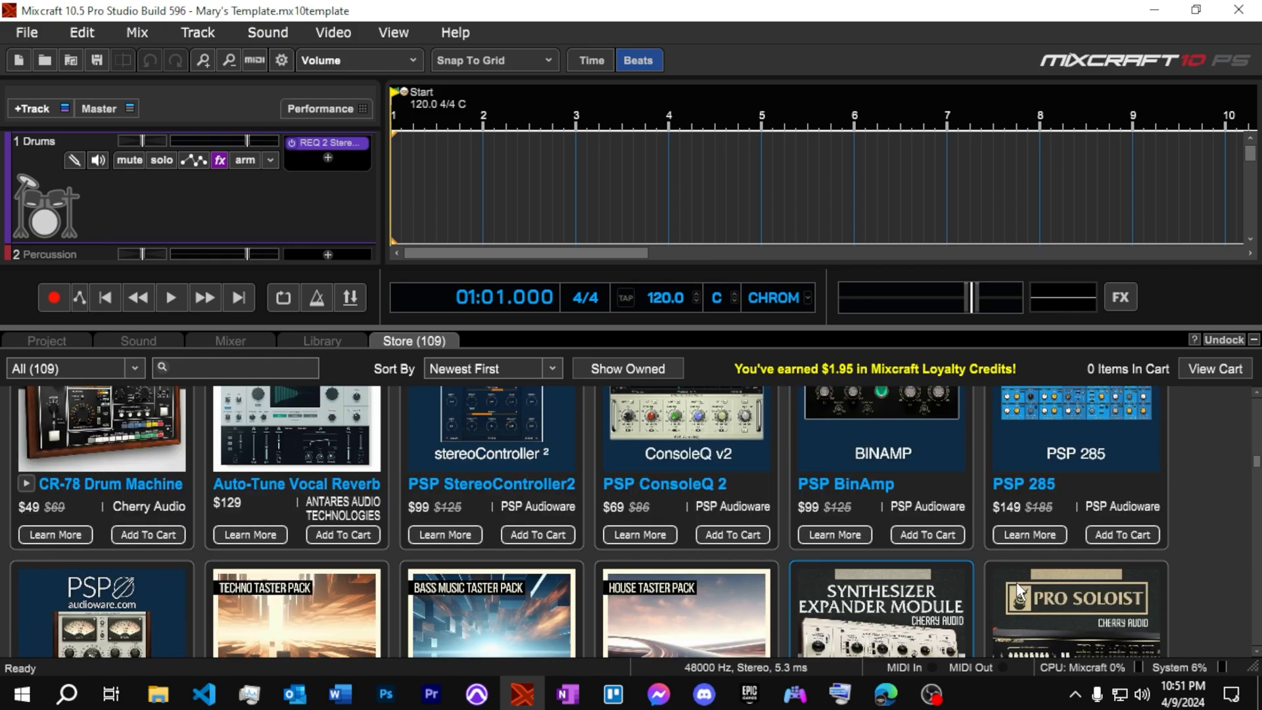
{"action": "scroll", "scroll_direction": "down", "scroll_amount": 3}
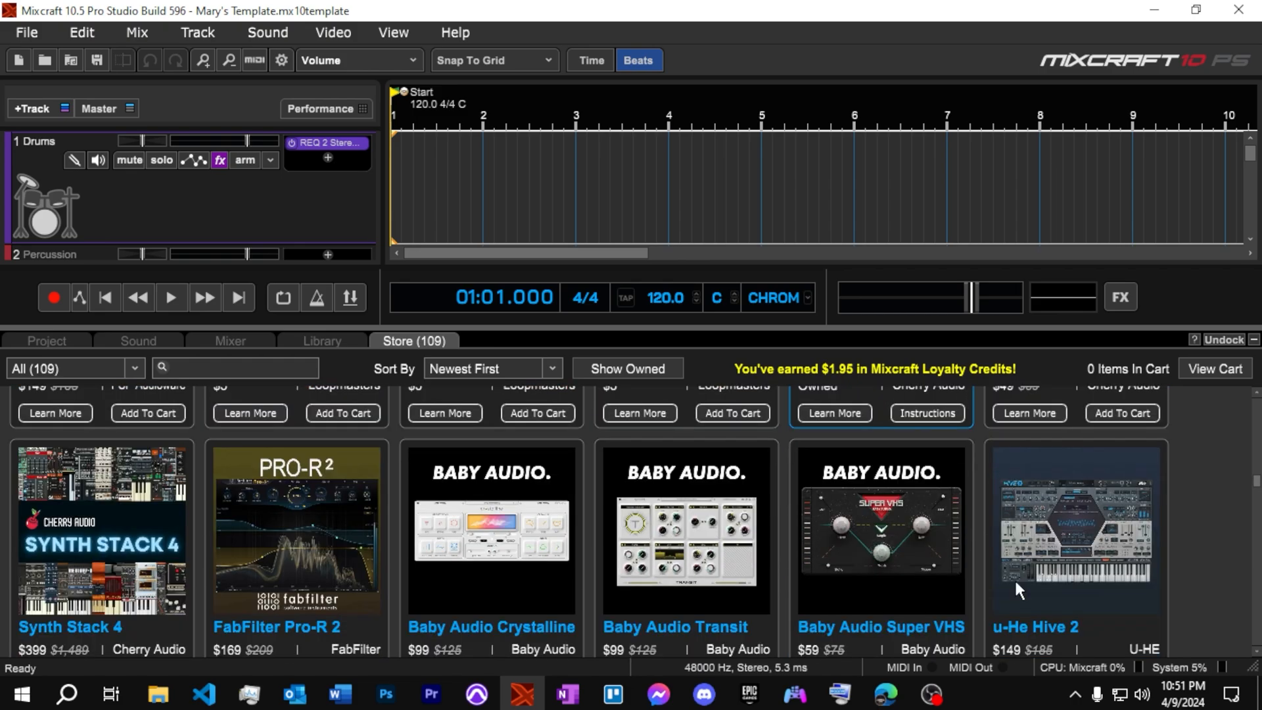
{"action": "scroll", "scroll_direction": "down", "scroll_amount": 3}
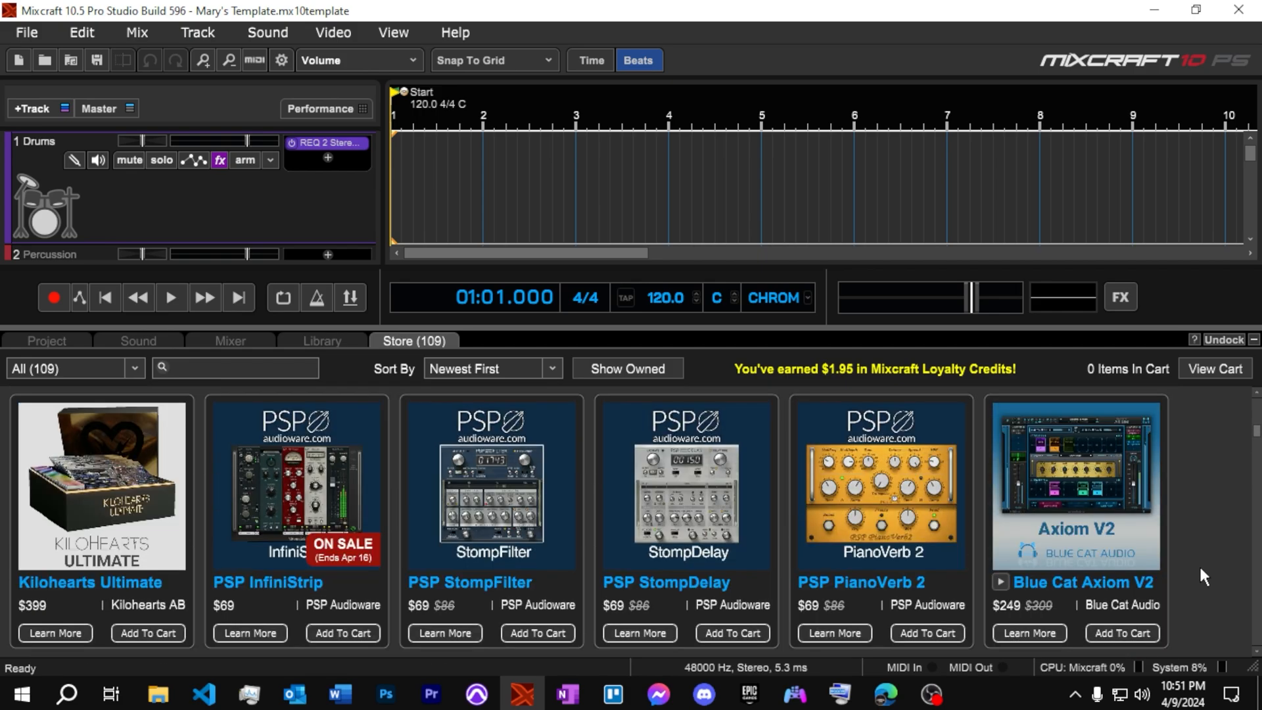
{"action": "scroll", "scroll_direction": "down", "scroll_amount": 3}
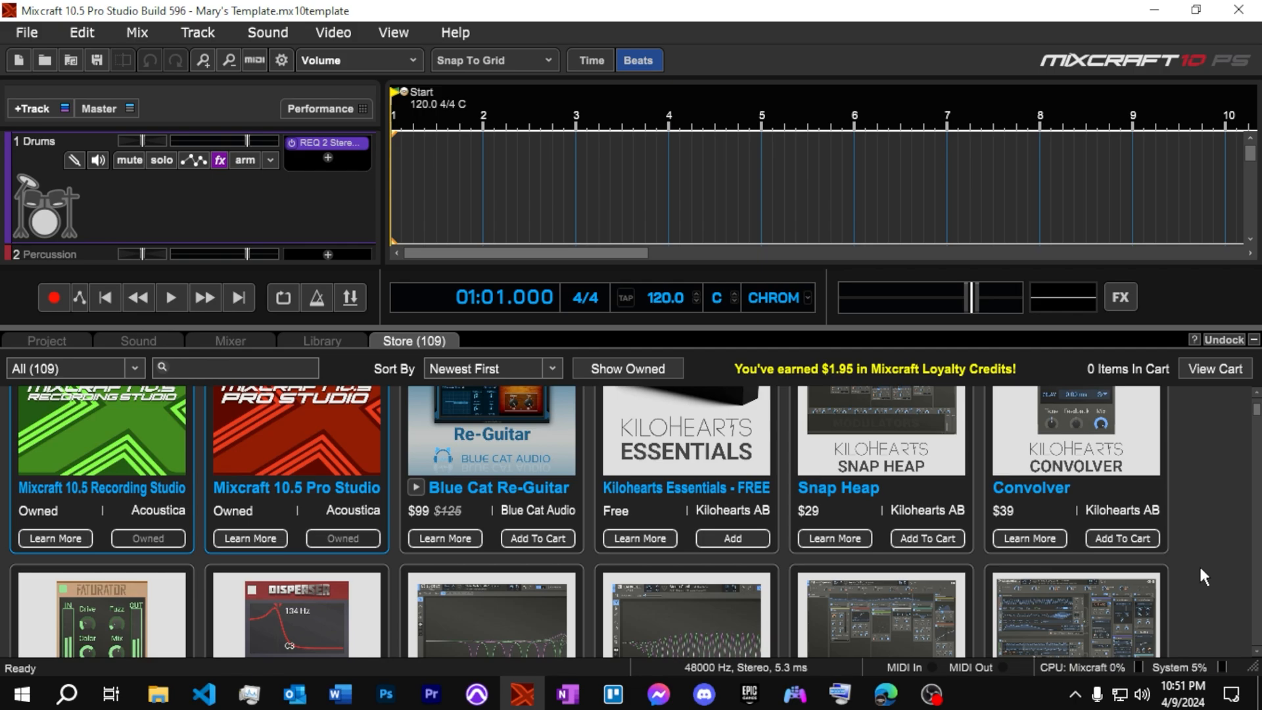
{"action": "scroll", "scroll_direction": "down", "scroll_amount": 3}
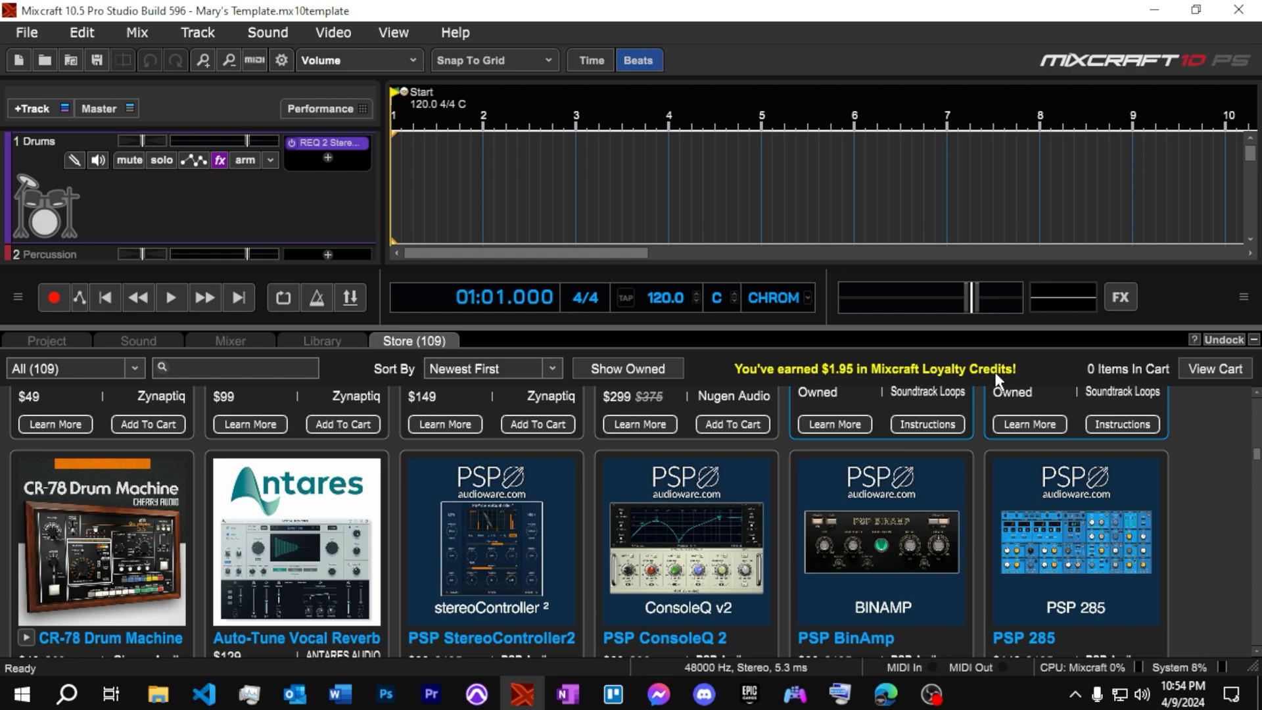
{"action": "mouse_move", "coordinate": [998, 380]}
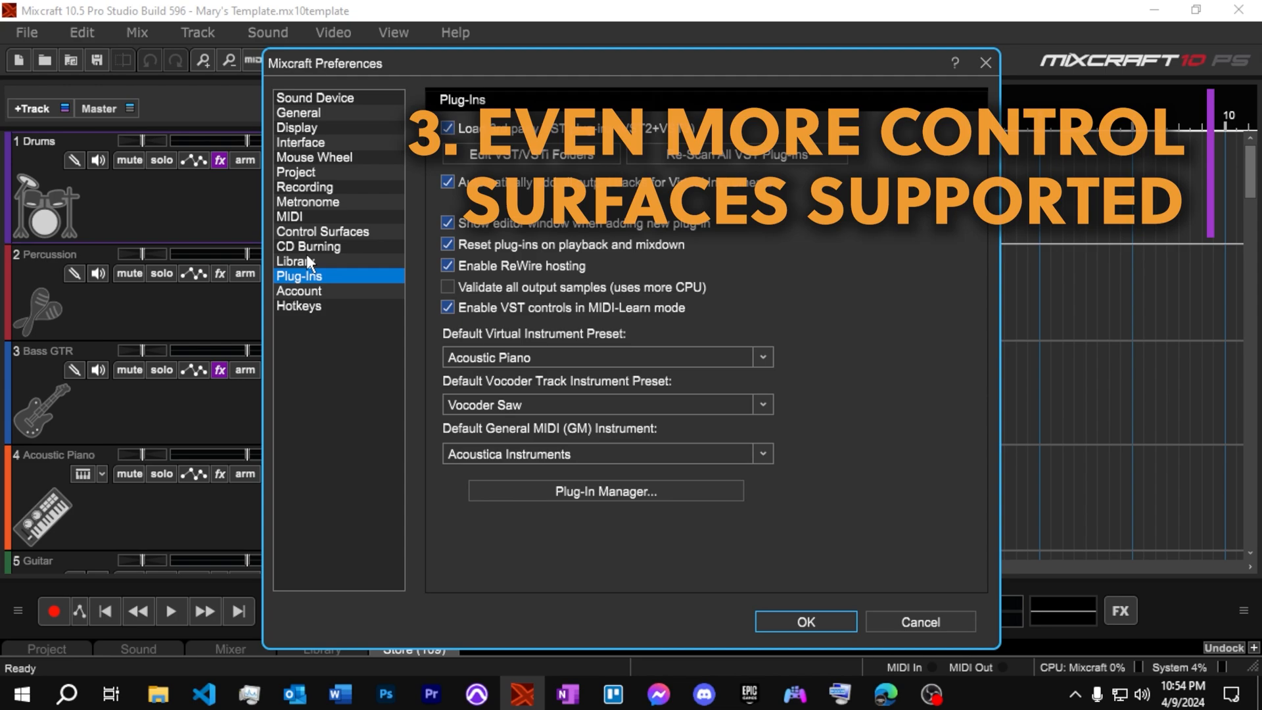
View the Control Surfaces page in Preferences
{"action": "left_click", "coordinate": [322, 232]}
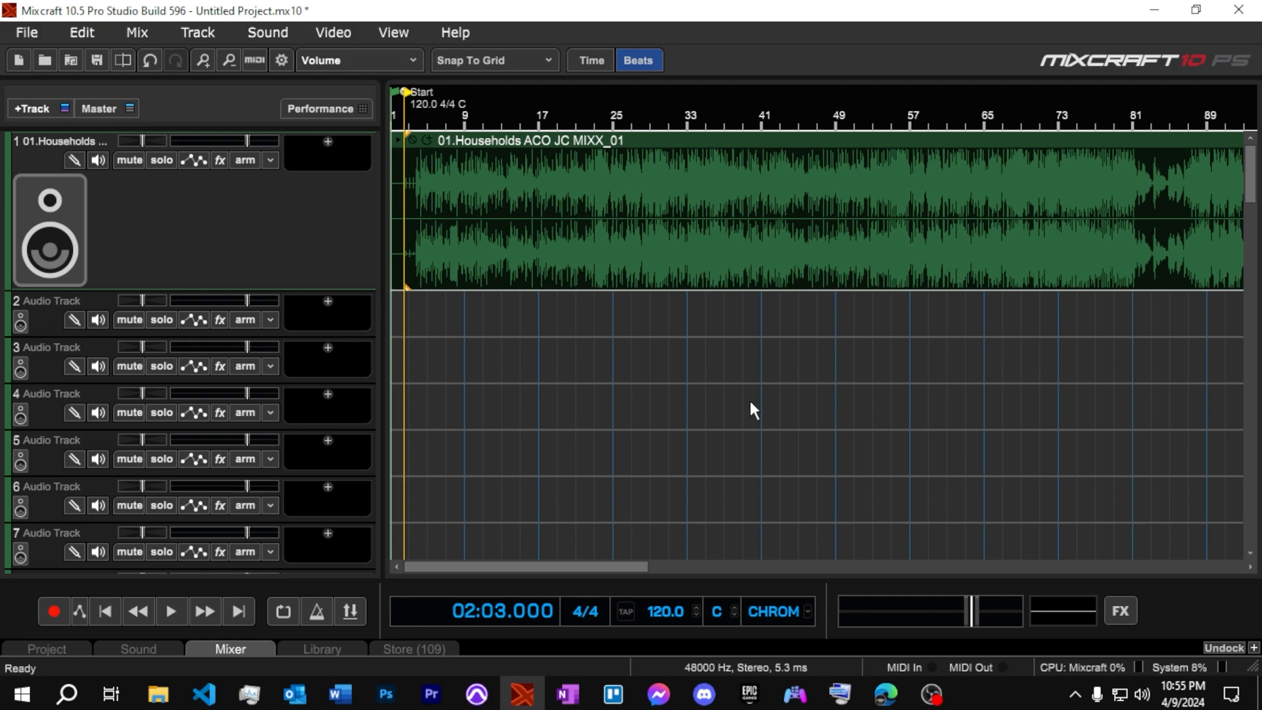
{"action": "mouse_move", "coordinate": [745, 409]}
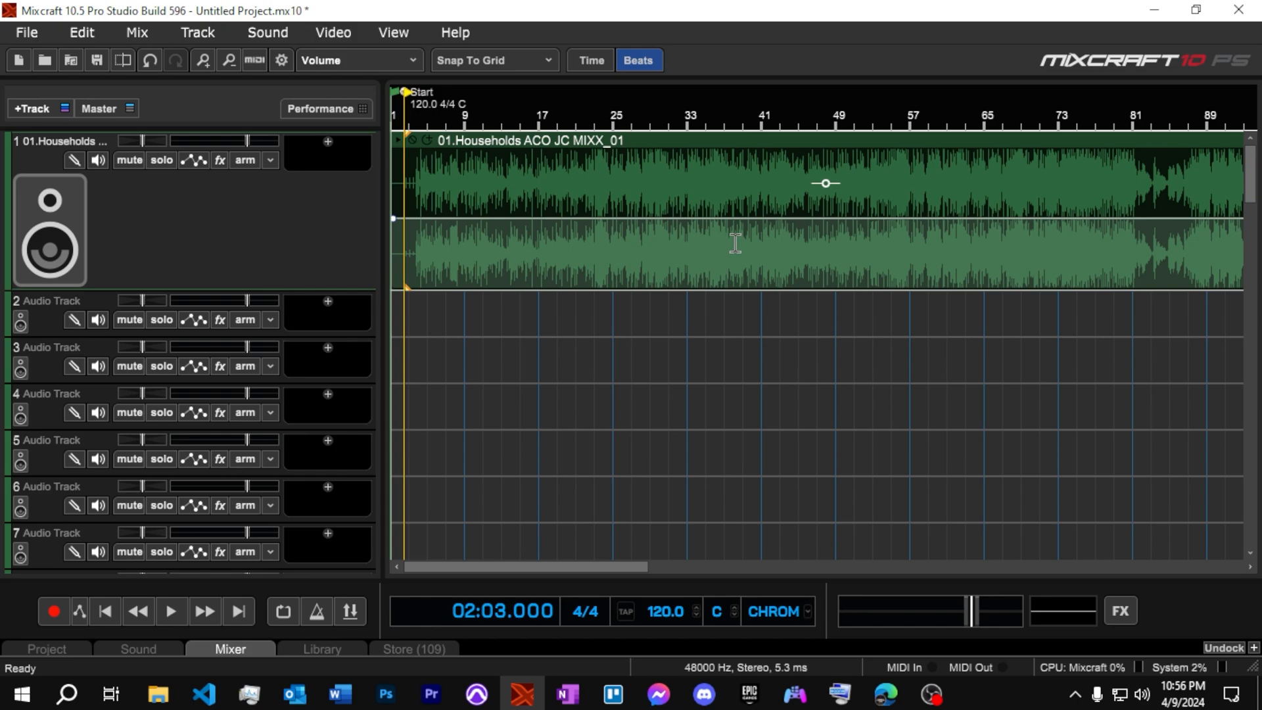
{"action": "mouse_move", "coordinate": [731, 245]}
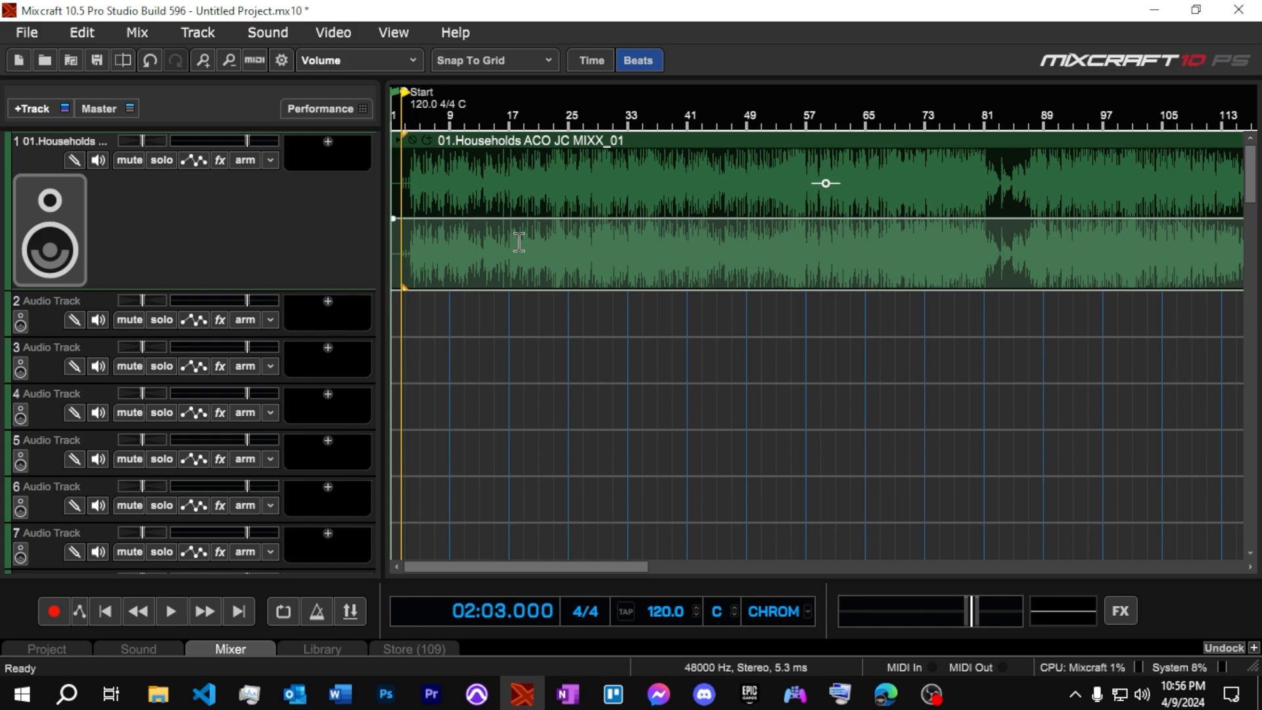
{"action": "mouse_move", "coordinate": [666, 256]}
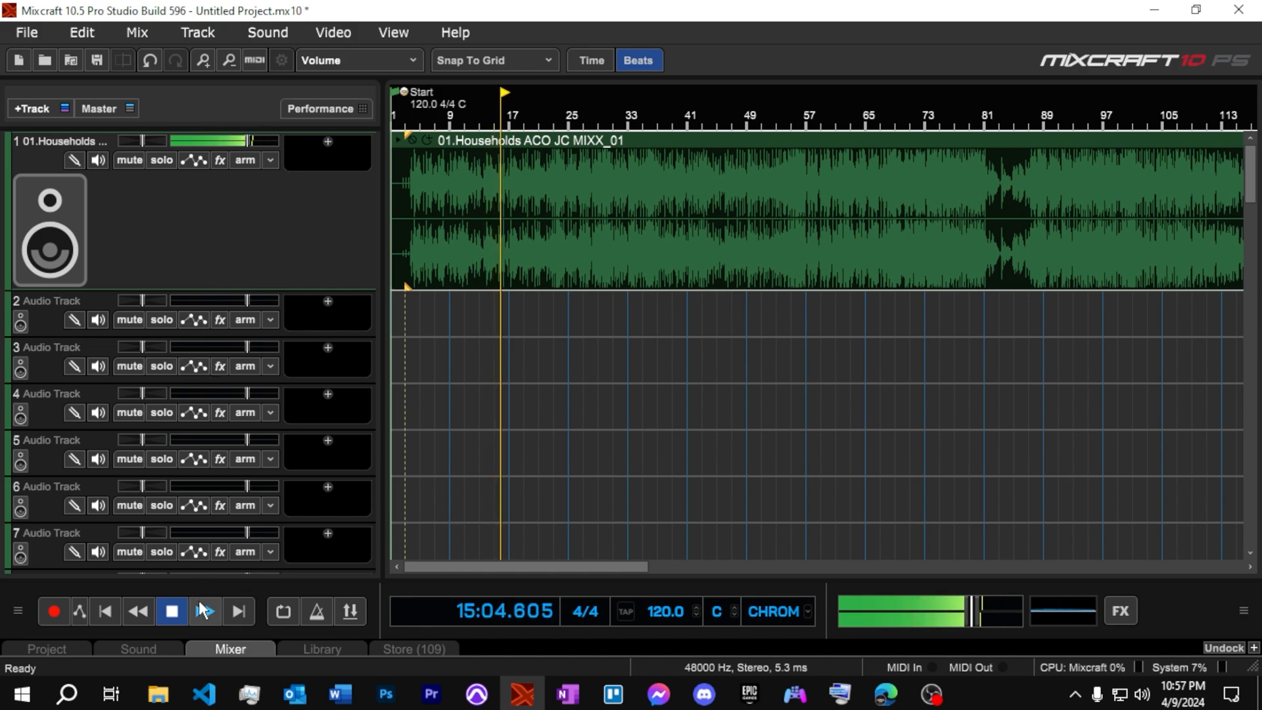
Stop playback of the Households song around bar 16
{"action": "left_click", "coordinate": [169, 612]}
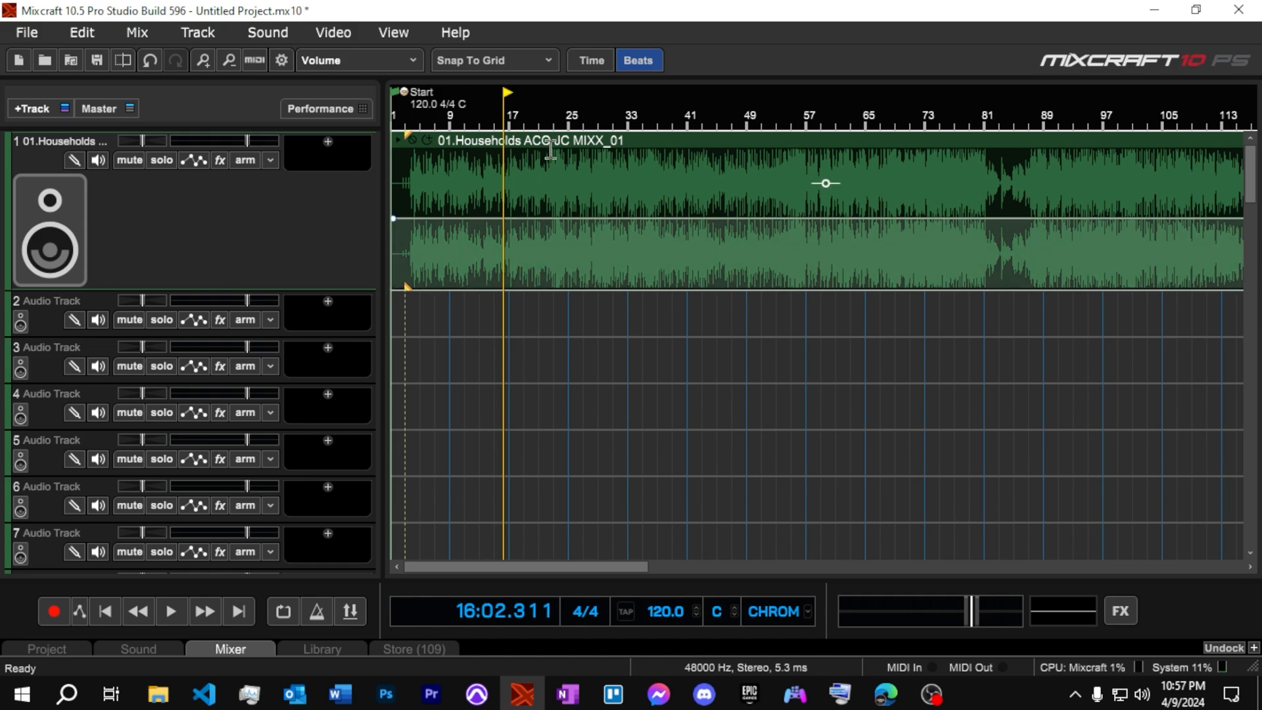
Run Separate Stems on the song clip with Vocals, Drums, Piano, Other Instruments, Bass and submix checked
{"action": "right_click", "coordinate": [539, 149]}
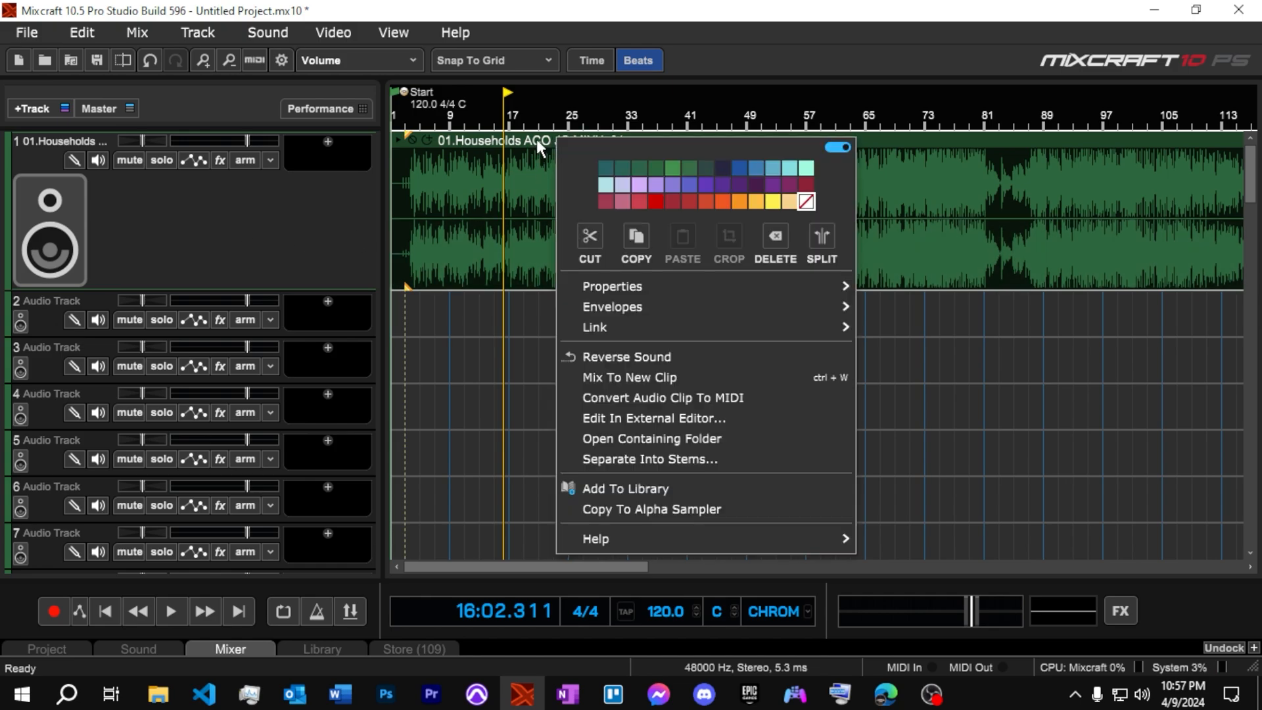
{"action": "mouse_move", "coordinate": [652, 459]}
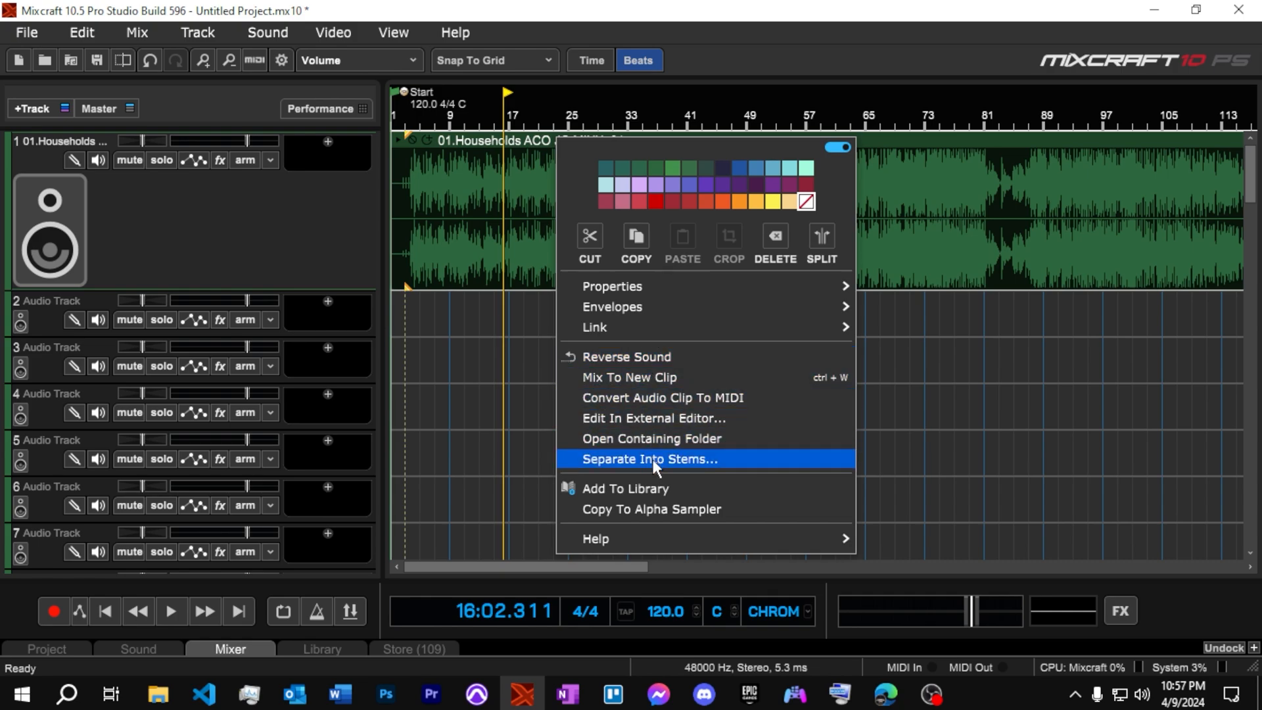
{"action": "left_click", "coordinate": [649, 459]}
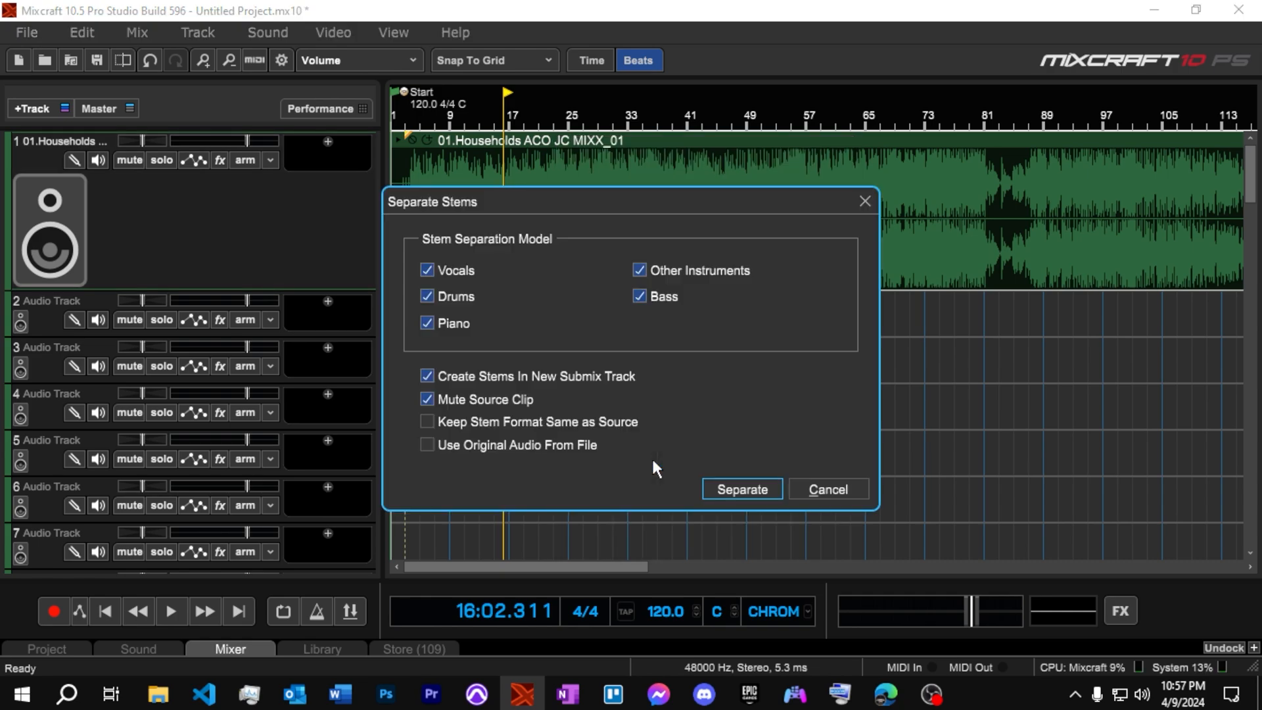
{"action": "mouse_move", "coordinate": [539, 291]}
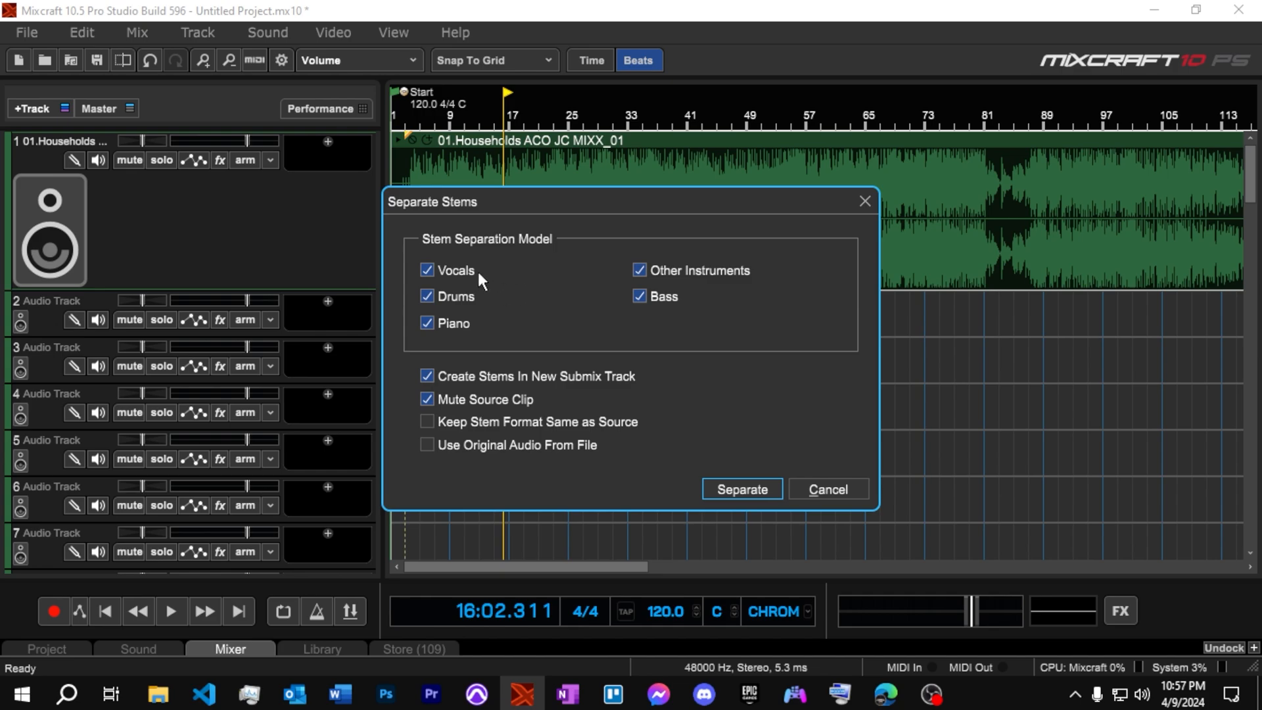
{"action": "mouse_move", "coordinate": [703, 288]}
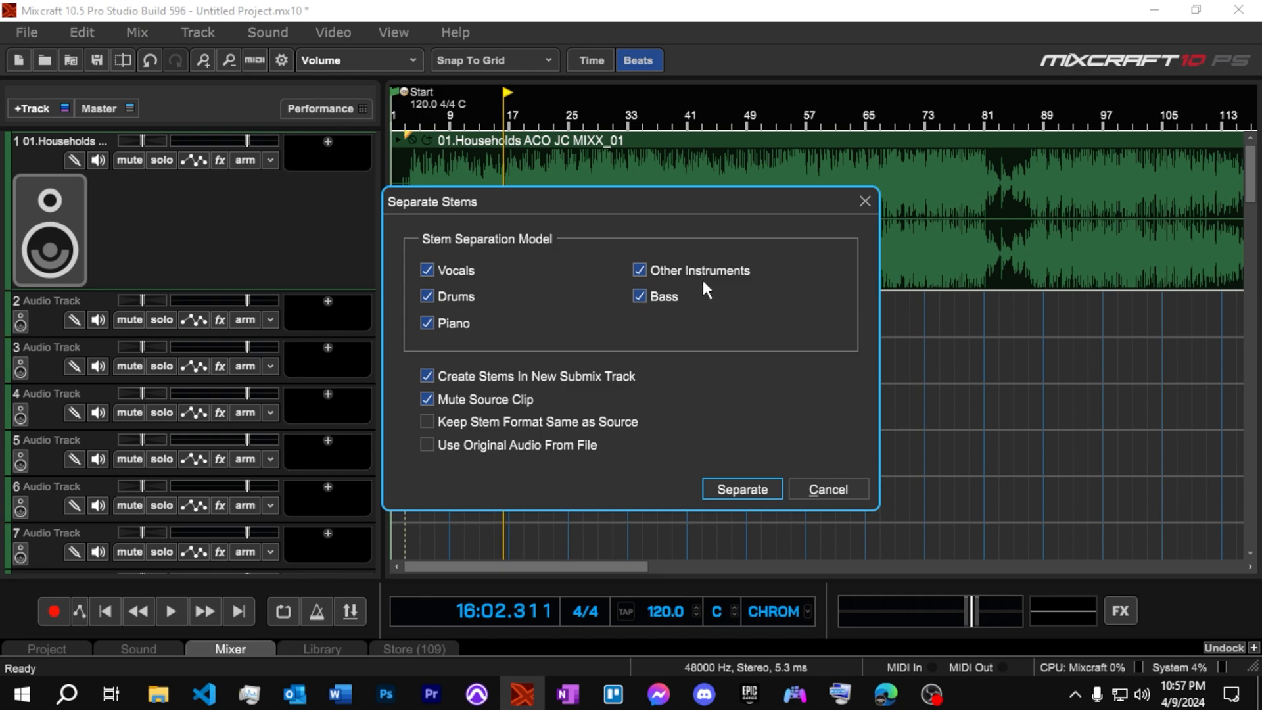
{"action": "mouse_move", "coordinate": [622, 306]}
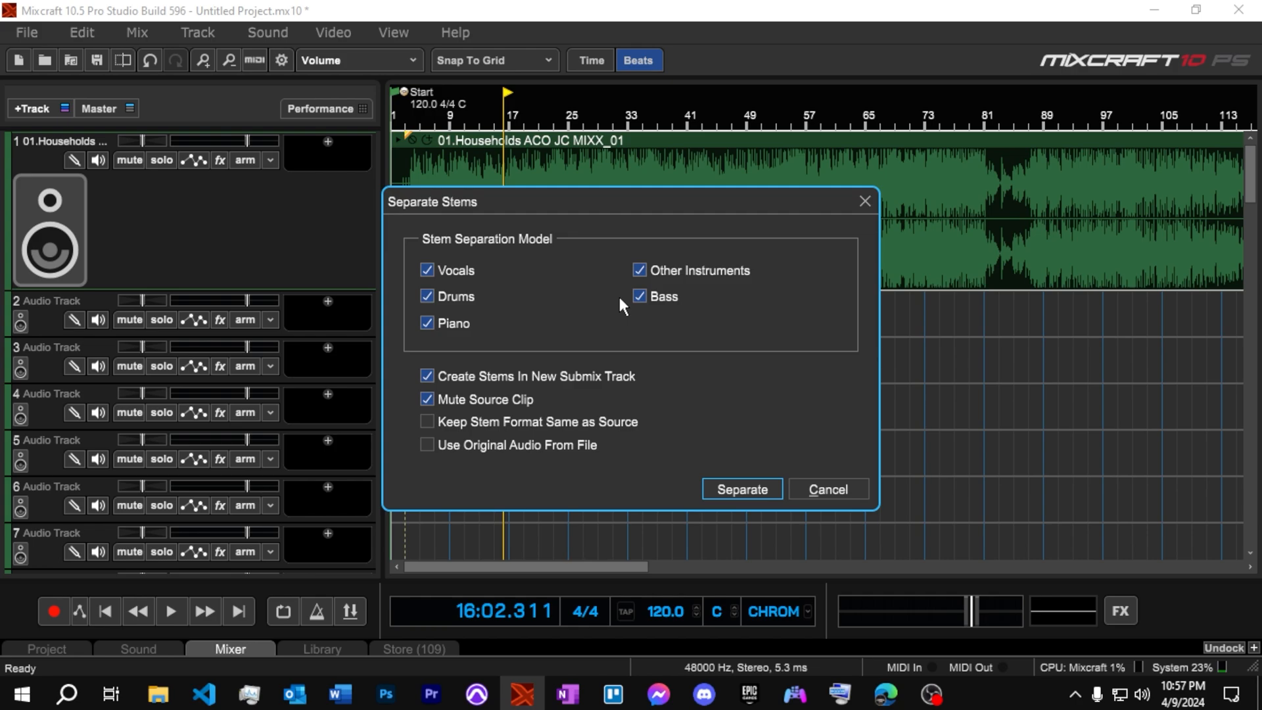
{"action": "mouse_move", "coordinate": [695, 323]}
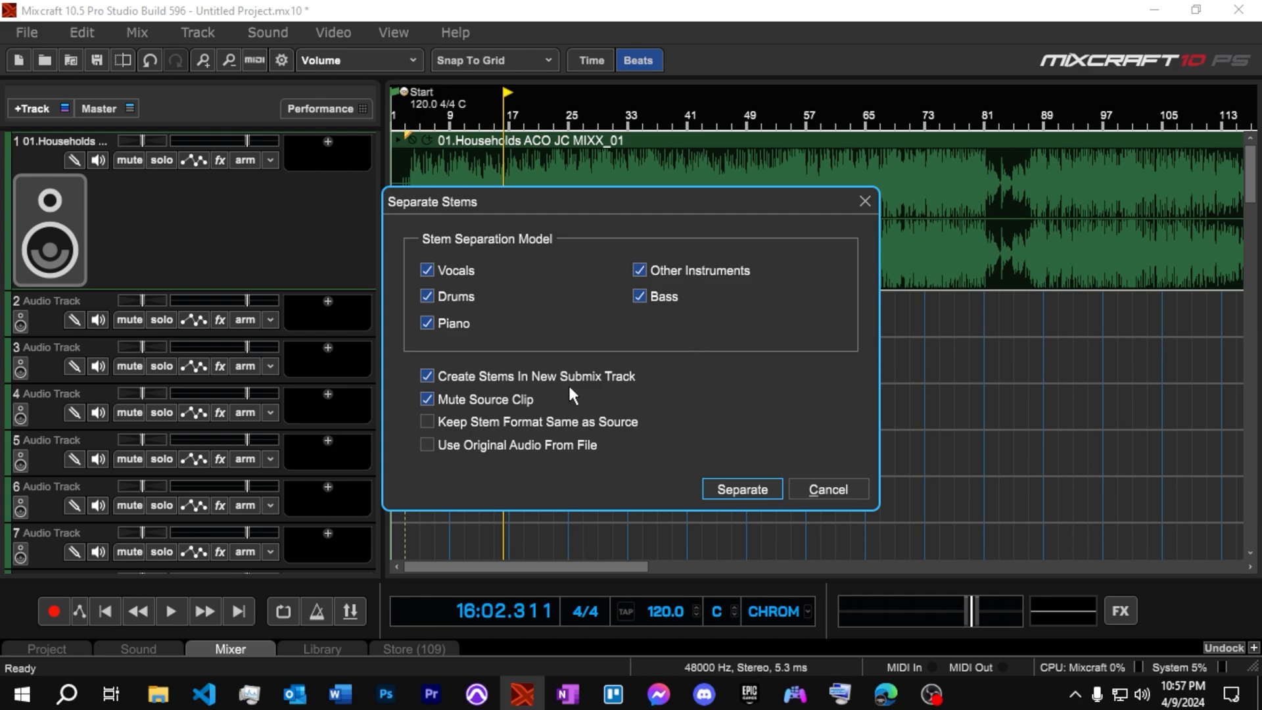
{"action": "mouse_move", "coordinate": [538, 413]}
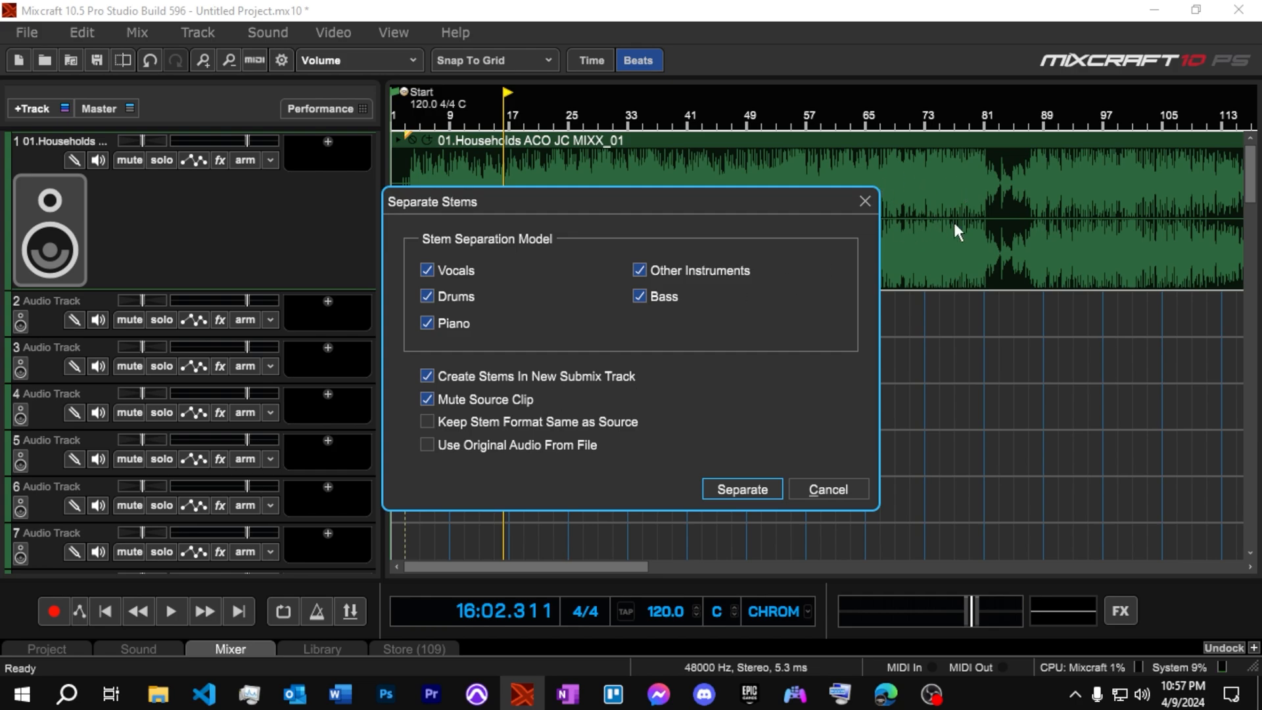
{"action": "mouse_move", "coordinate": [451, 411]}
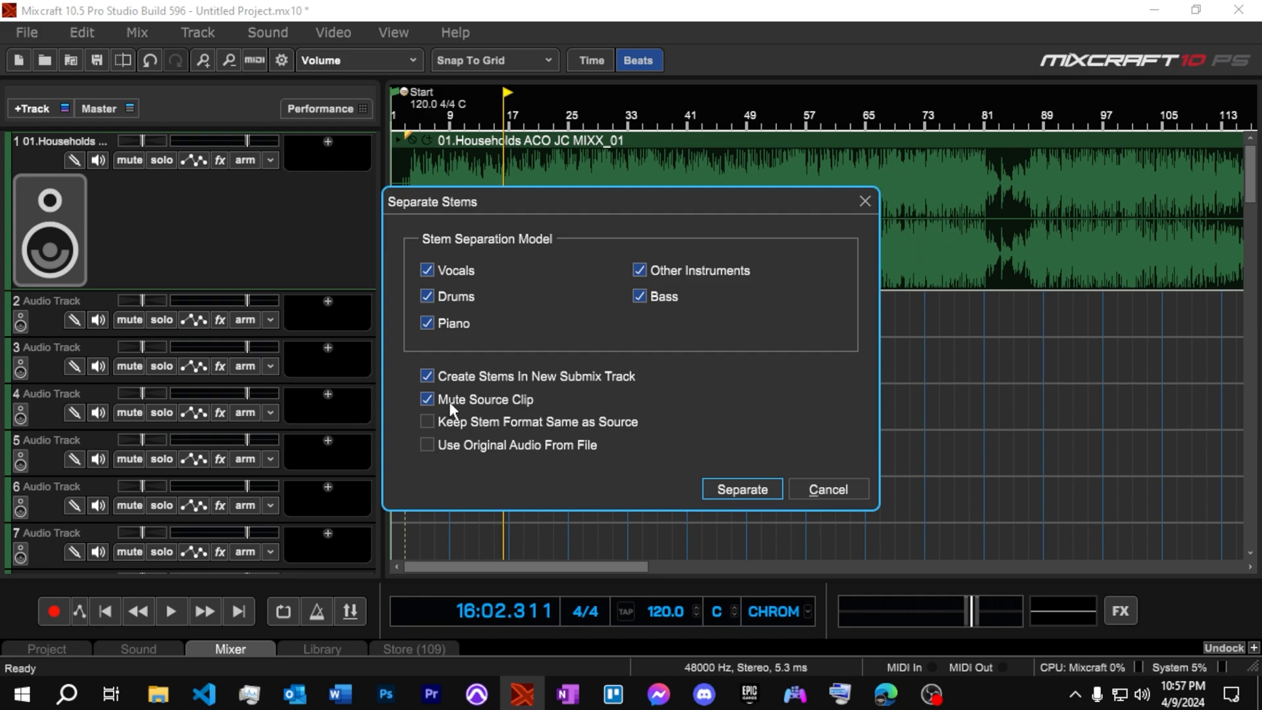
{"action": "mouse_move", "coordinate": [462, 499]}
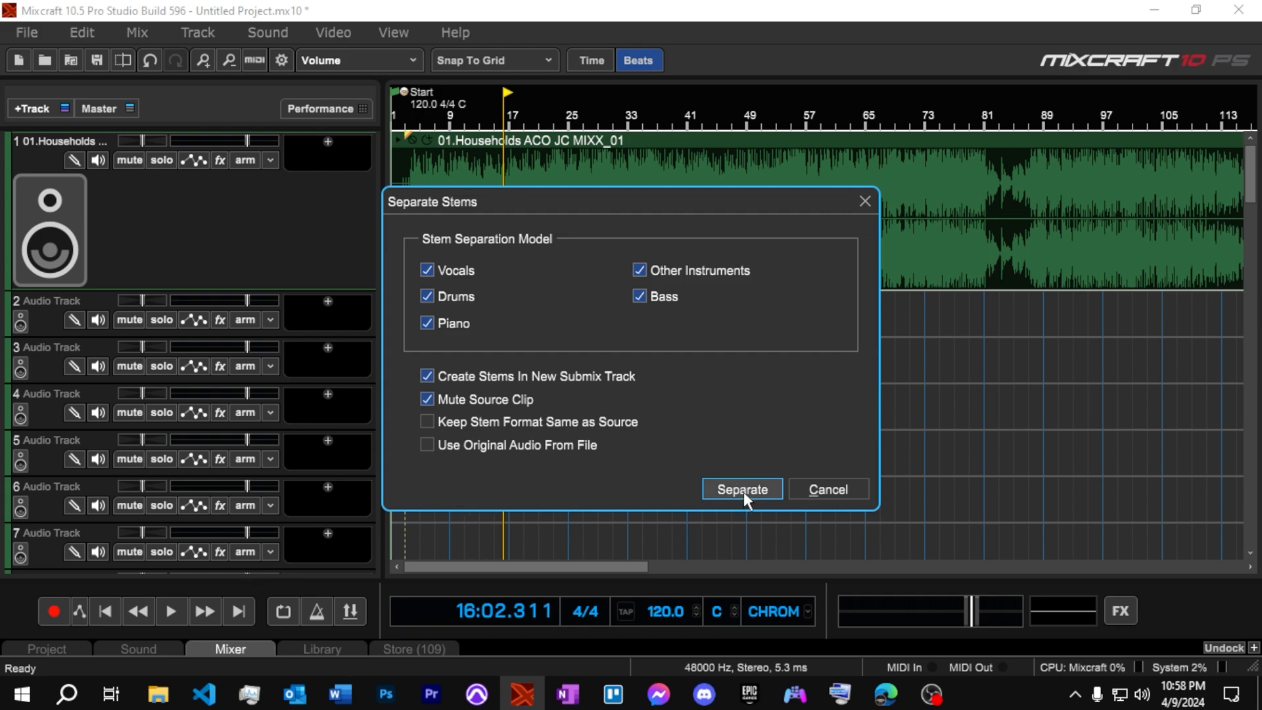
{"action": "left_click", "coordinate": [741, 489]}
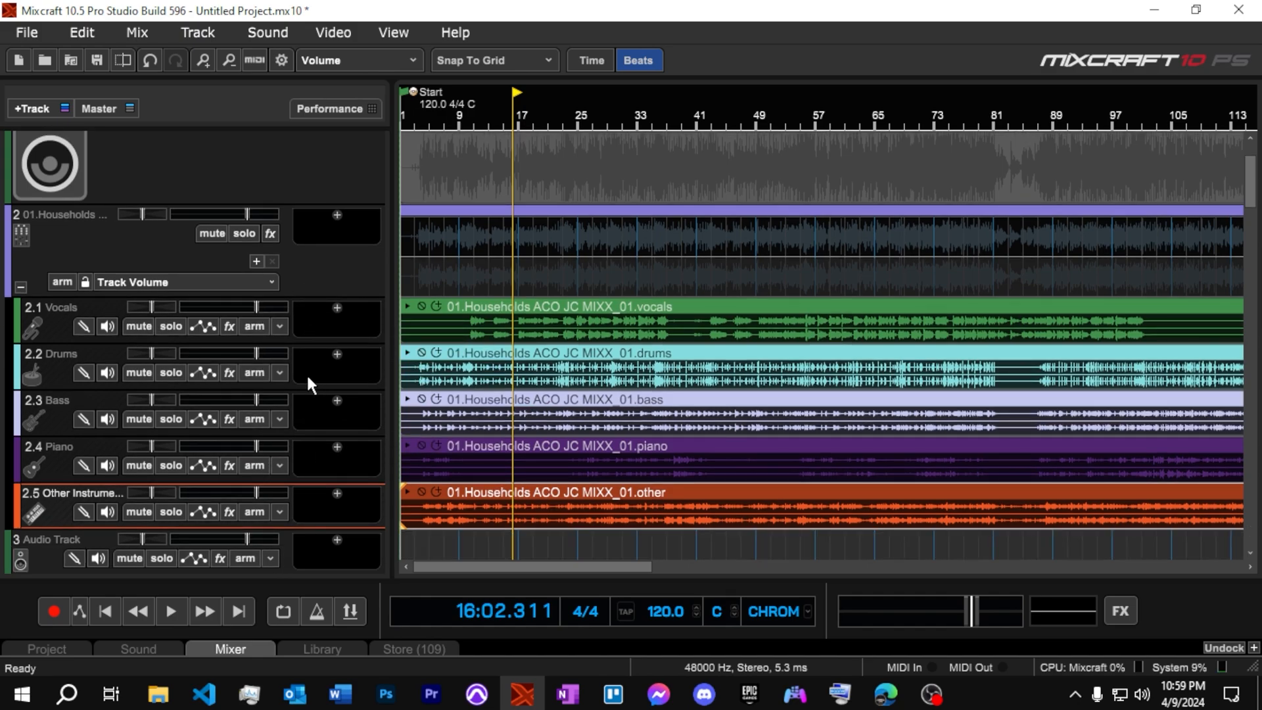
{"action": "mouse_move", "coordinate": [53, 419]}
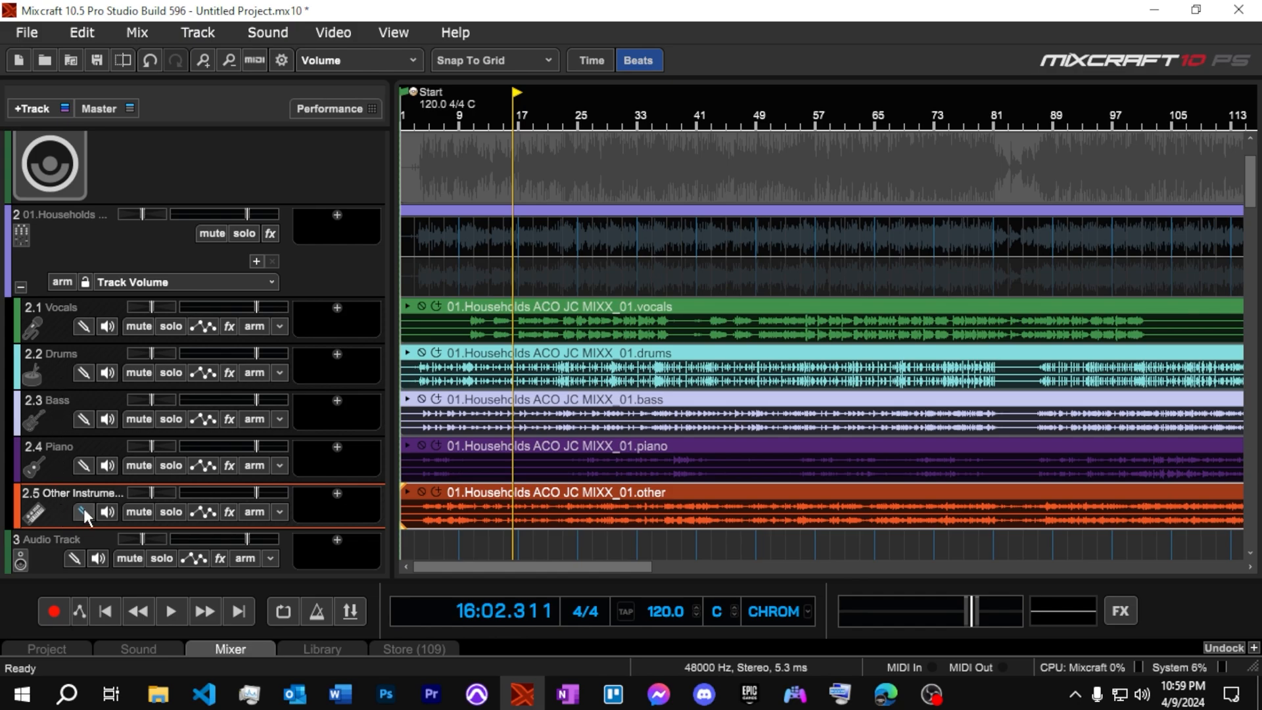
{"action": "mouse_move", "coordinate": [417, 129]}
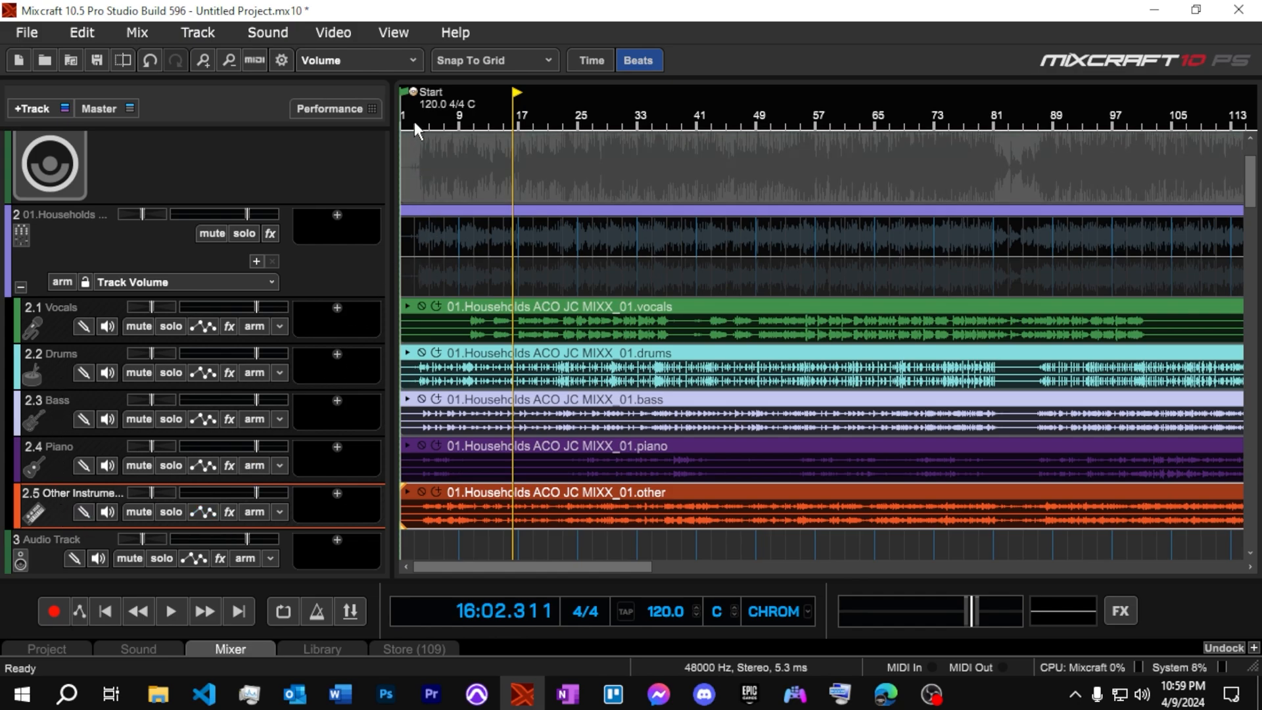
{"action": "left_click", "coordinate": [170, 610]}
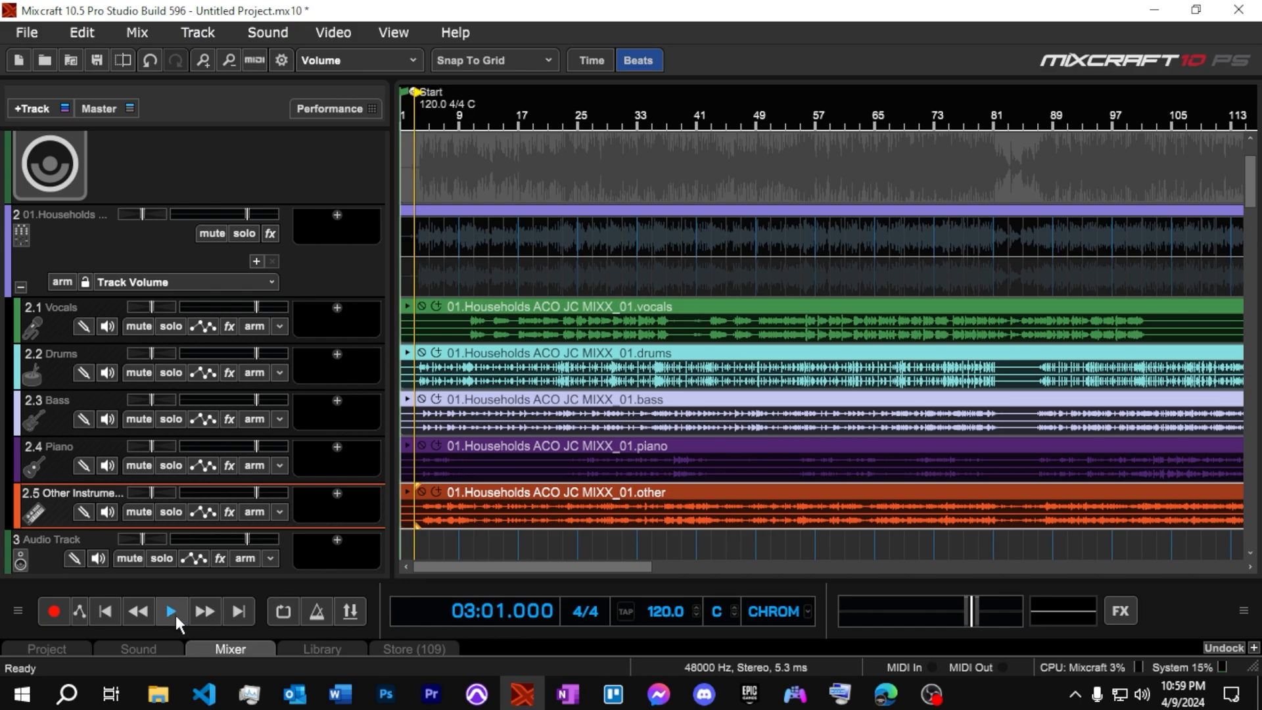
{"action": "left_click", "coordinate": [171, 611]}
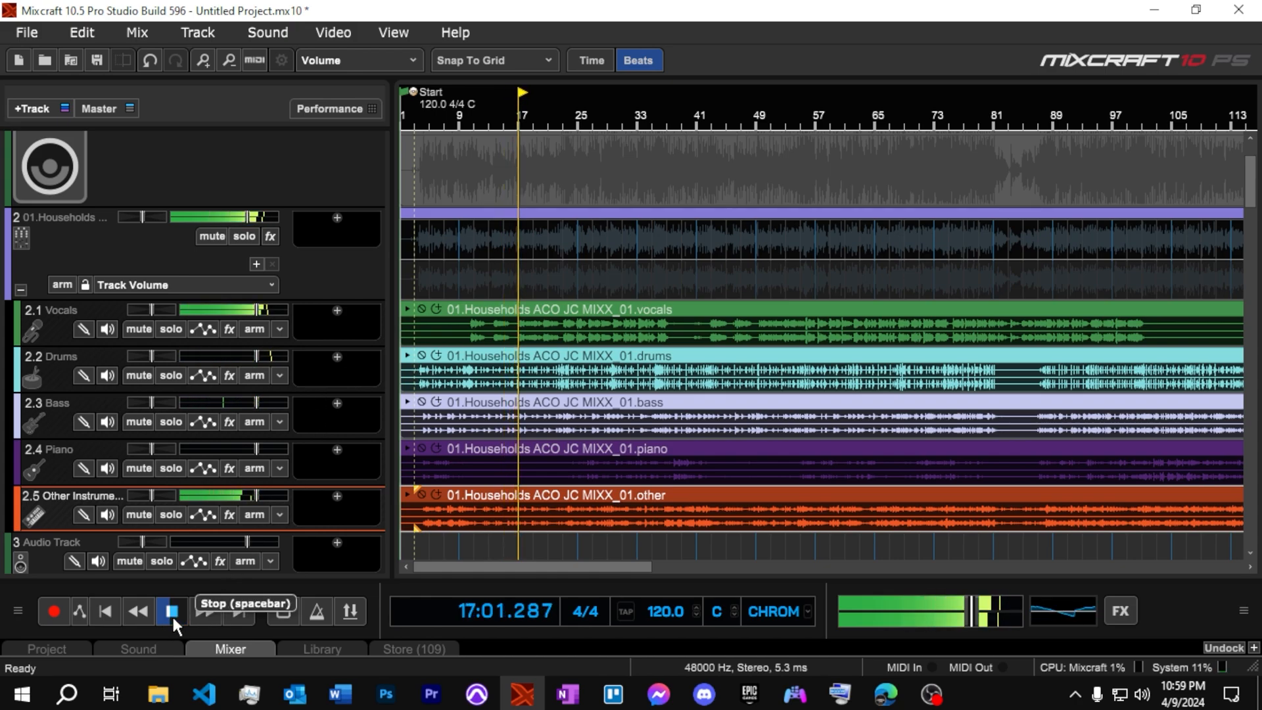
{"action": "left_click", "coordinate": [169, 611]}
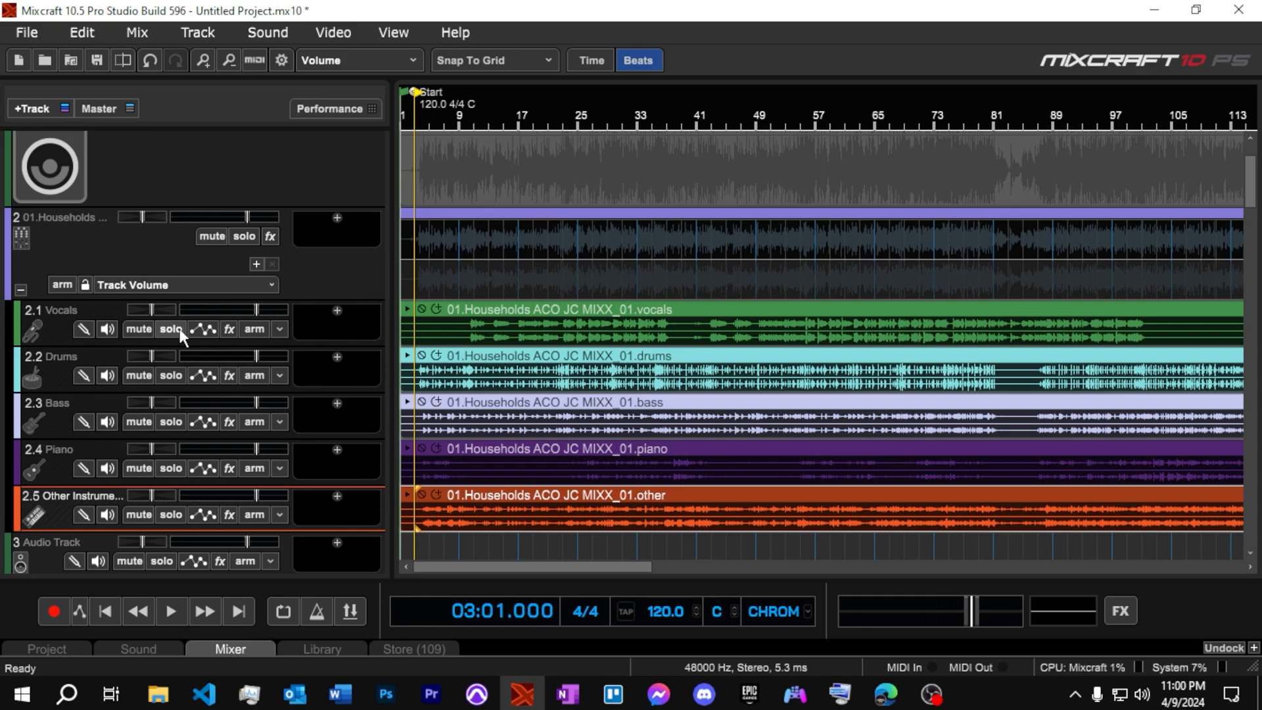
Solo and play the Vocals stem, then Drums, then Bass in turn
{"action": "left_click", "coordinate": [171, 329]}
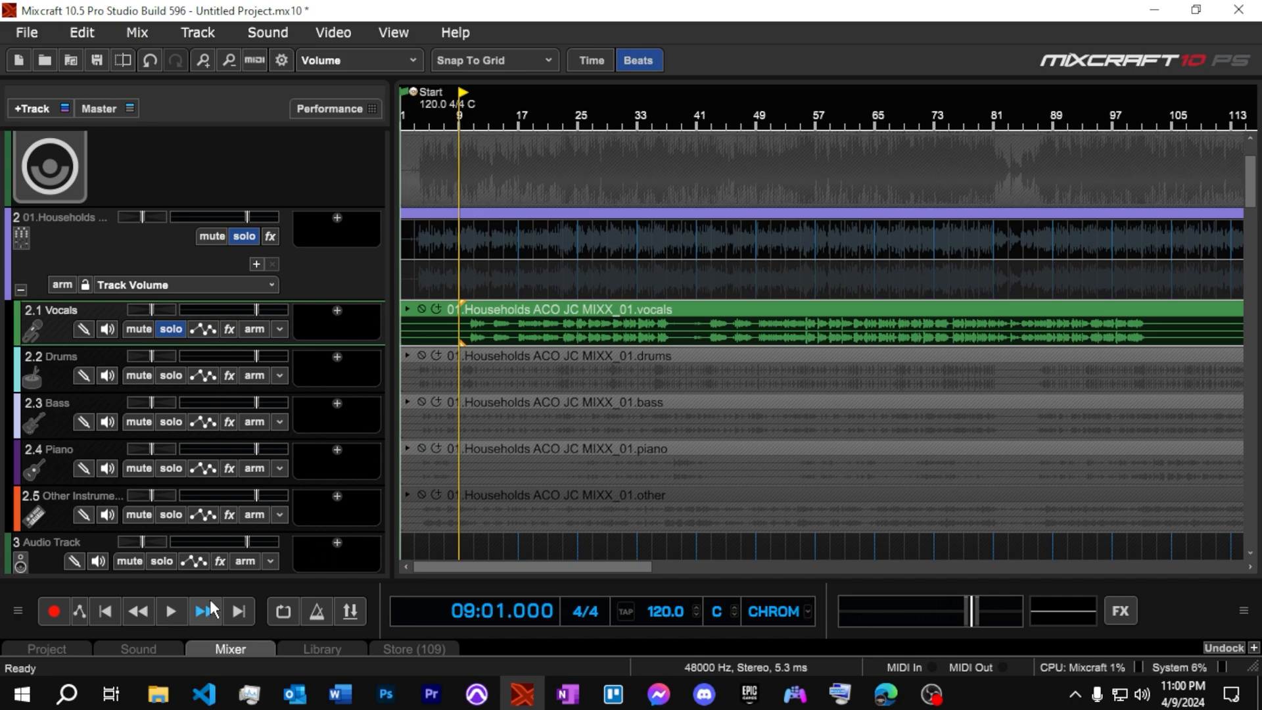
{"action": "left_click", "coordinate": [170, 610]}
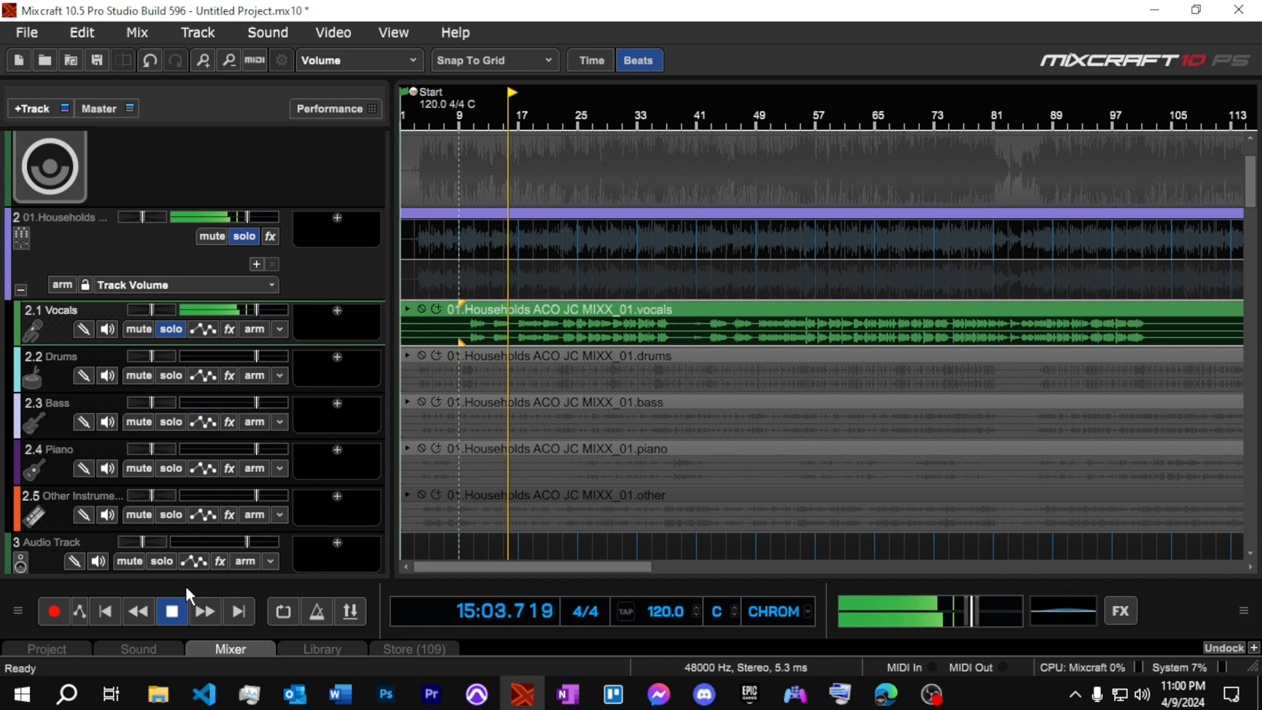
{"action": "left_click", "coordinate": [171, 611]}
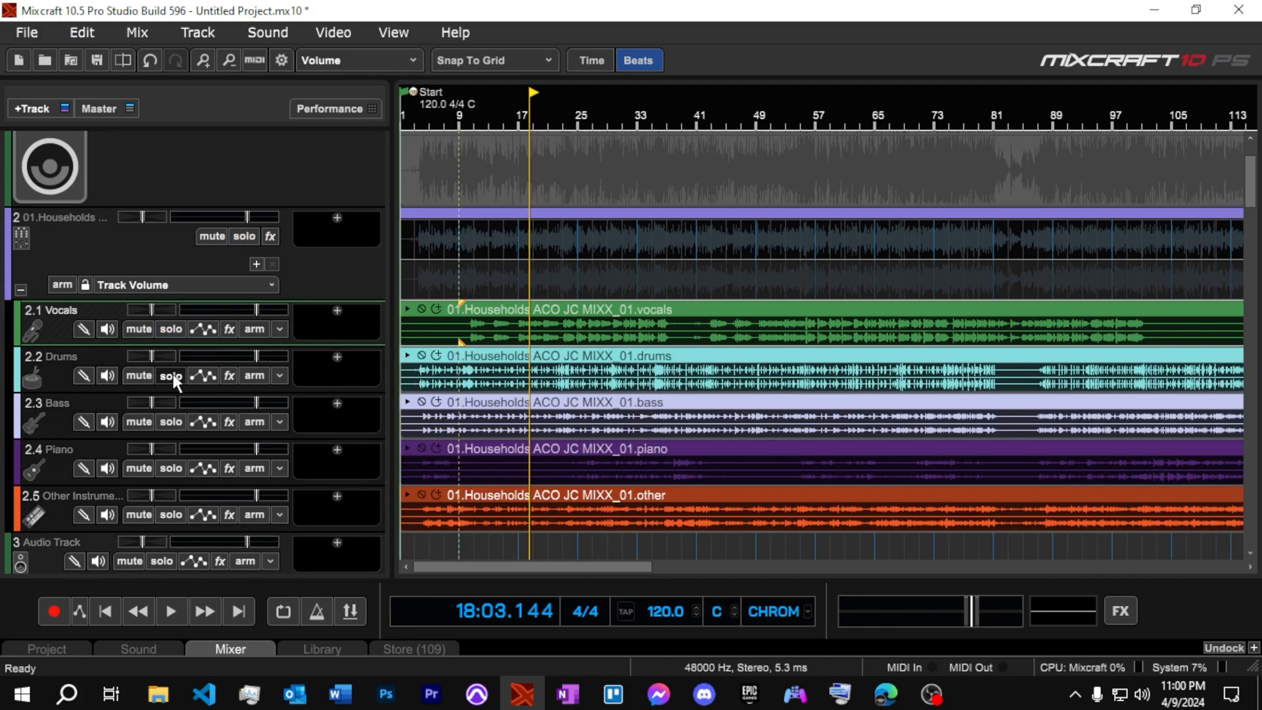
{"action": "left_click", "coordinate": [169, 376]}
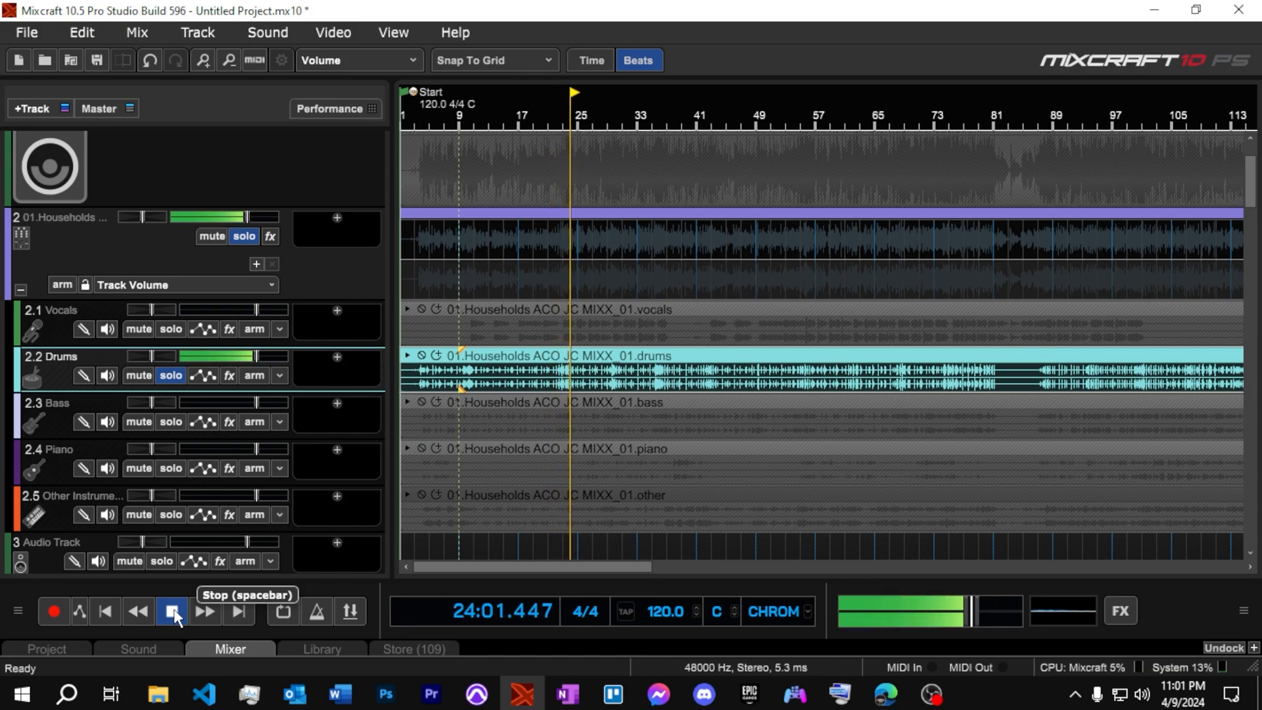
{"action": "left_click", "coordinate": [170, 421]}
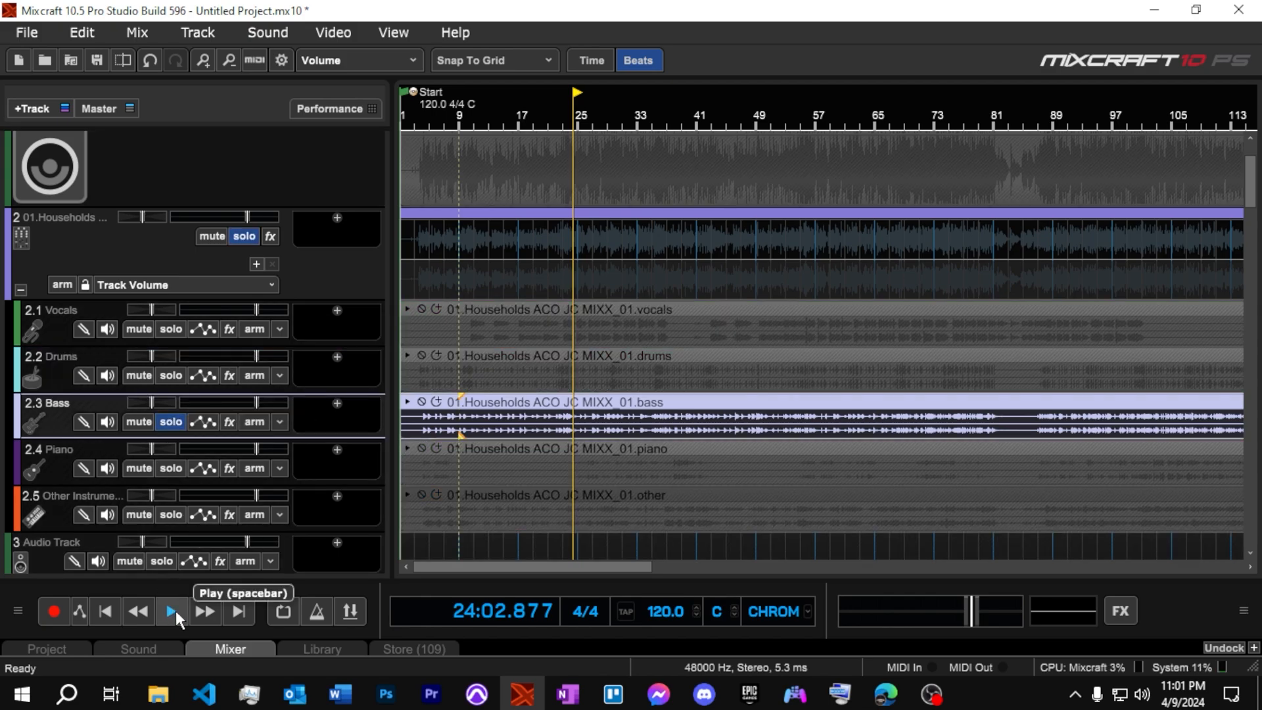
{"action": "left_click", "coordinate": [172, 612]}
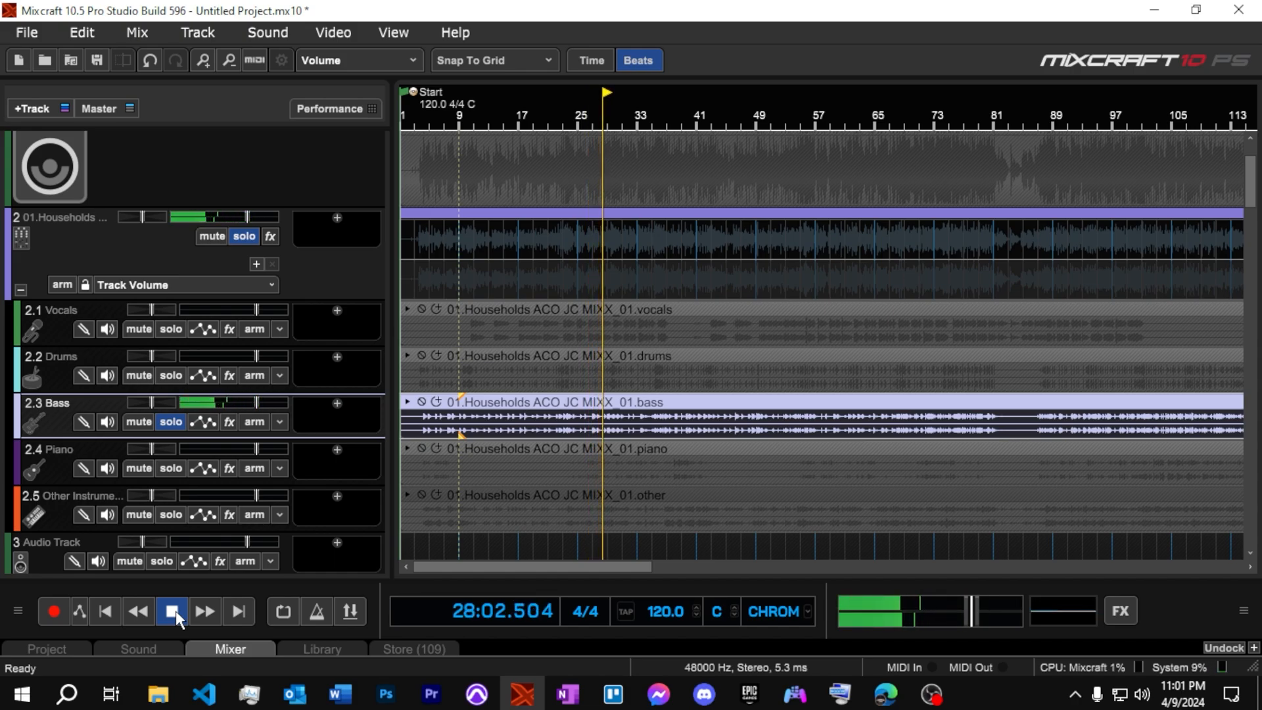
Set the bass clip to Left Channel, then stop playback of the full mix
{"action": "right_click", "coordinate": [563, 401]}
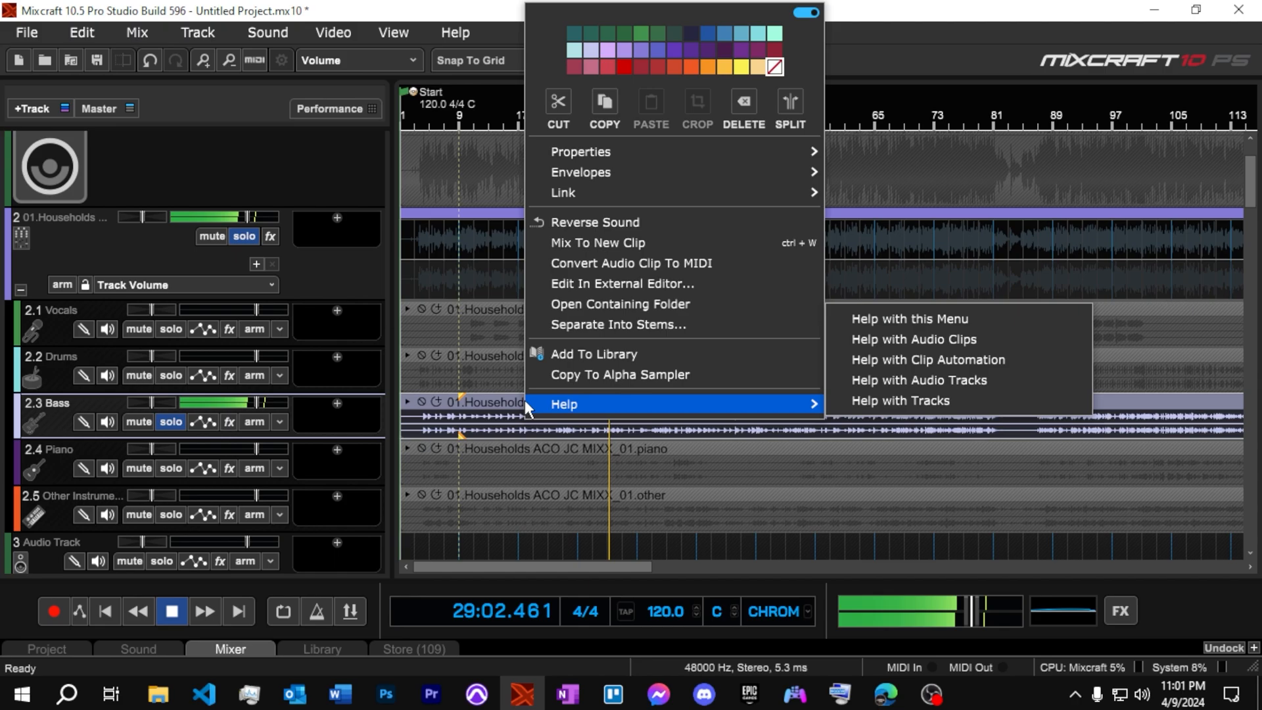
{"action": "mouse_move", "coordinate": [580, 151]}
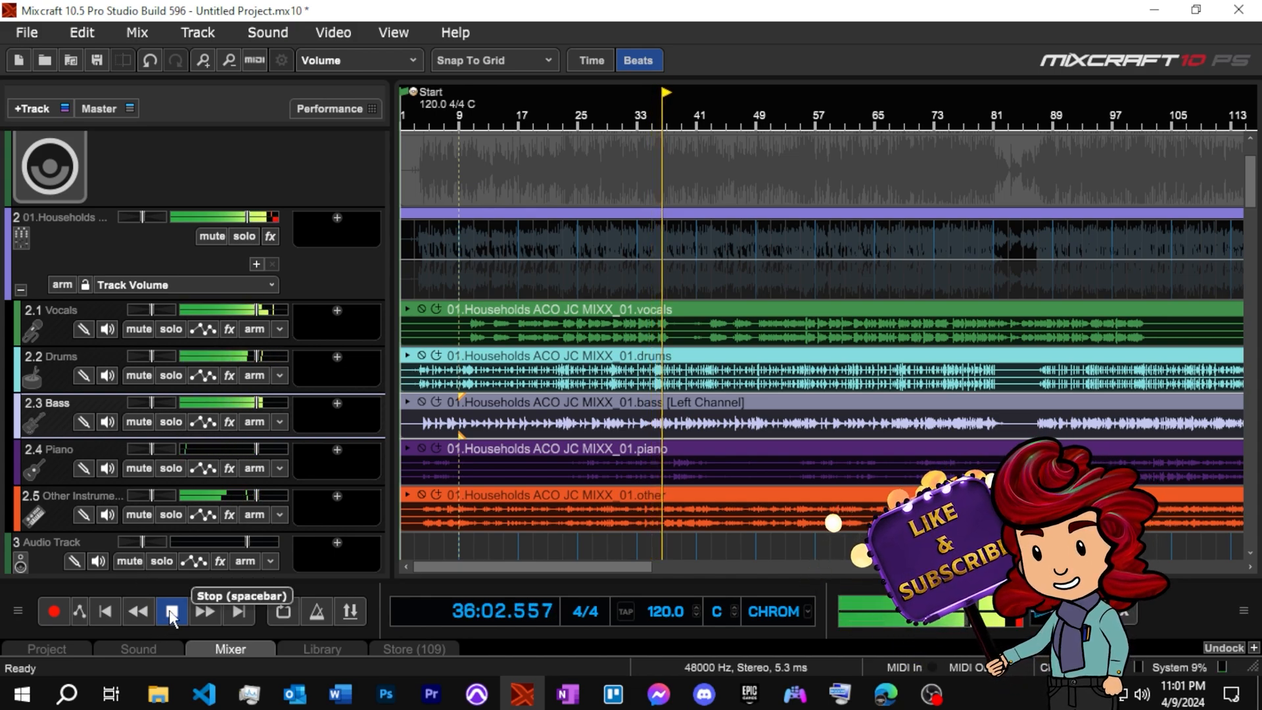
{"action": "left_click", "coordinate": [171, 611]}
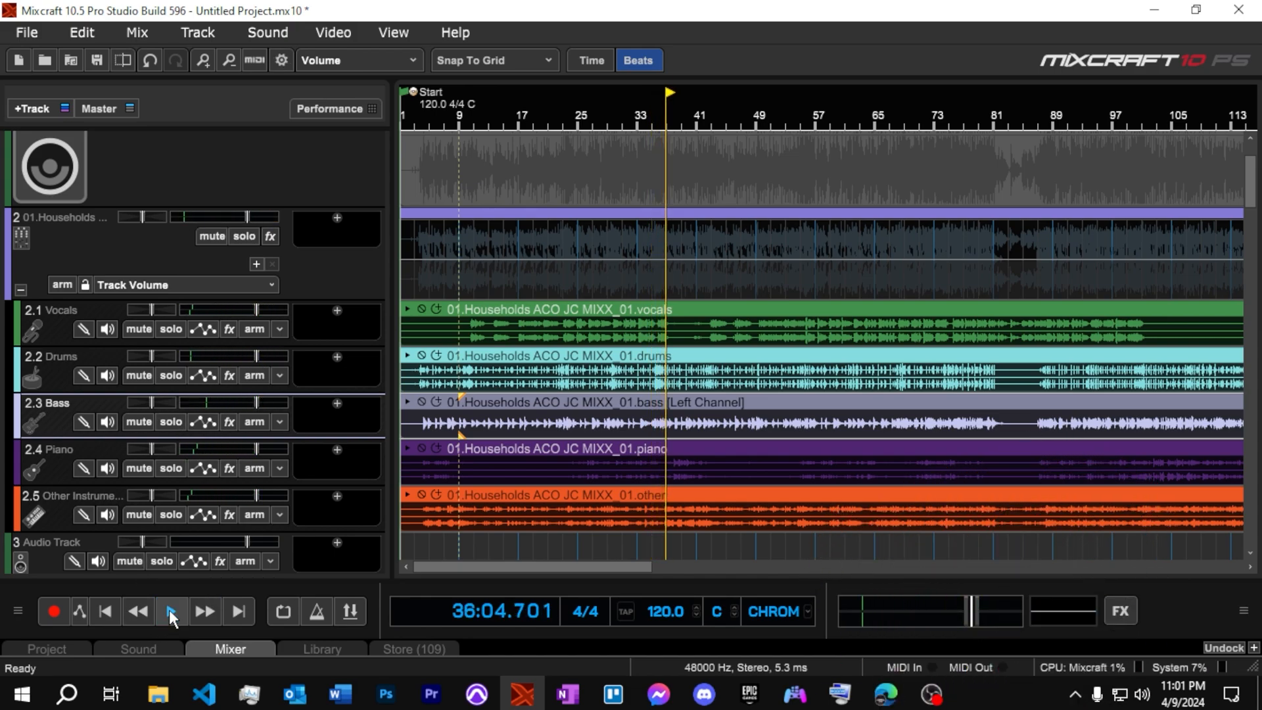
{"action": "mouse_move", "coordinate": [169, 612]}
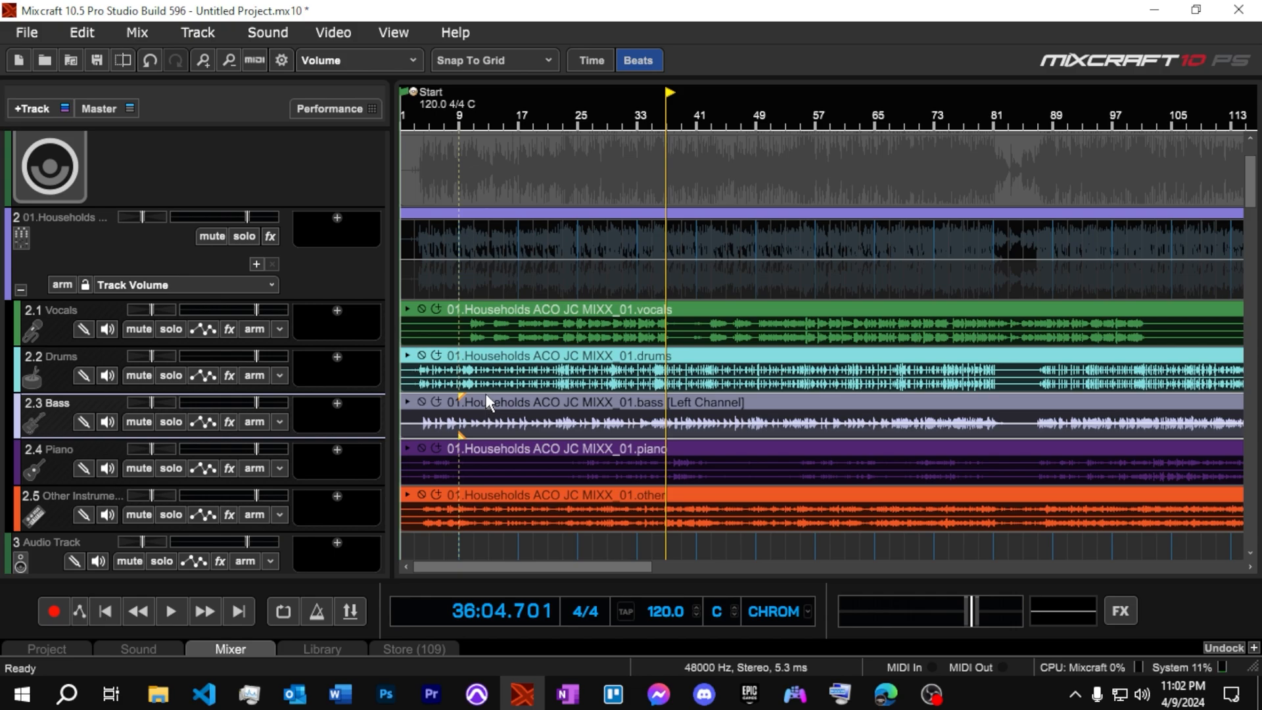
{"action": "mouse_move", "coordinate": [481, 407]}
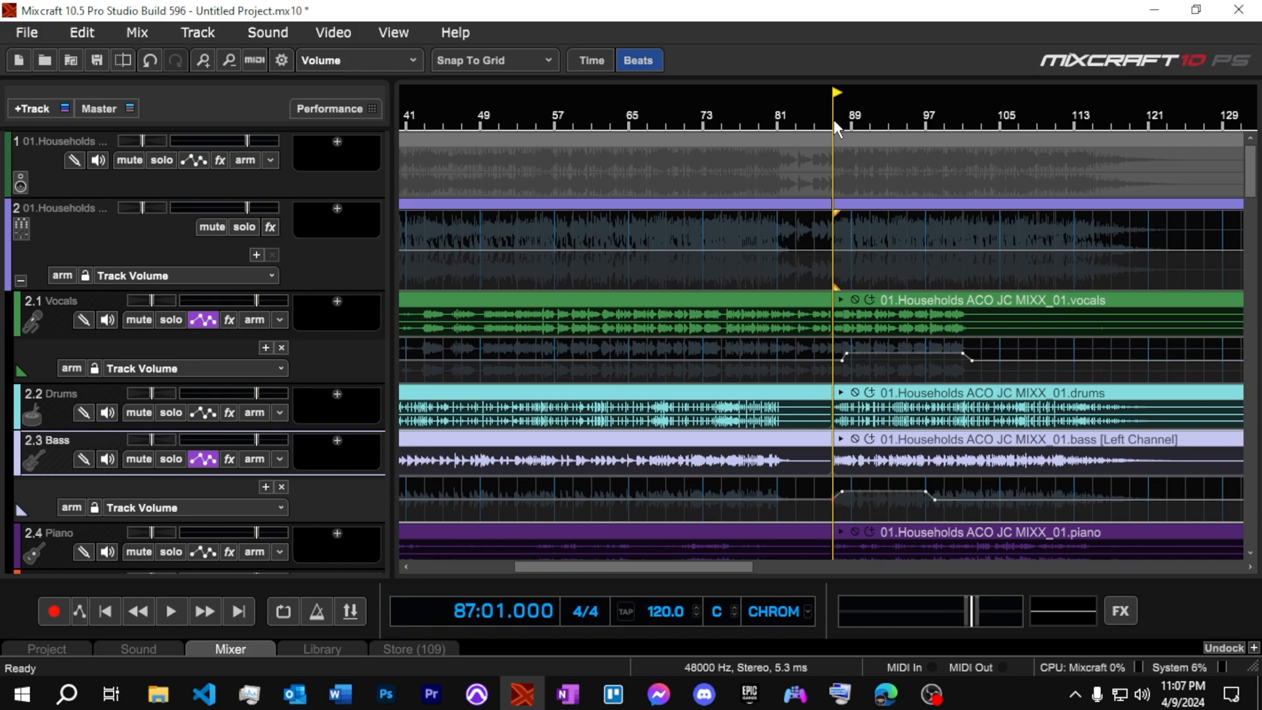
{"action": "mouse_move", "coordinate": [309, 269]}
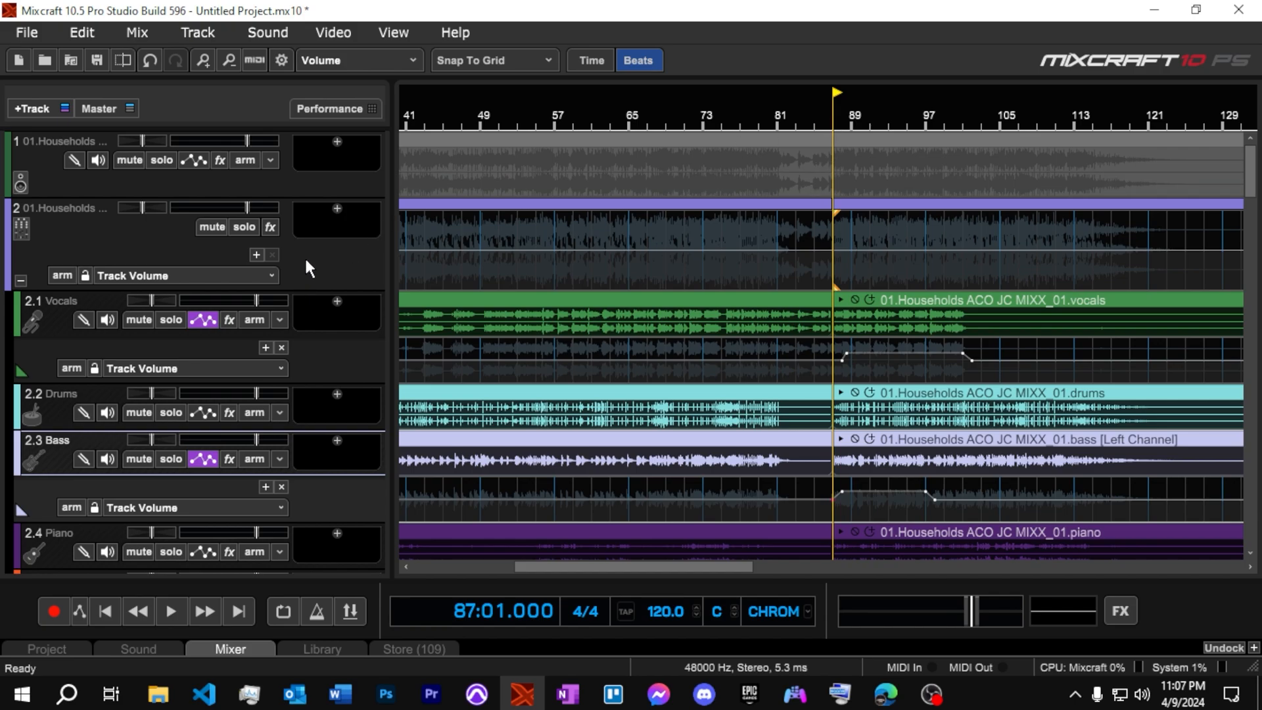
{"action": "mouse_move", "coordinate": [312, 273]}
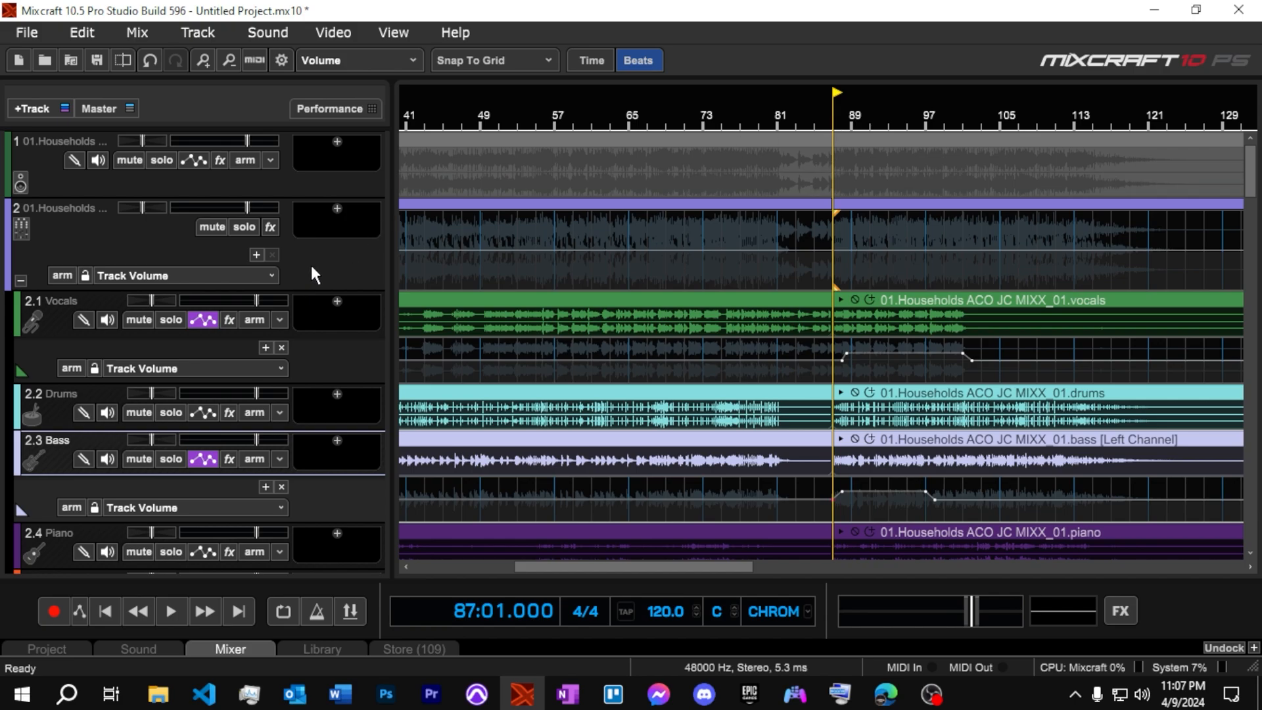
{"action": "mouse_move", "coordinate": [105, 108]}
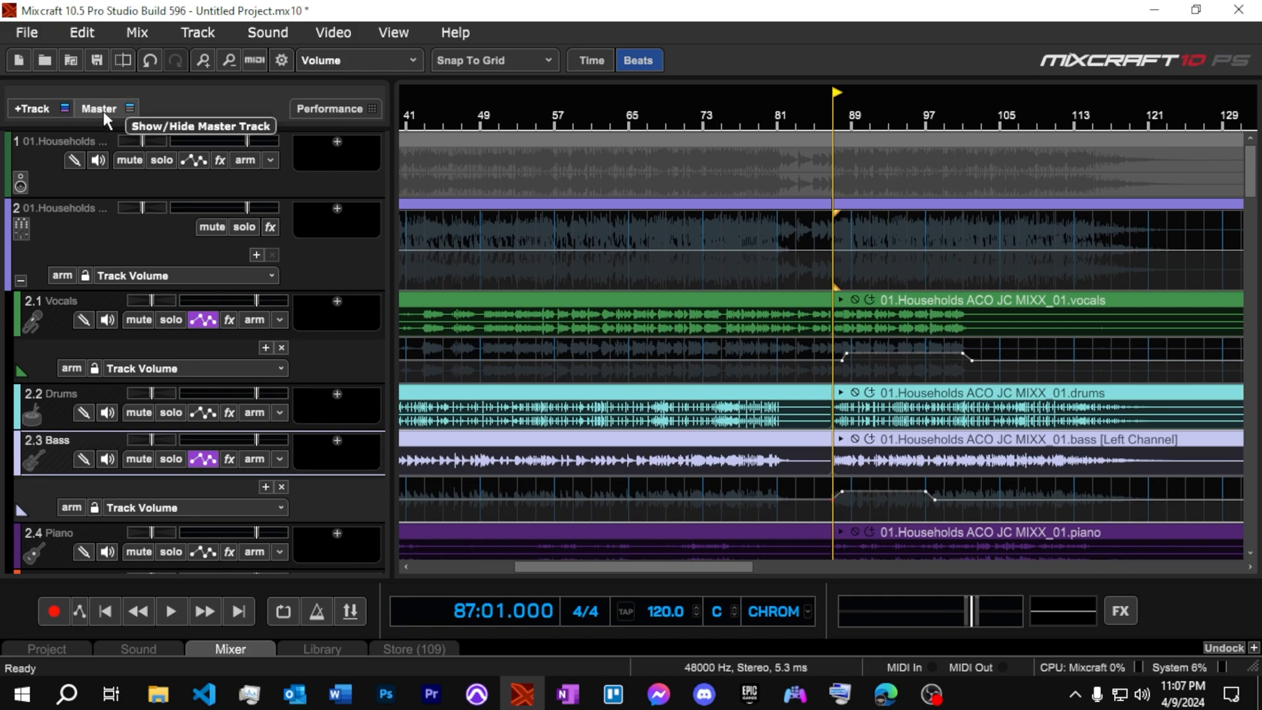
Show the master track and split the arrangement at bar 87
{"action": "left_click", "coordinate": [125, 108]}
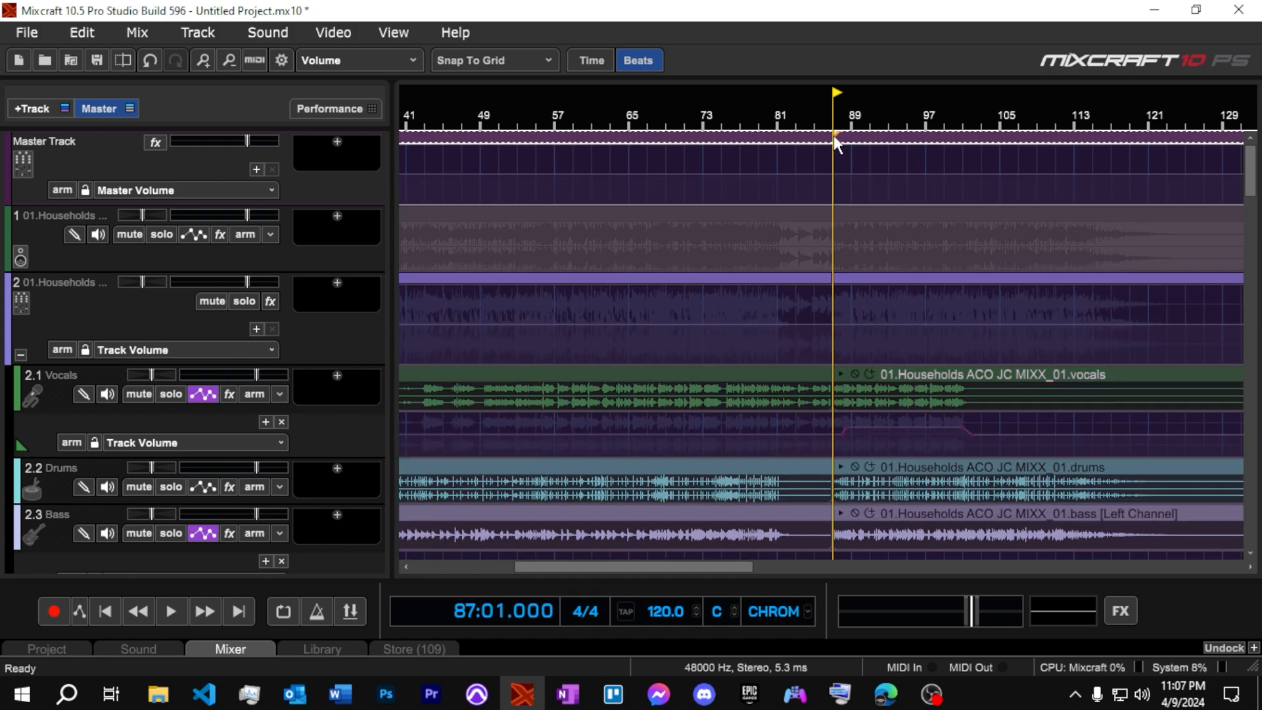
{"action": "right_click", "coordinate": [836, 144]}
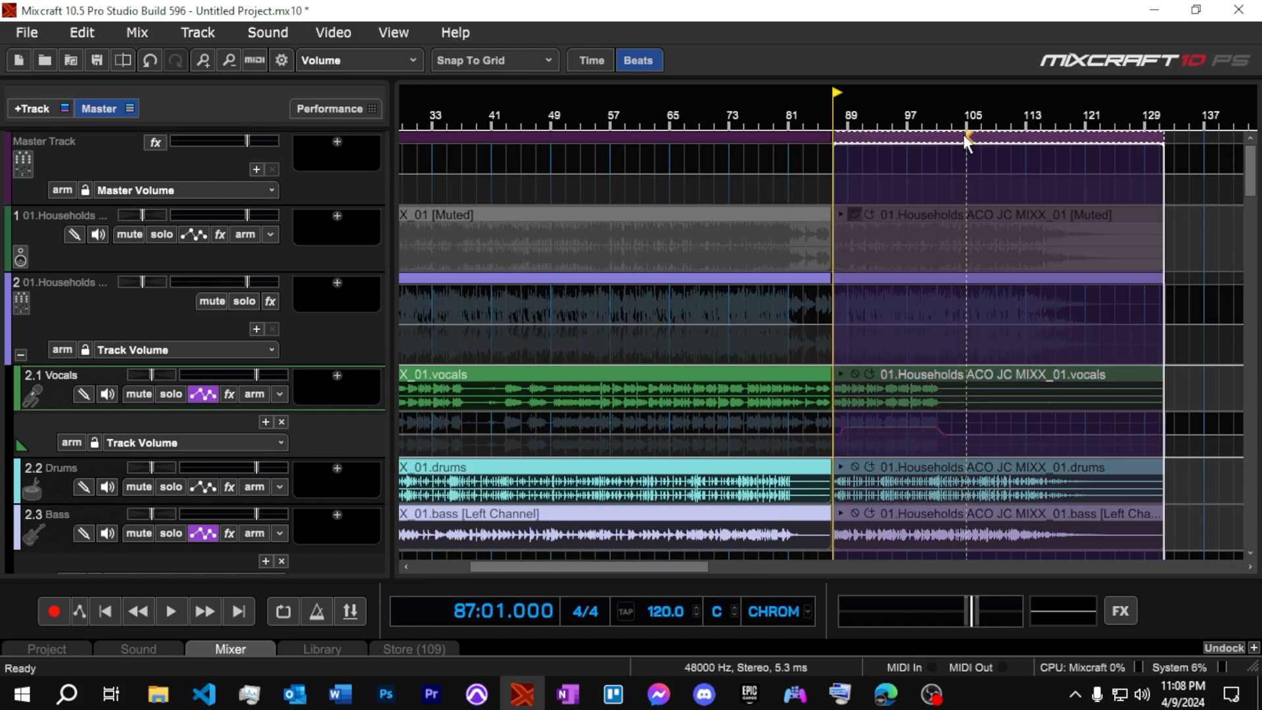
{"action": "mouse_move", "coordinate": [990, 201]}
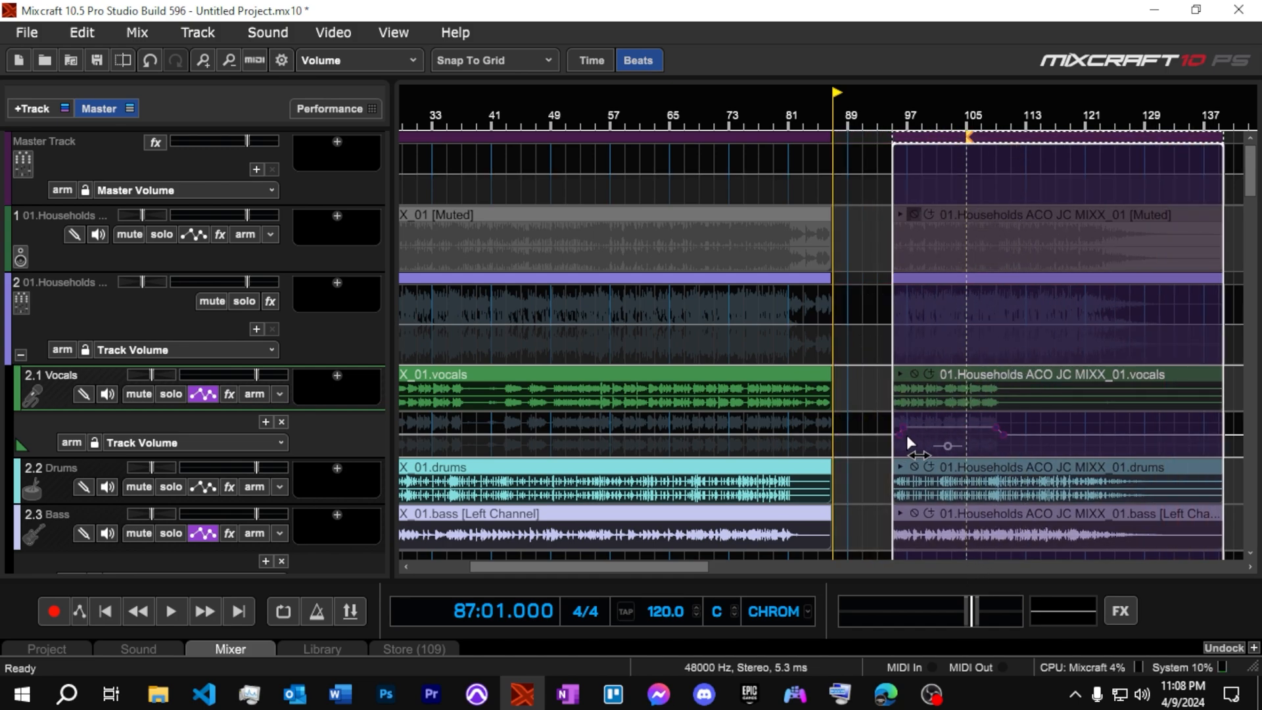
{"action": "scroll", "scroll_direction": "down", "scroll_amount": 3}
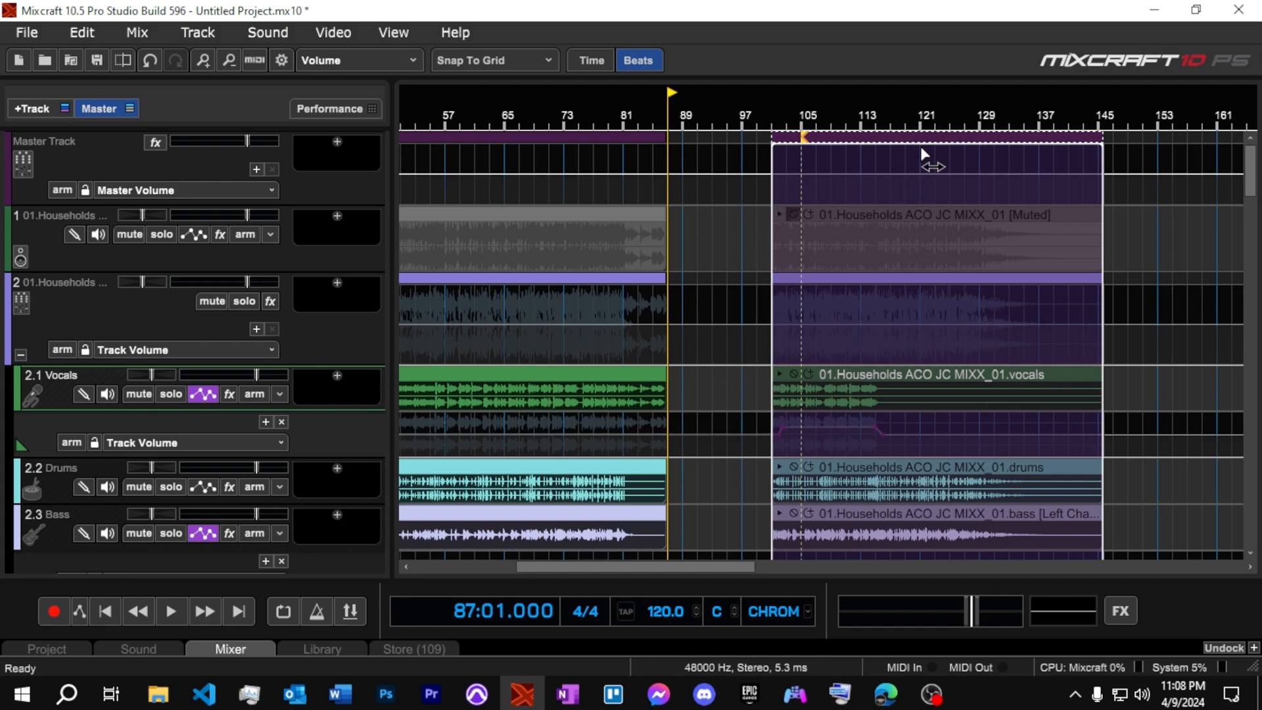
{"action": "mouse_move", "coordinate": [920, 144]}
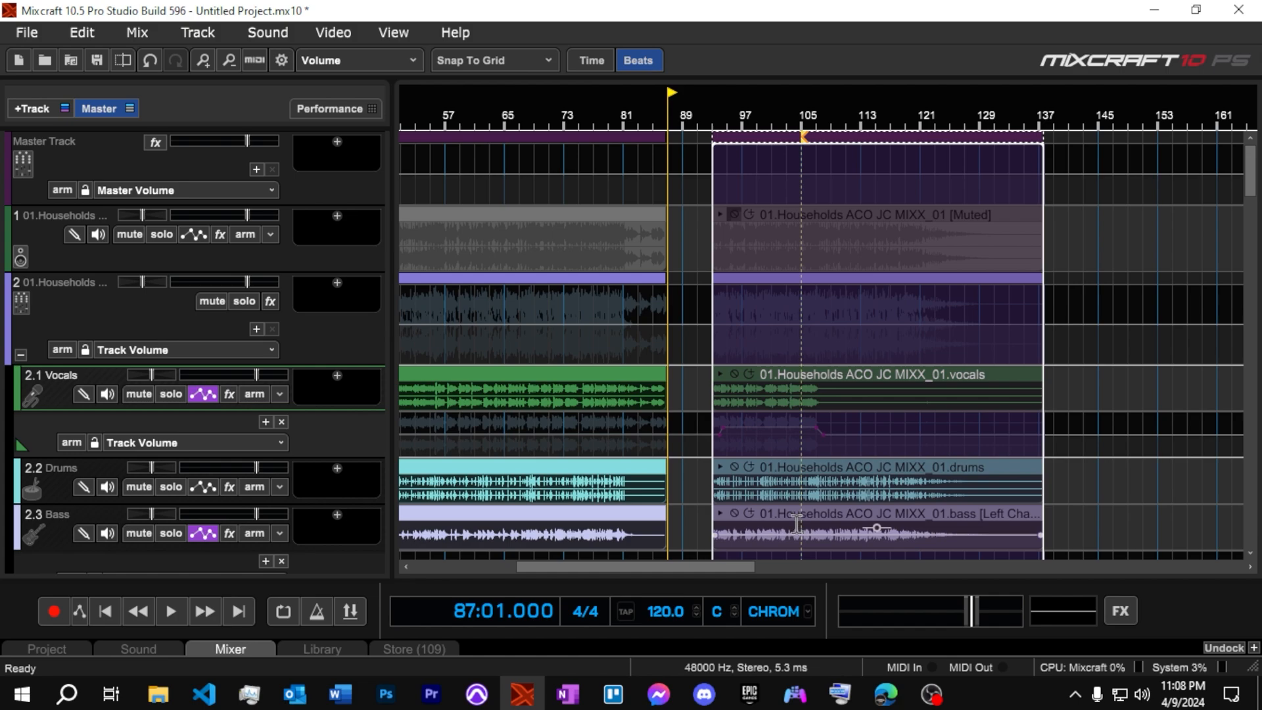
{"action": "mouse_move", "coordinate": [793, 524]}
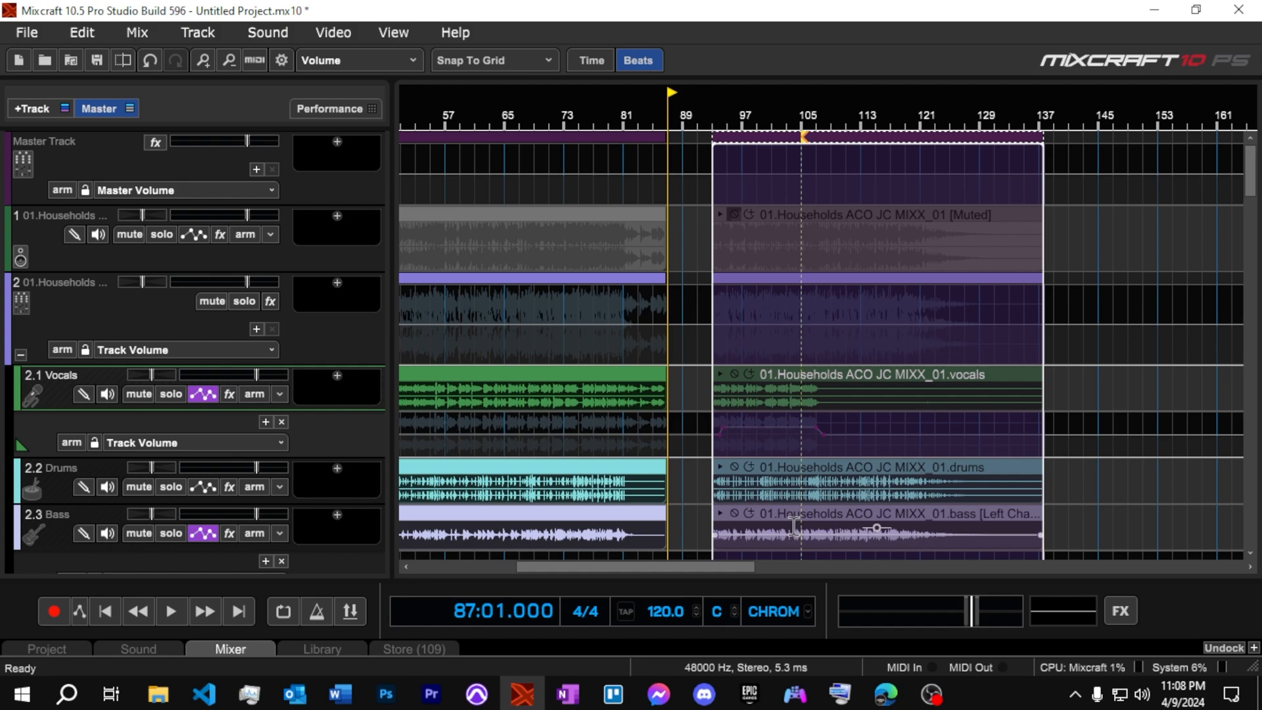